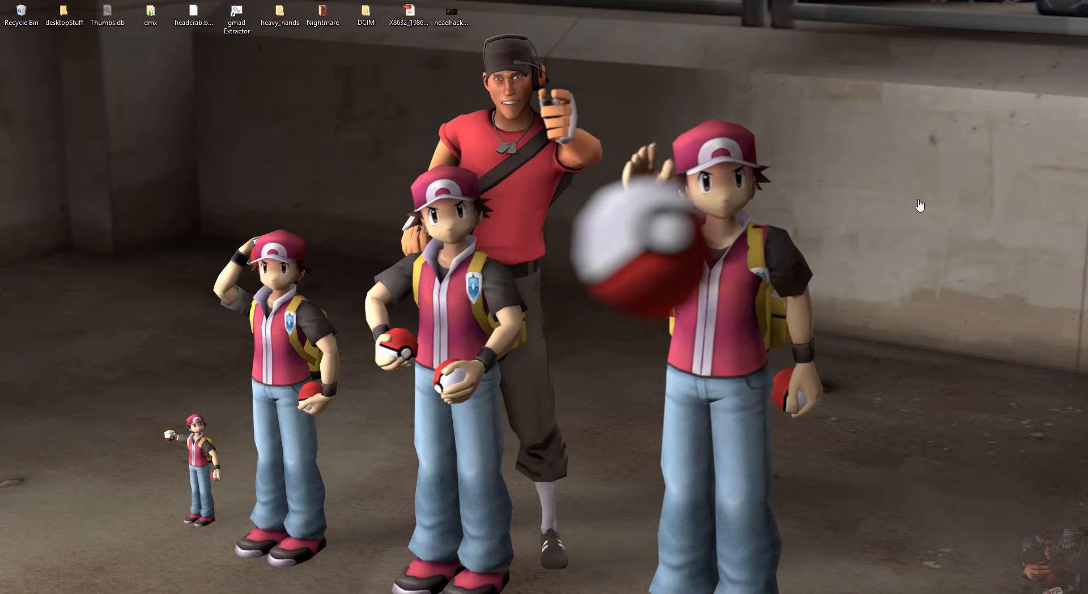
{"action": "mouse_move", "coordinate": [972, 396]}
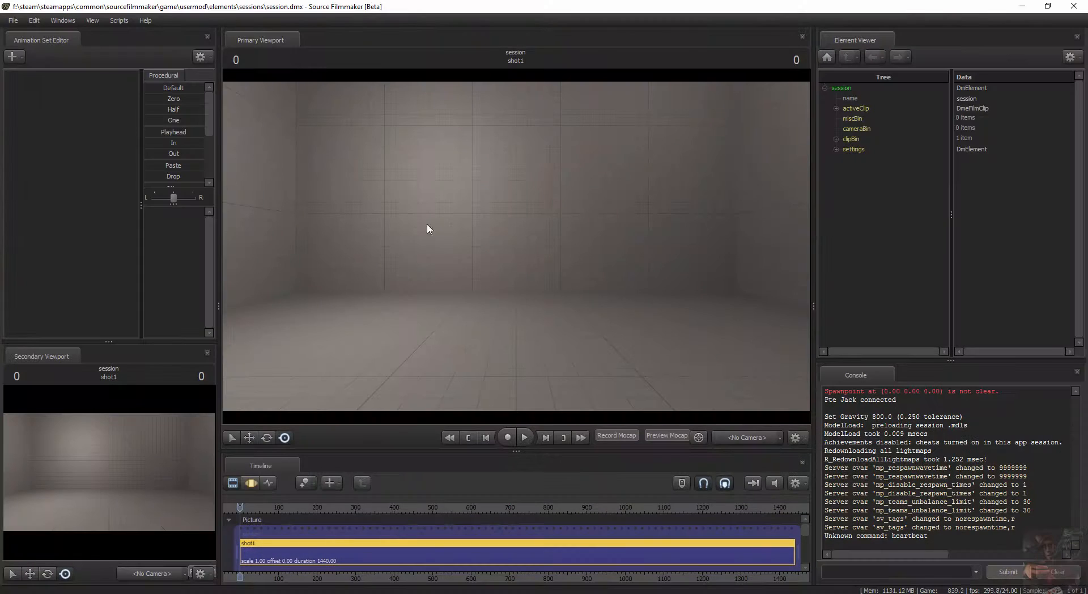
- Add the Sniper model and expose its rootTransform control under sniper1 > Body
{"action": "left_click", "coordinate": [14, 57]}
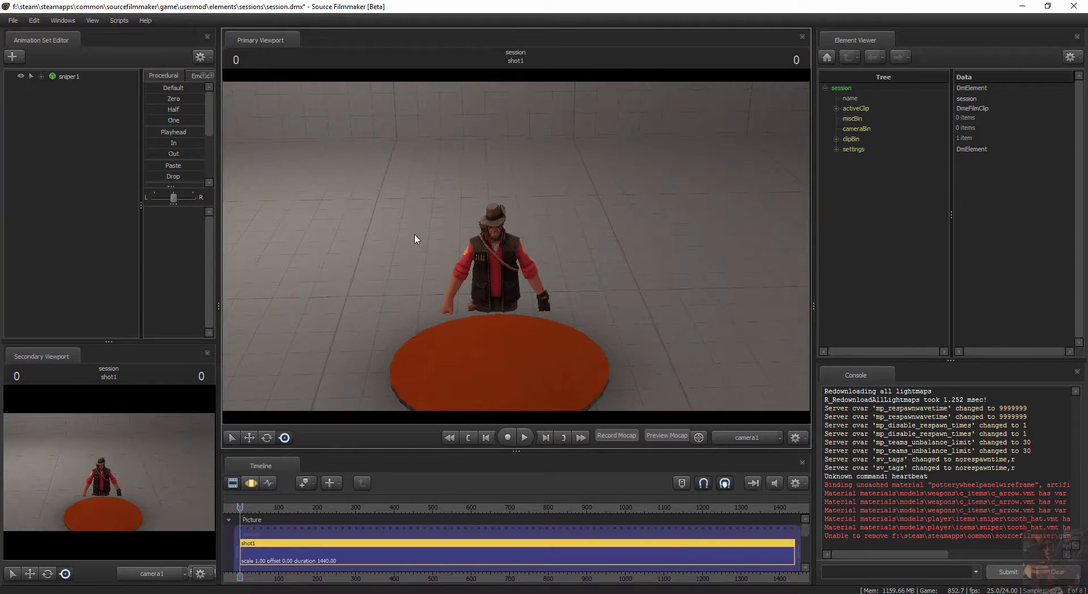
{"action": "left_click", "coordinate": [32, 76]}
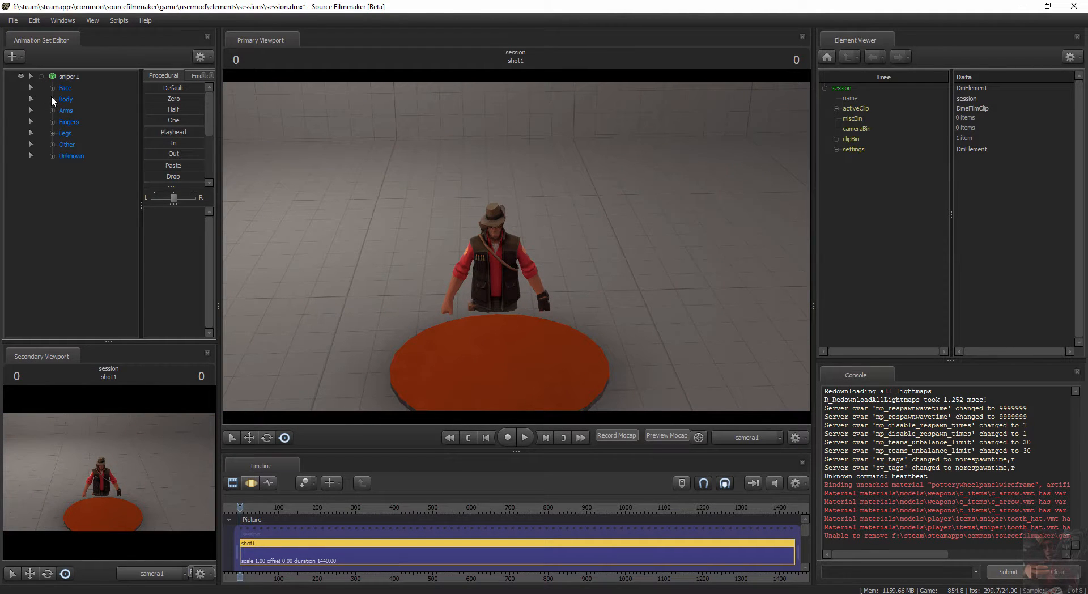
{"action": "left_click", "coordinate": [30, 99]}
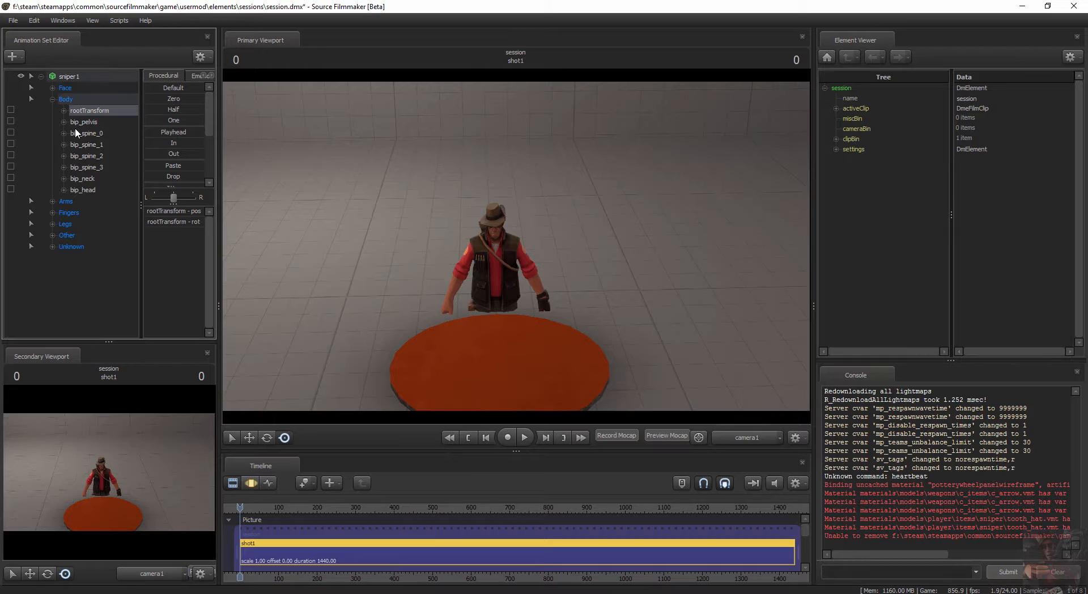
{"action": "left_click", "coordinate": [52, 110]}
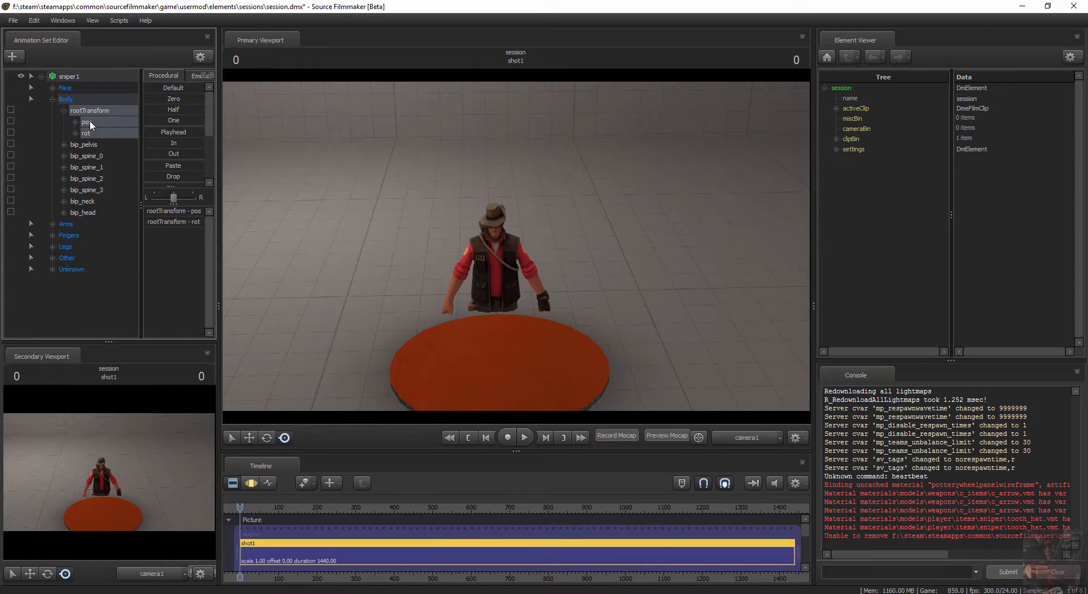
- Move the Sniper's root position right, off the platform onto the floor, in the Motion Editor
{"action": "left_click", "coordinate": [252, 483]}
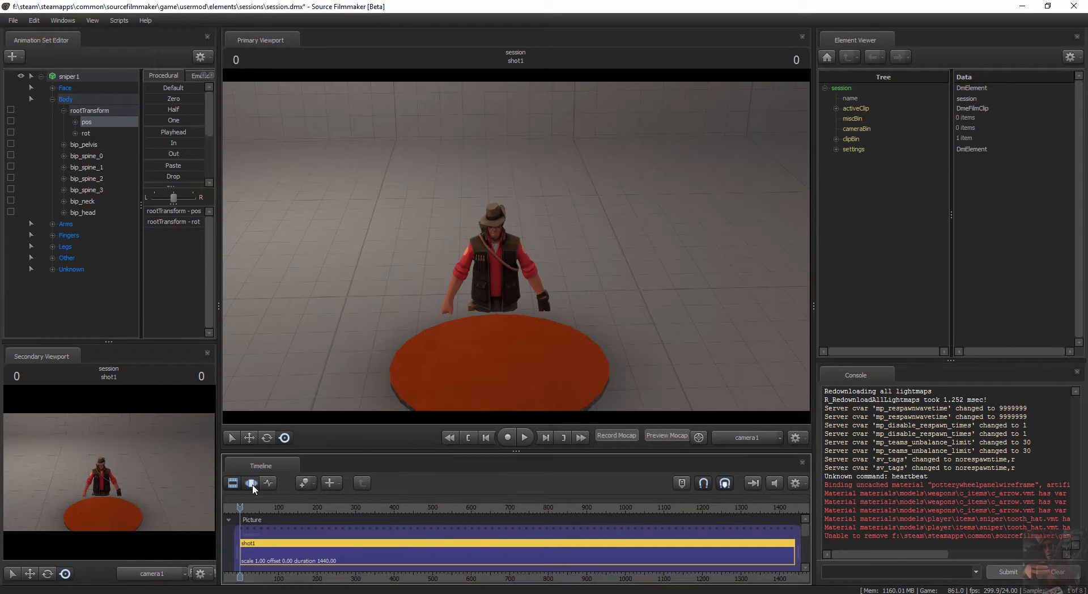
{"action": "left_click", "coordinate": [252, 483]}
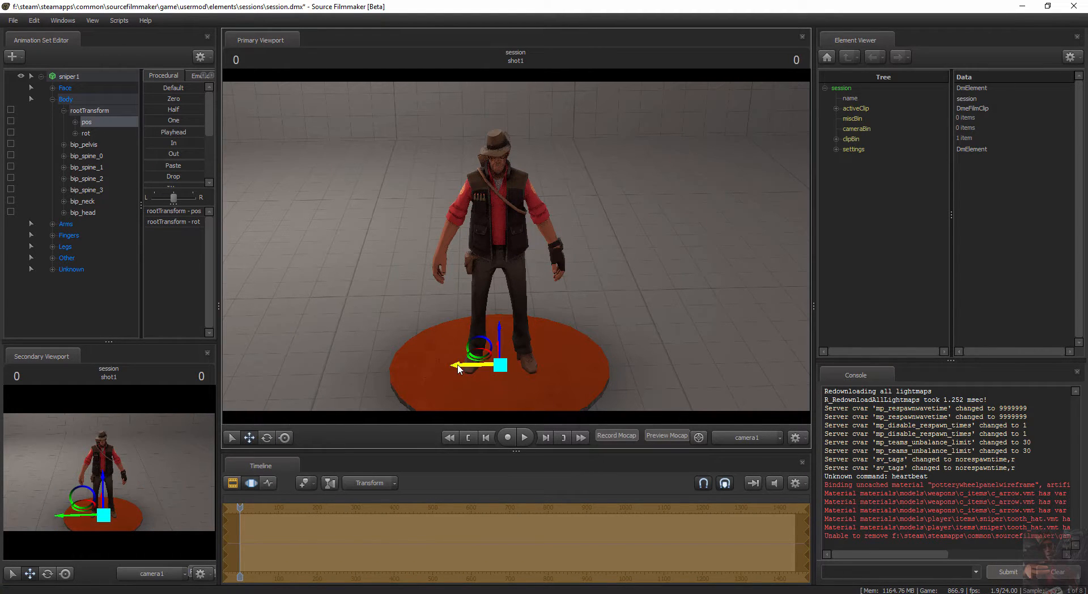
{"action": "left_click_drag", "start_coordinate": [458, 366], "coordinate": [621, 366]}
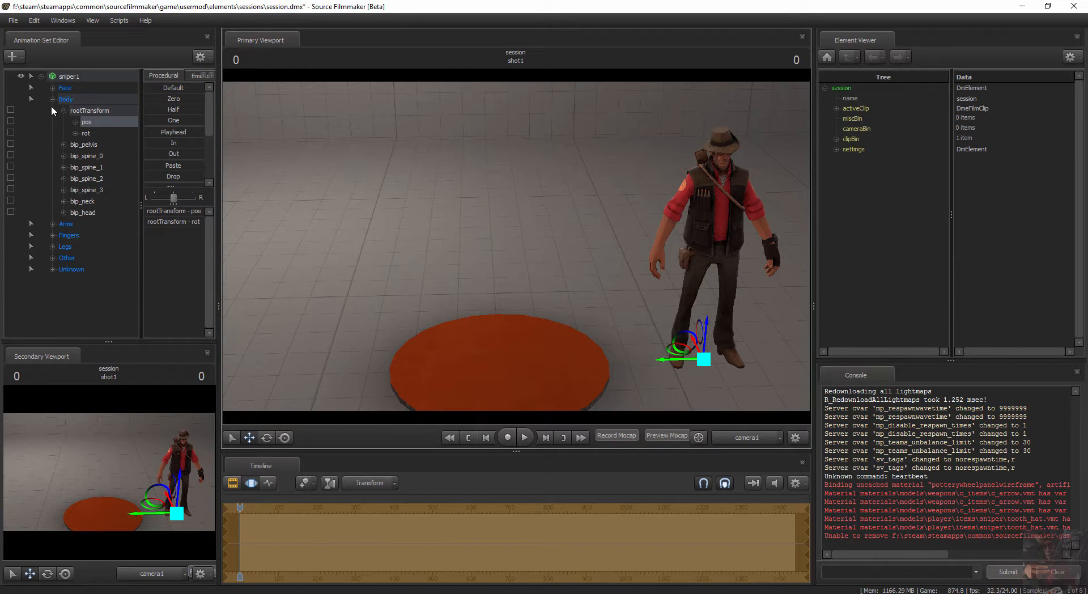
{"action": "left_click", "coordinate": [31, 99]}
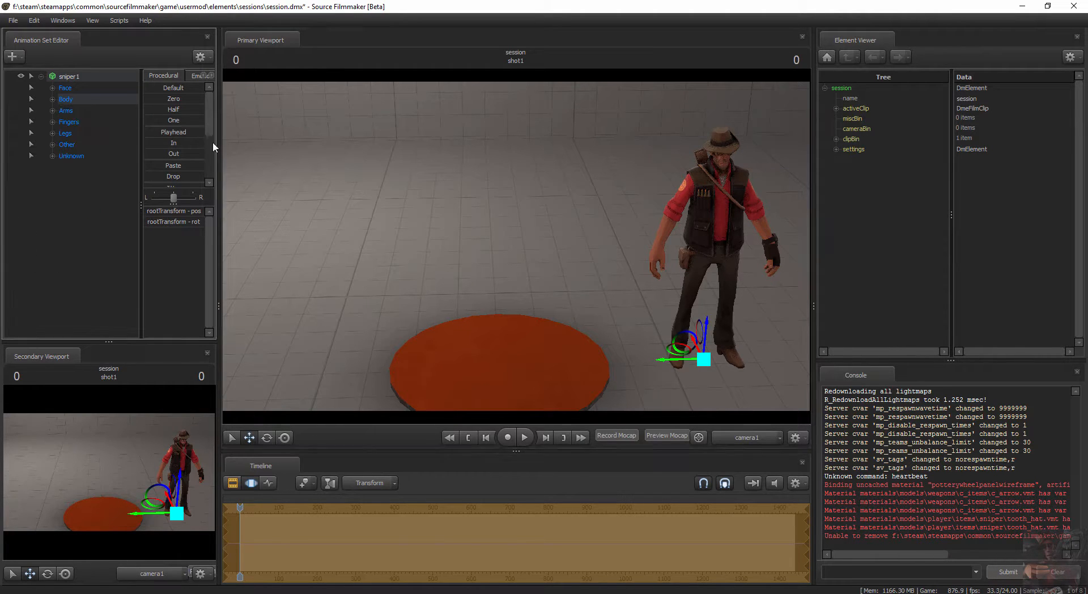
{"action": "mouse_move", "coordinate": [395, 164]}
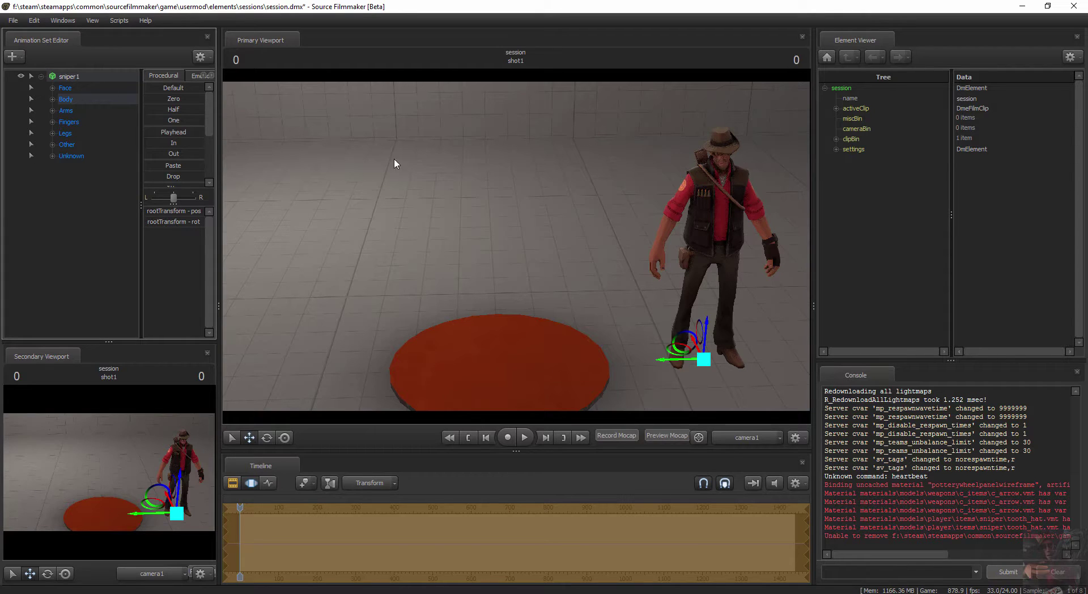
- Create an animation set for gordon.mdl and expose gordon1's Body controls
{"action": "left_click", "coordinate": [14, 57]}
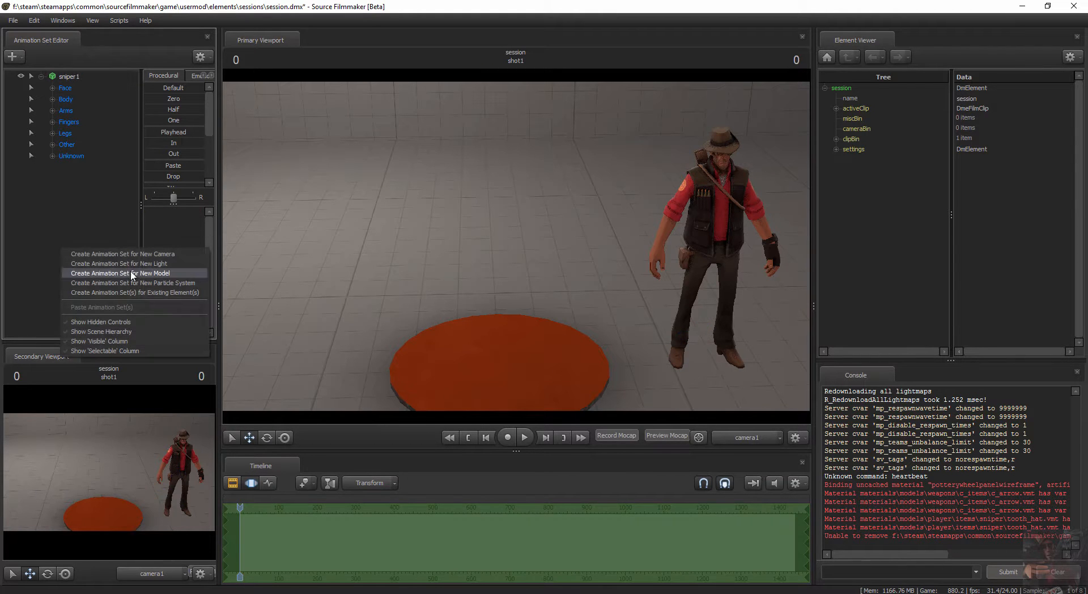
{"action": "left_click", "coordinate": [119, 316]}
{"action": "type", "text": "gord"}
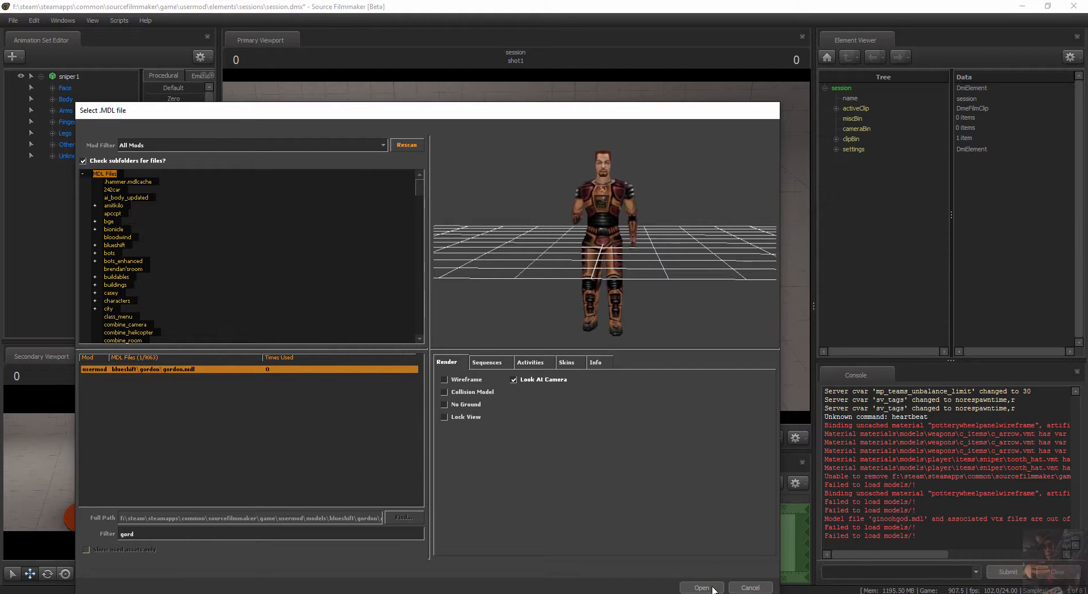
{"action": "left_click", "coordinate": [701, 587]}
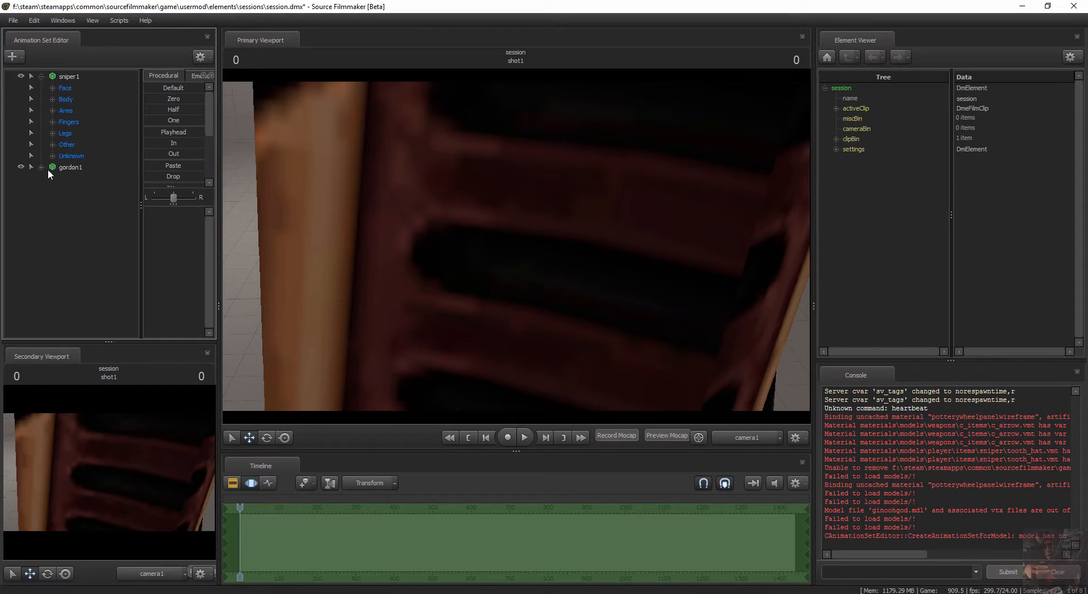
{"action": "left_click", "coordinate": [41, 167]}
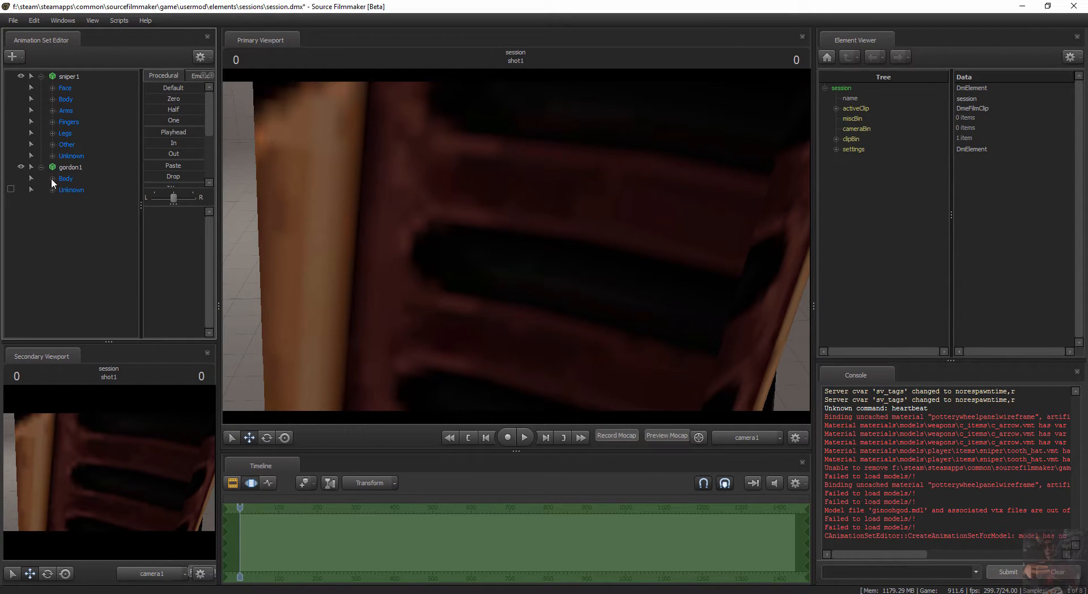
{"action": "left_click", "coordinate": [31, 178]}
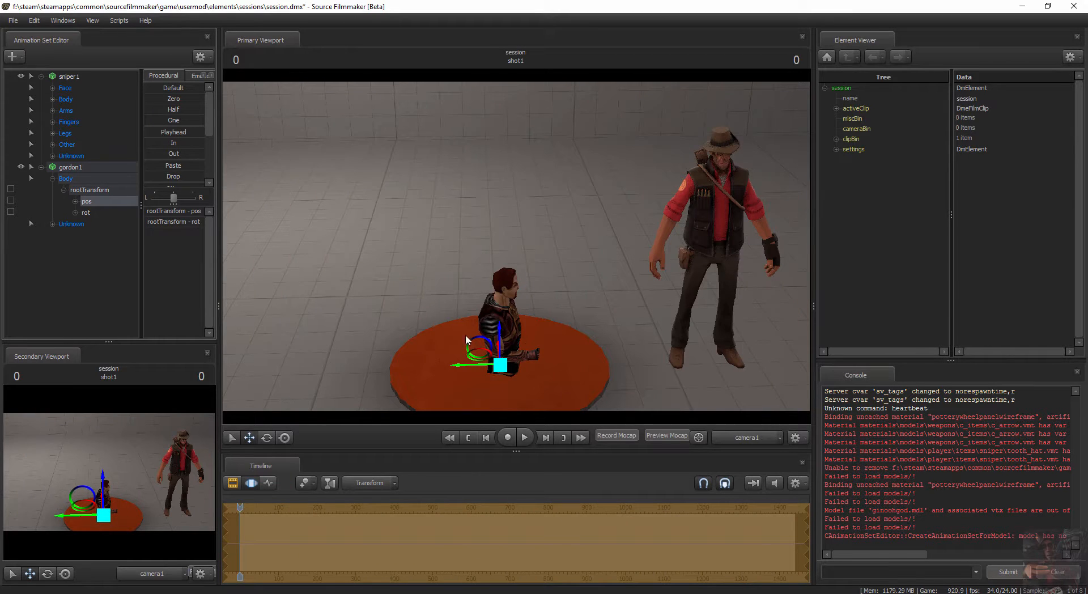
- Raise Gordon's rootTransform out of the floor and shift him to the platform's left side
{"action": "left_click_drag", "start_coordinate": [499, 330], "coordinate": [499, 311]}
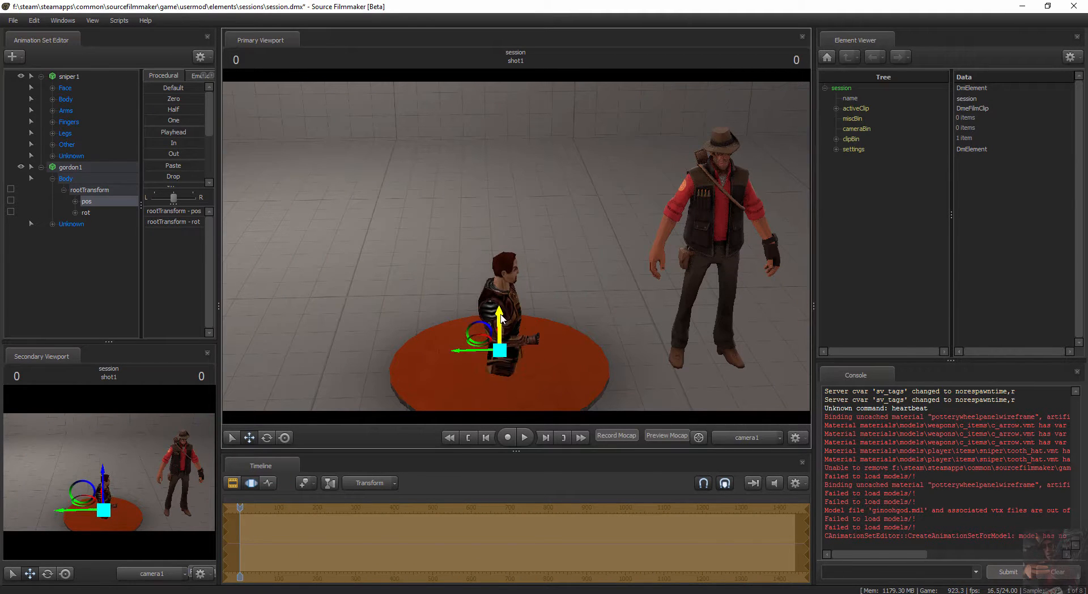
{"action": "left_click_drag", "start_coordinate": [500, 351], "coordinate": [499, 261]}
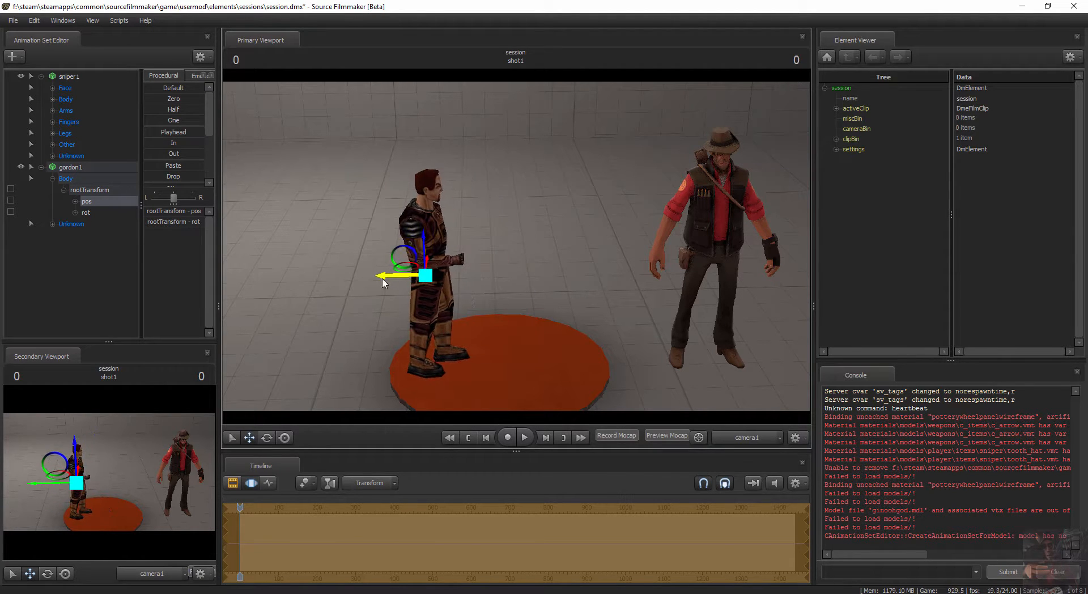
{"action": "left_click_drag", "start_coordinate": [381, 275], "coordinate": [412, 275]}
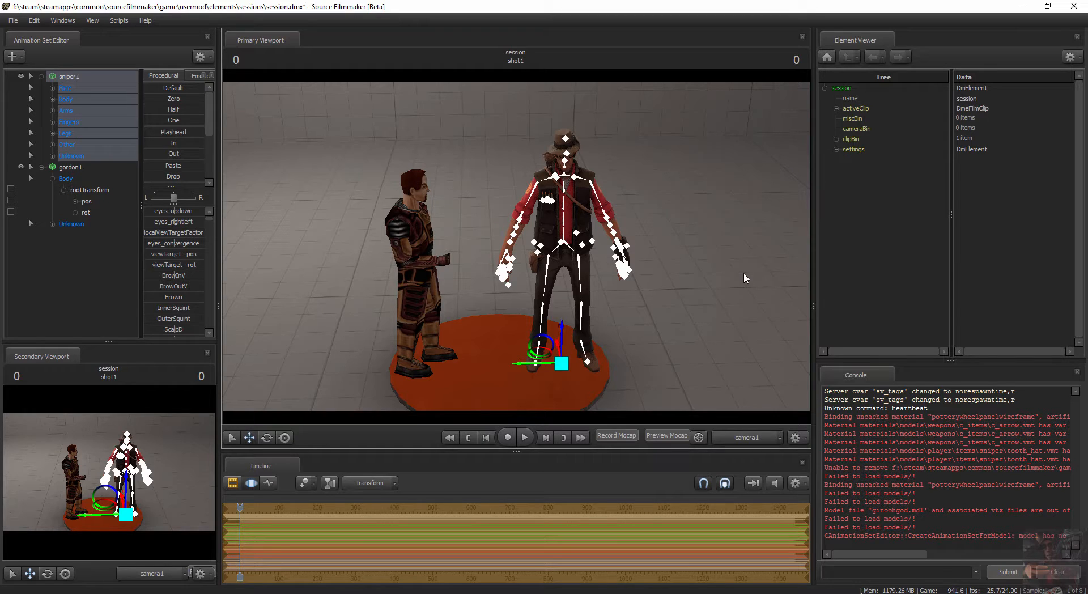
{"action": "mouse_move", "coordinate": [702, 311]}
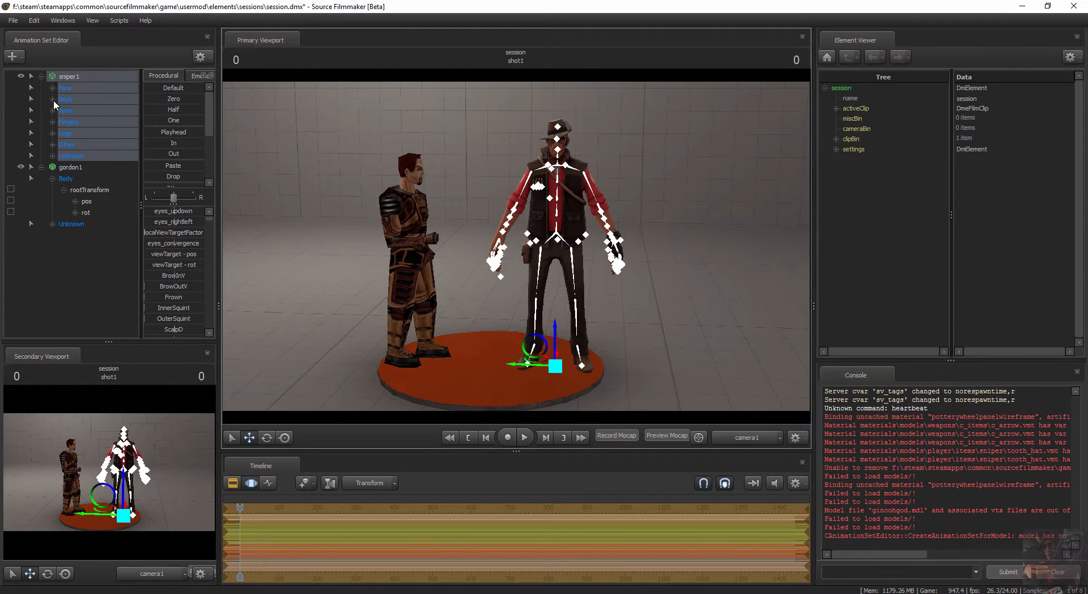
- Add a scale control to the Sniper's bip_head and pick bip_head_scale to shrink the head away
{"action": "left_click", "coordinate": [32, 98]}
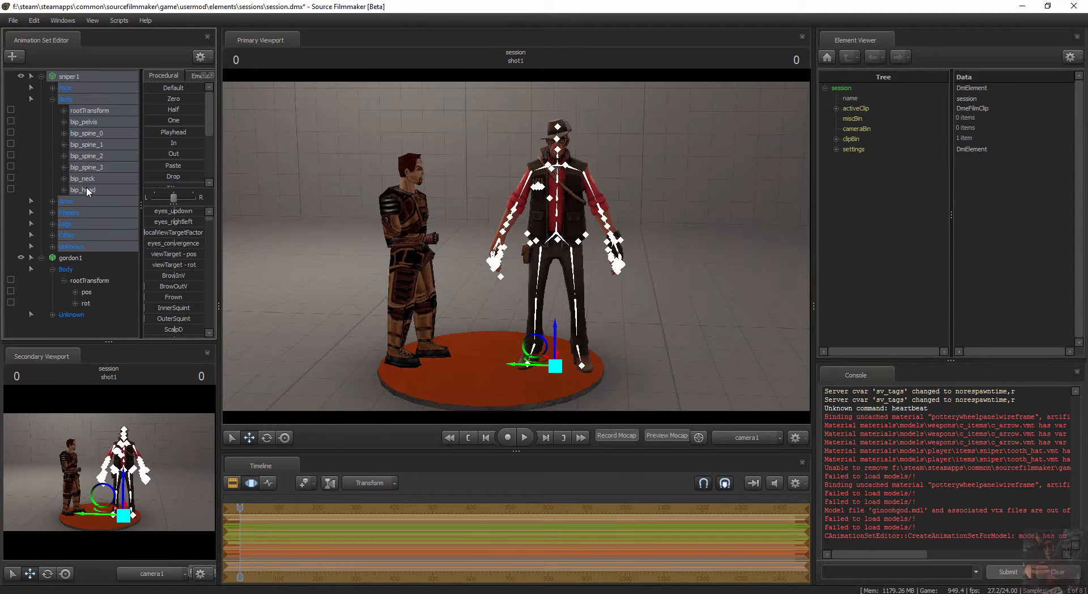
{"action": "left_click", "coordinate": [83, 190]}
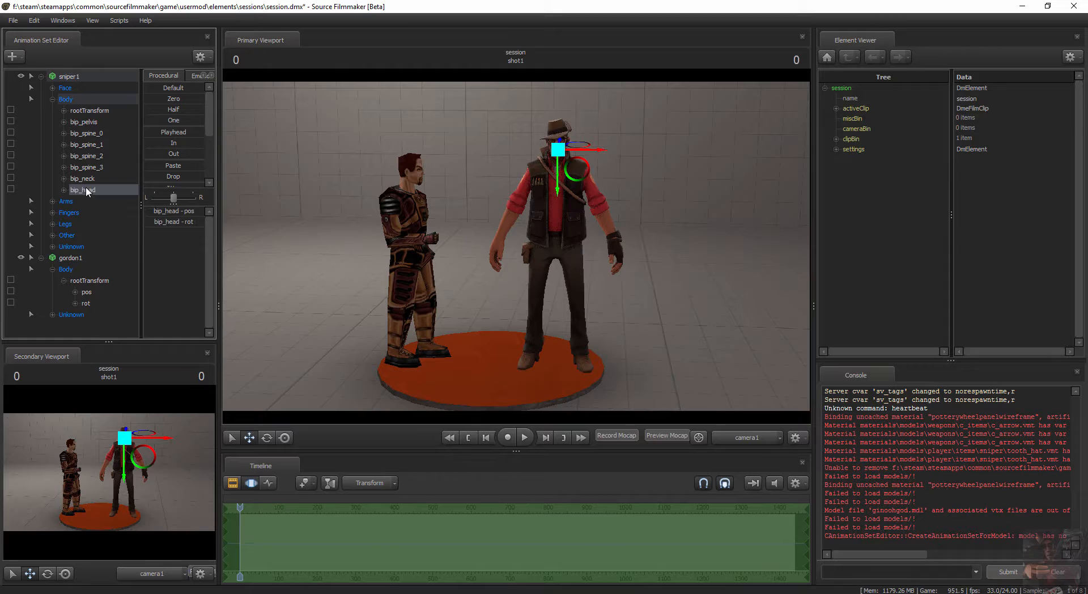
{"action": "right_click", "coordinate": [83, 190]}
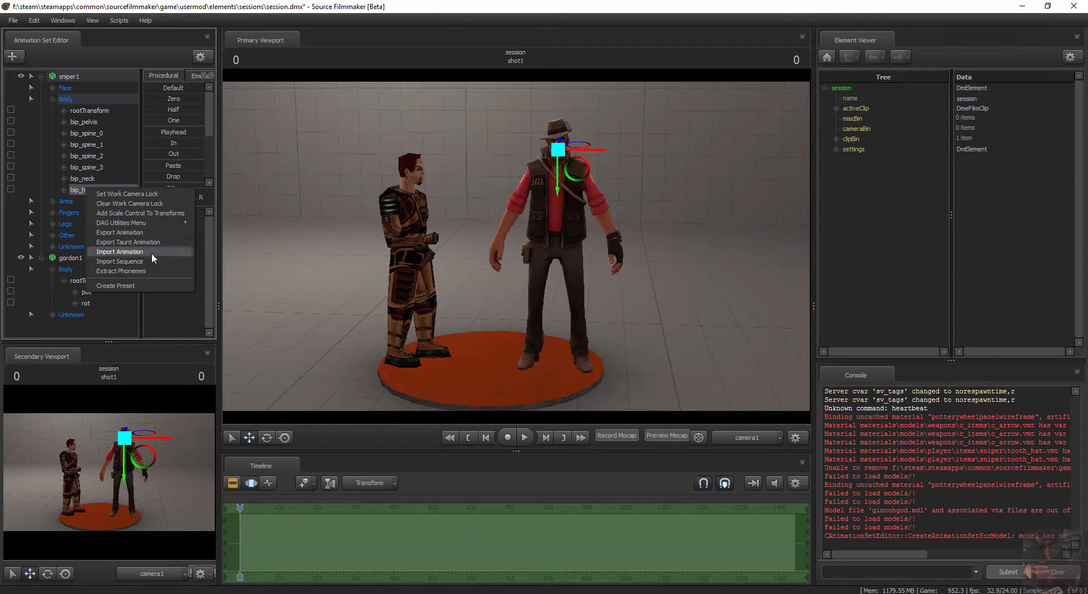
{"action": "mouse_move", "coordinate": [141, 213]}
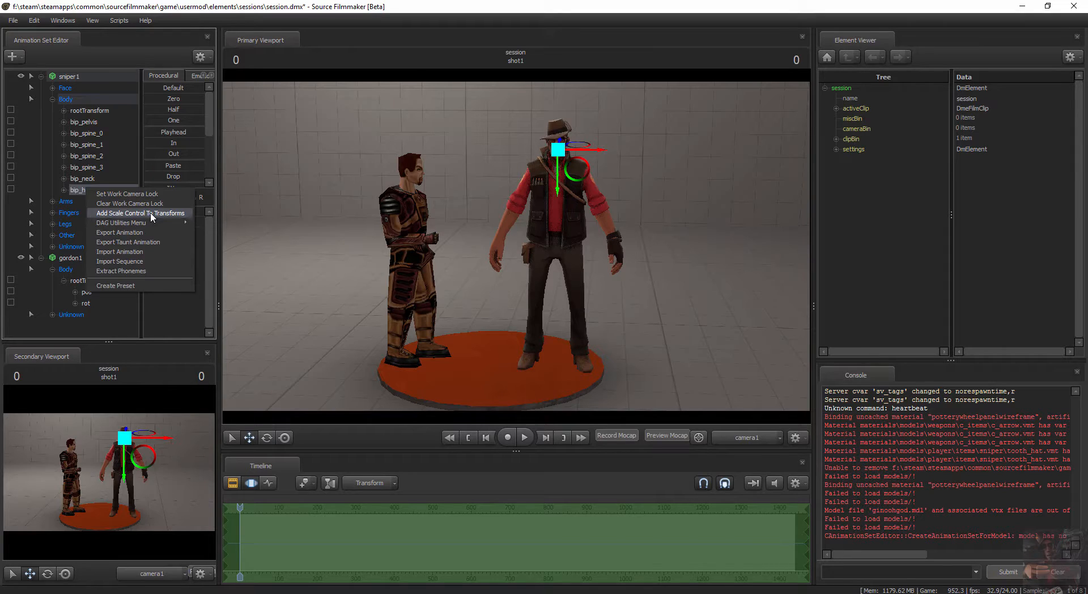
{"action": "left_click", "coordinate": [141, 213]}
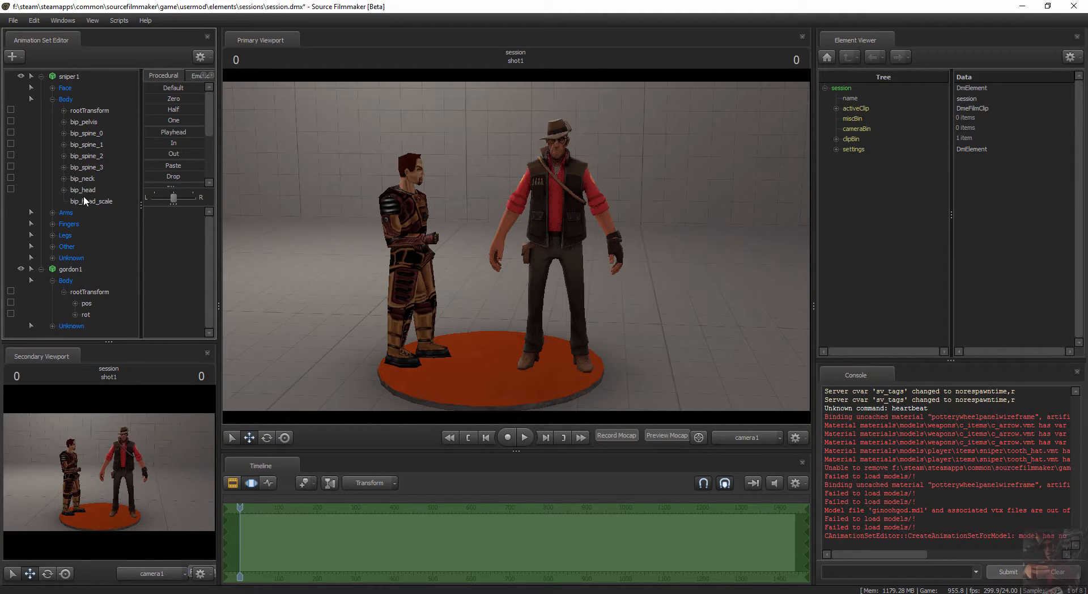
{"action": "left_click", "coordinate": [94, 202]}
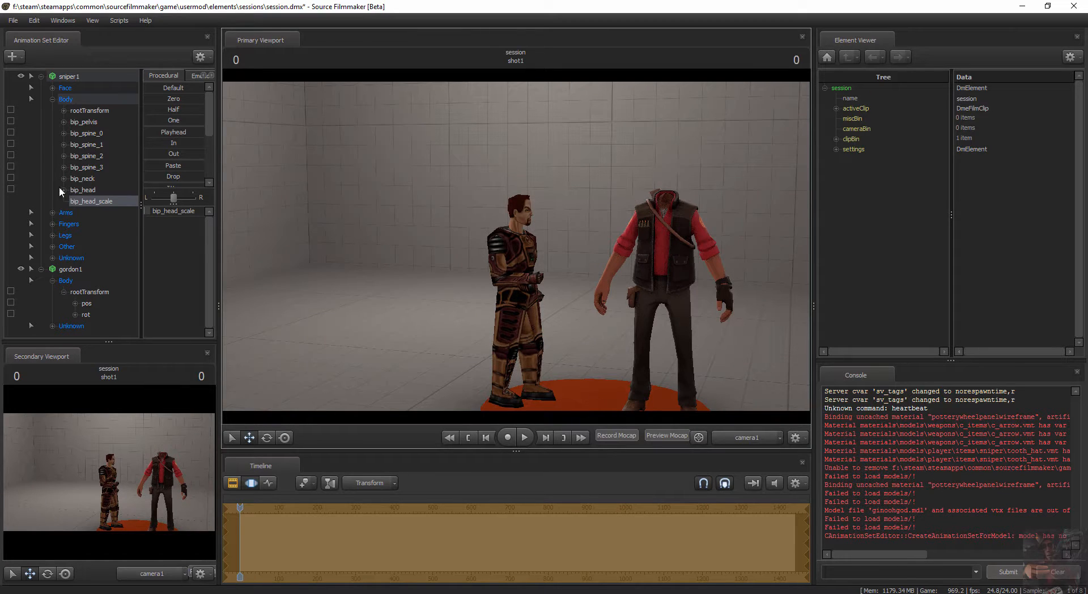
{"action": "mouse_move", "coordinate": [54, 329]}
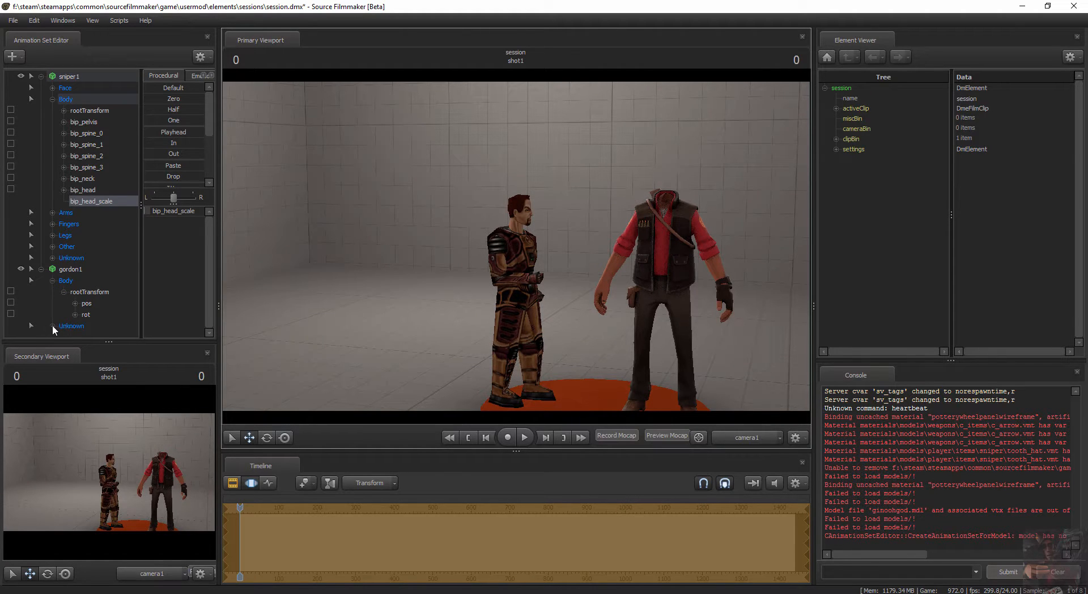
- Select the Sniper's Body bones, then all of gordon1's body and bone controls
{"action": "scroll", "scroll_direction": "down", "scroll_amount": 3}
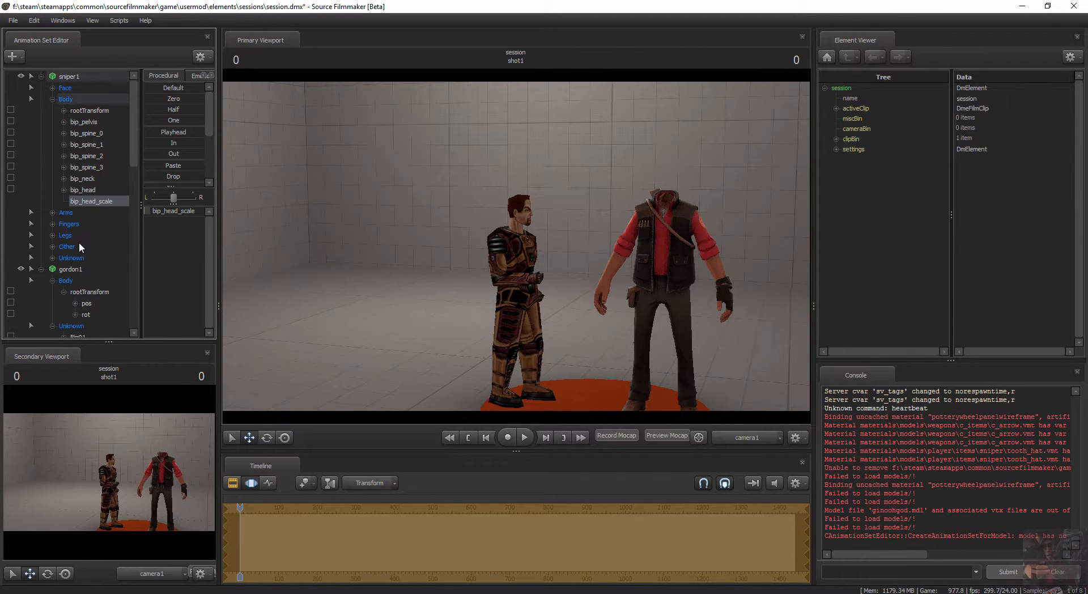
{"action": "mouse_move", "coordinate": [92, 182]}
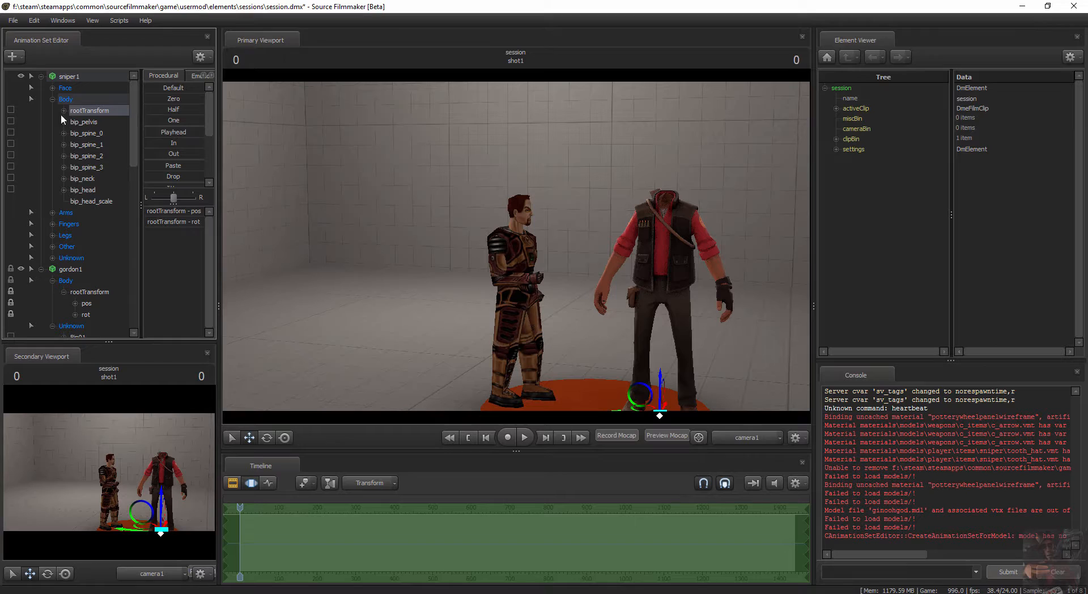
{"action": "left_click", "coordinate": [66, 98]}
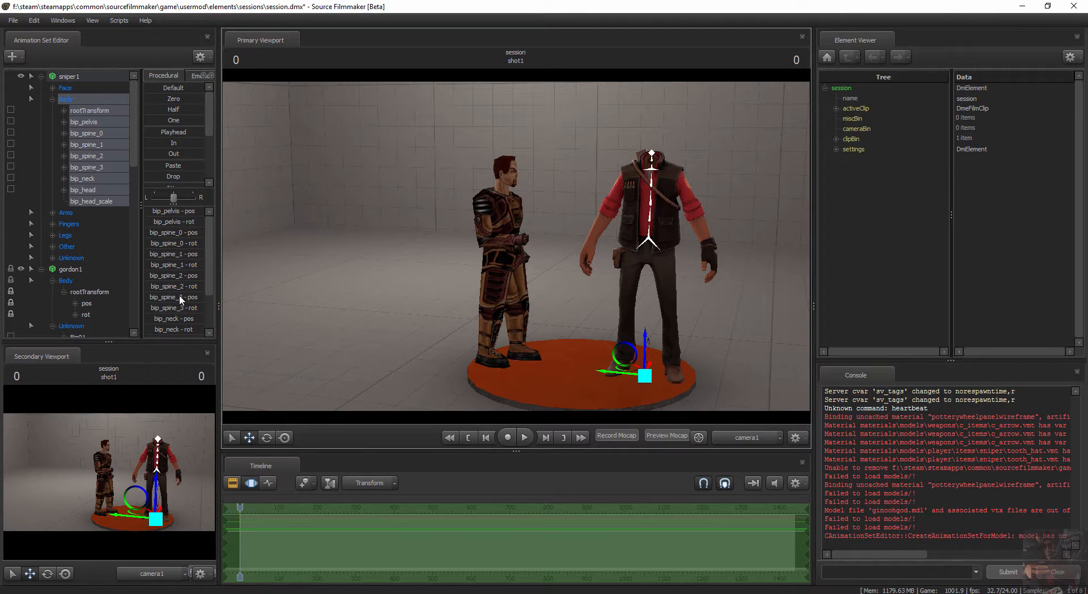
{"action": "left_click", "coordinate": [66, 280]}
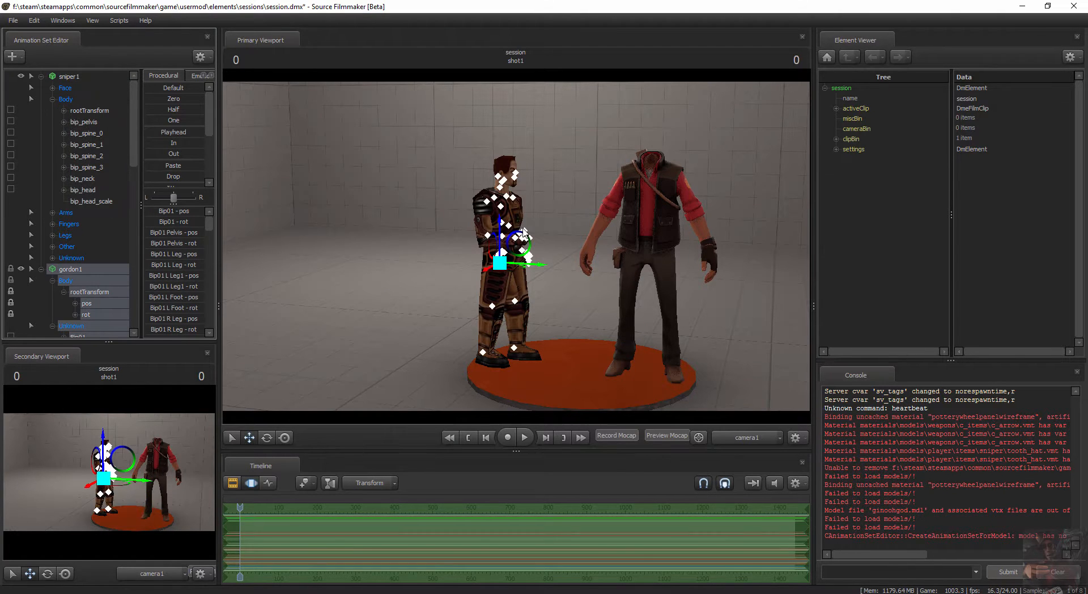
{"action": "mouse_move", "coordinate": [444, 276]}
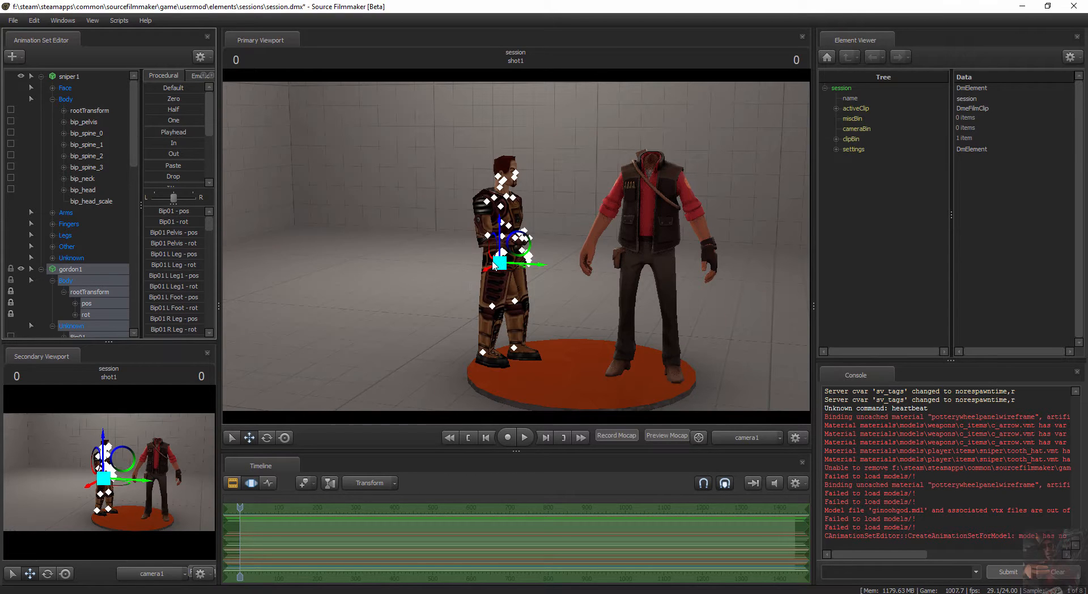
{"action": "mouse_move", "coordinate": [538, 298]}
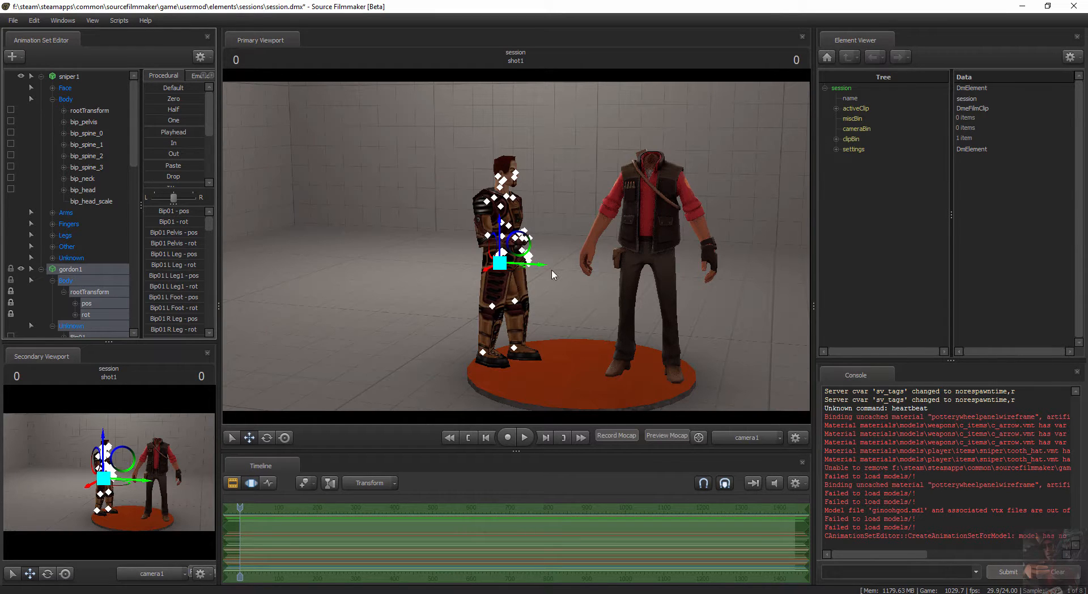
{"action": "mouse_move", "coordinate": [526, 281]}
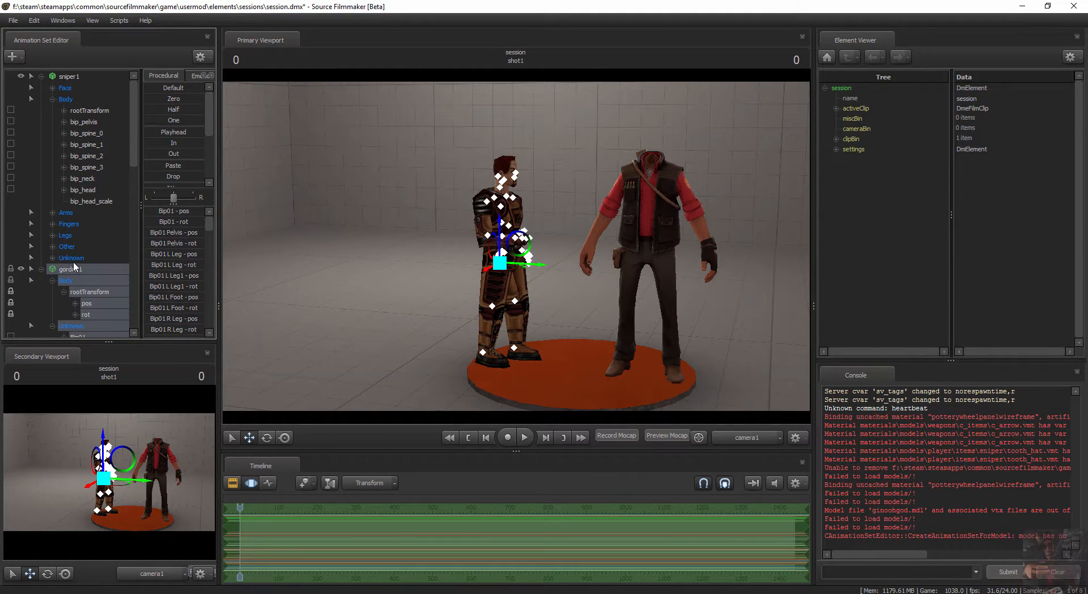
- Pick the Sniper's bip_spine_0 then bip_pelvis bone as the lock target for gordon1's root
{"action": "right_click", "coordinate": [69, 269]}
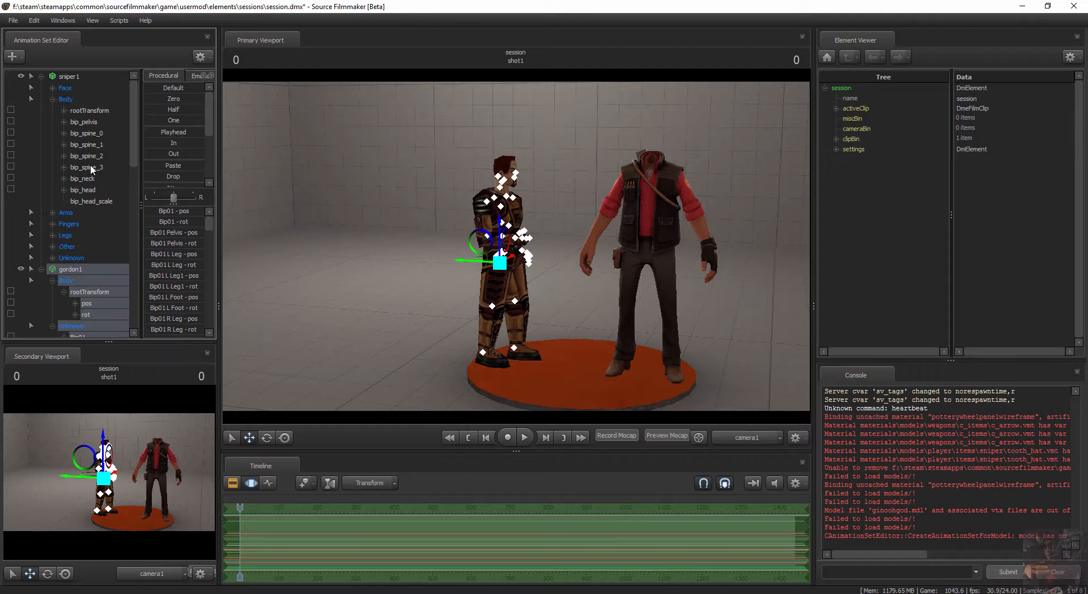
{"action": "mouse_move", "coordinate": [91, 136]}
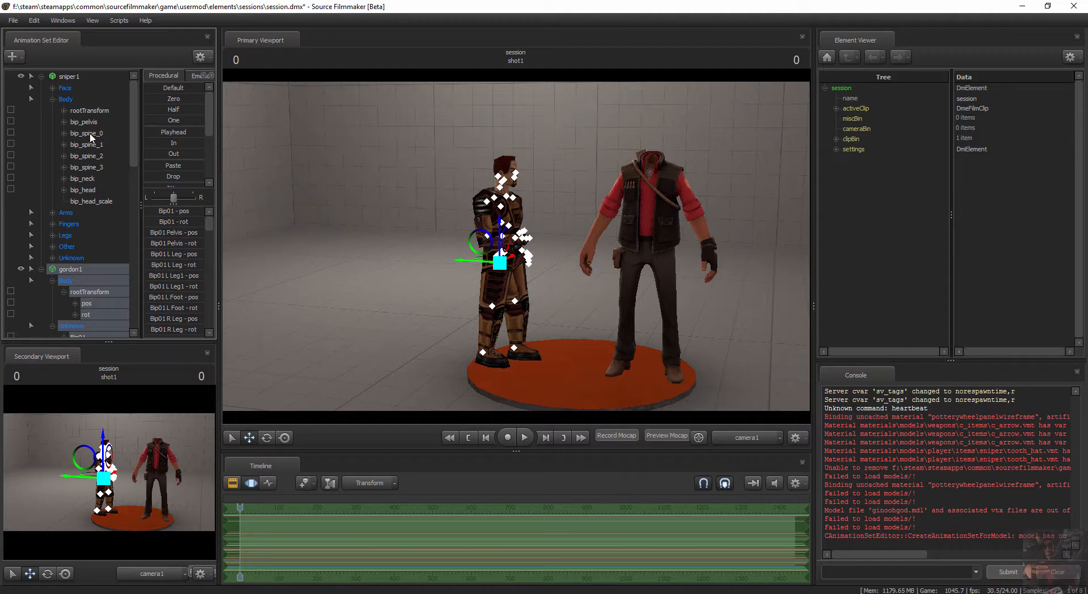
{"action": "left_click", "coordinate": [86, 133]}
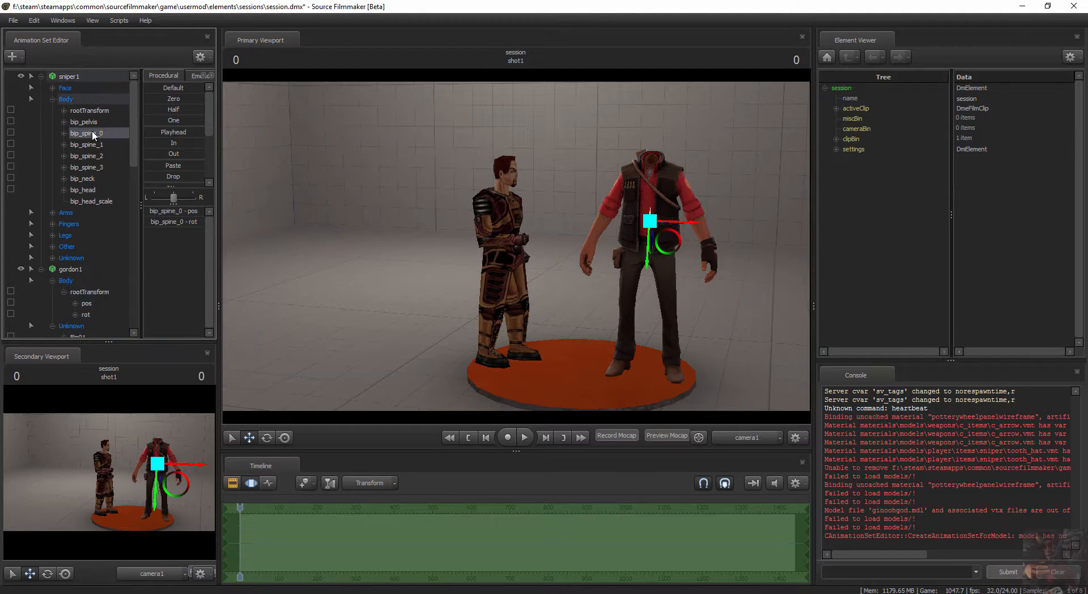
{"action": "mouse_move", "coordinate": [92, 123]}
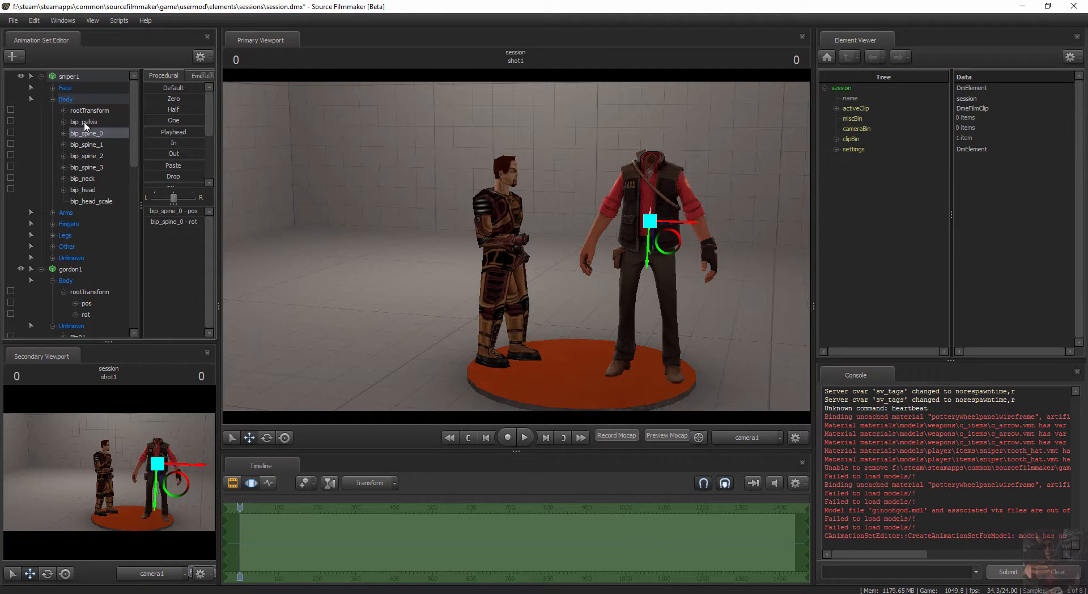
{"action": "left_click", "coordinate": [82, 121]}
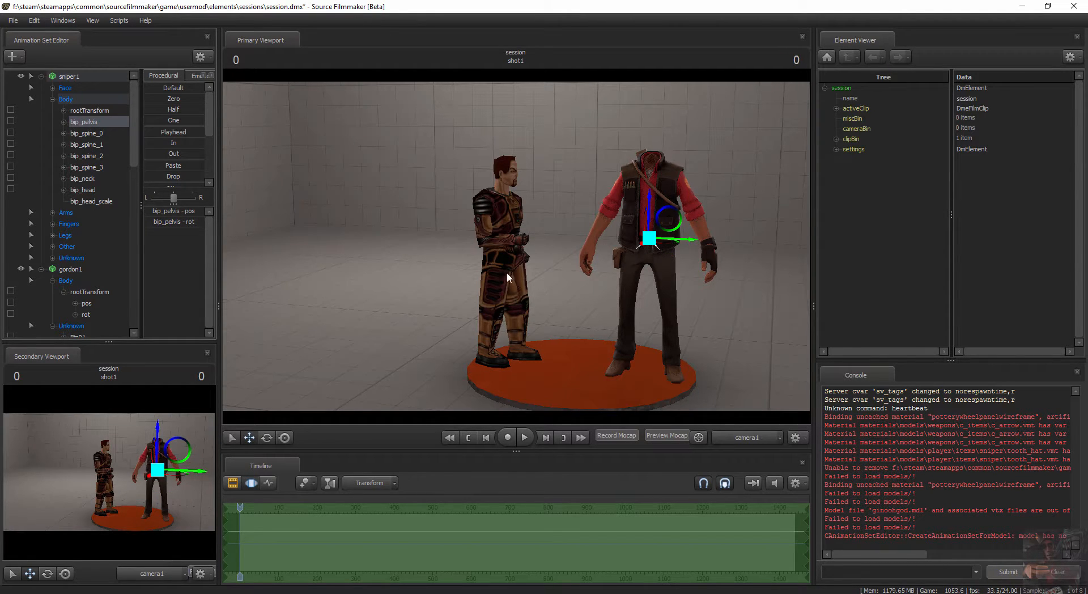
{"action": "mouse_move", "coordinate": [720, 269]}
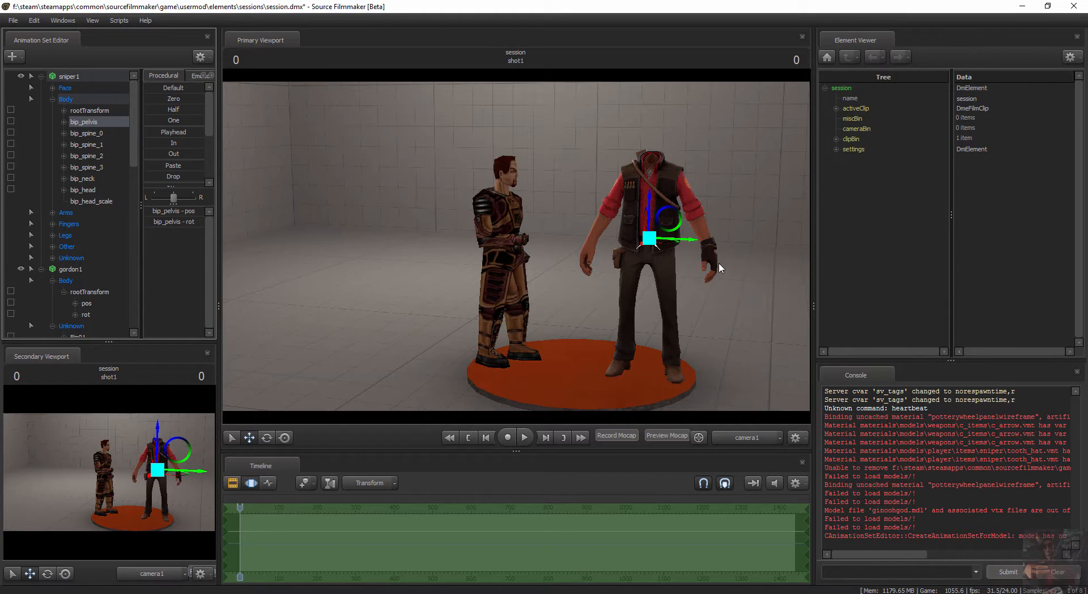
{"action": "mouse_move", "coordinate": [654, 291]}
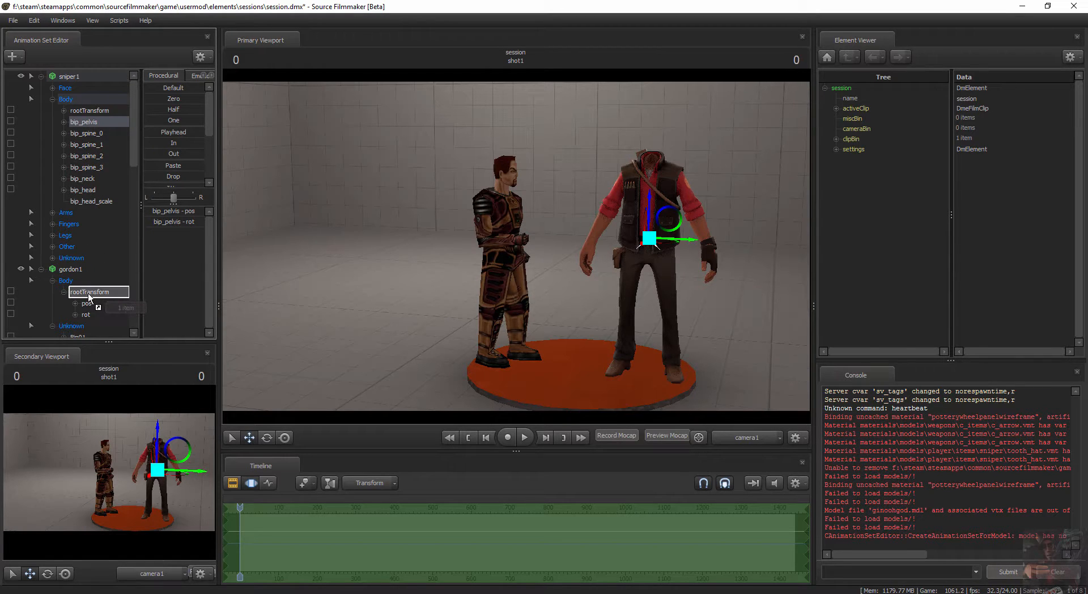
- Lock gordon1's Bip01 Neck onto the Sniper's bip_neck so Gordon's rig sits on the Sniper
{"action": "left_click", "coordinate": [90, 291]}
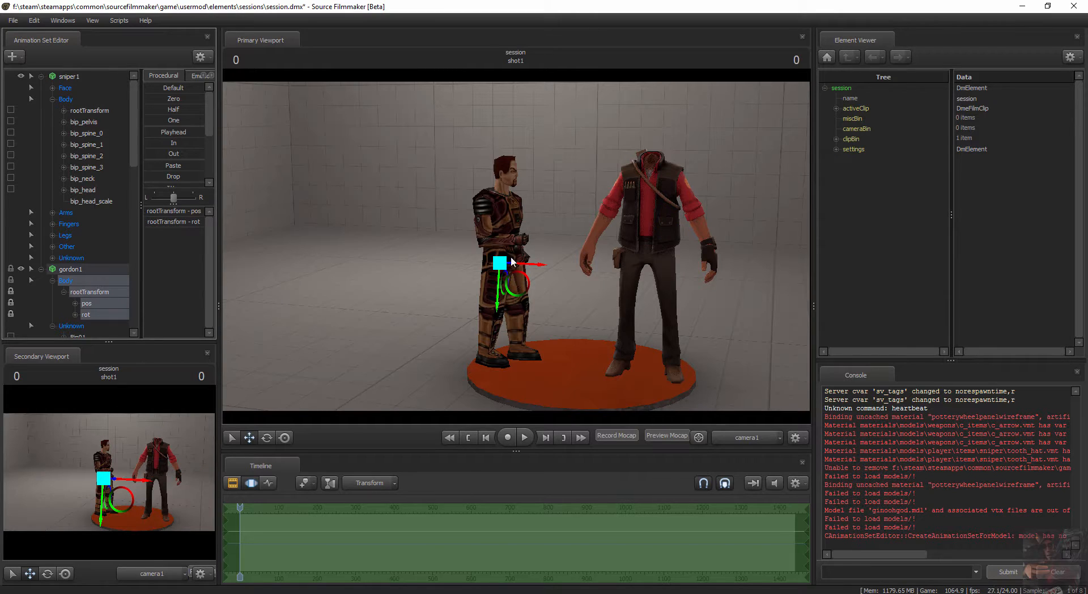
{"action": "mouse_move", "coordinate": [450, 294]}
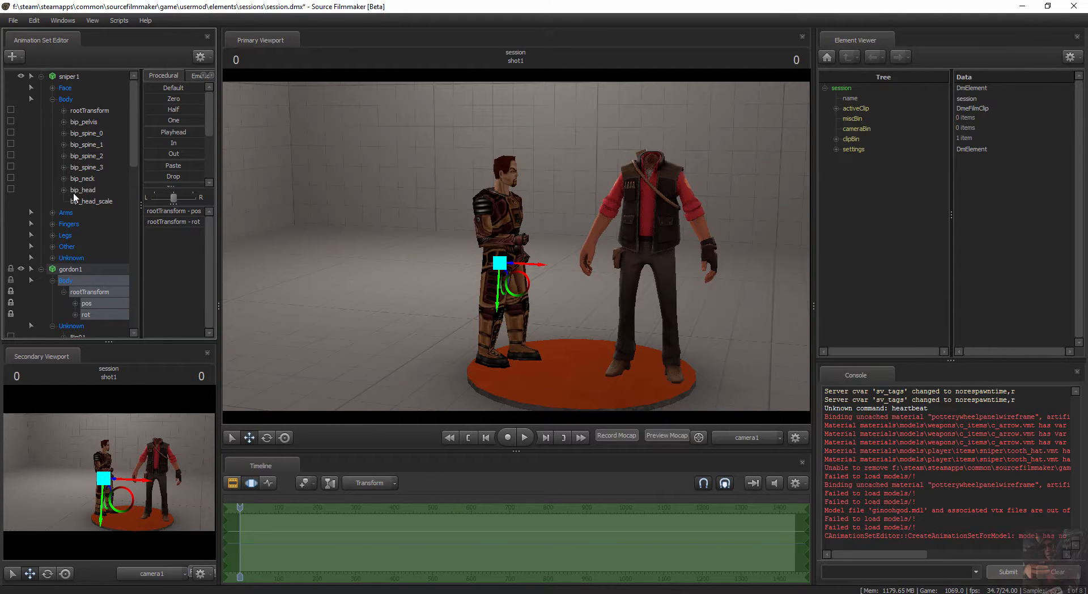
{"action": "left_click", "coordinate": [81, 179]}
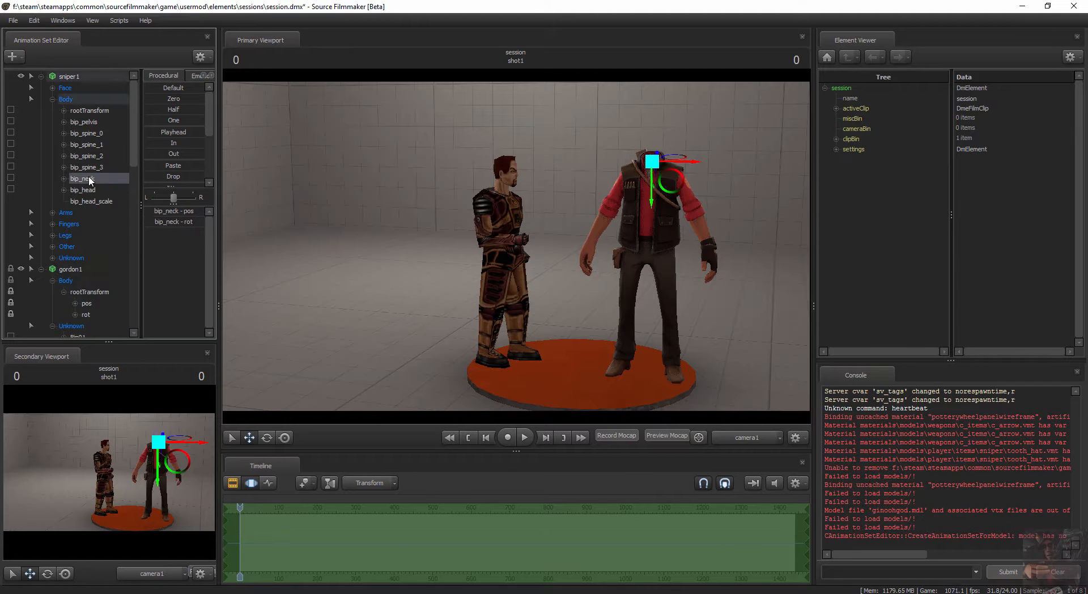
{"action": "scroll", "scroll_direction": "down", "scroll_amount": 3}
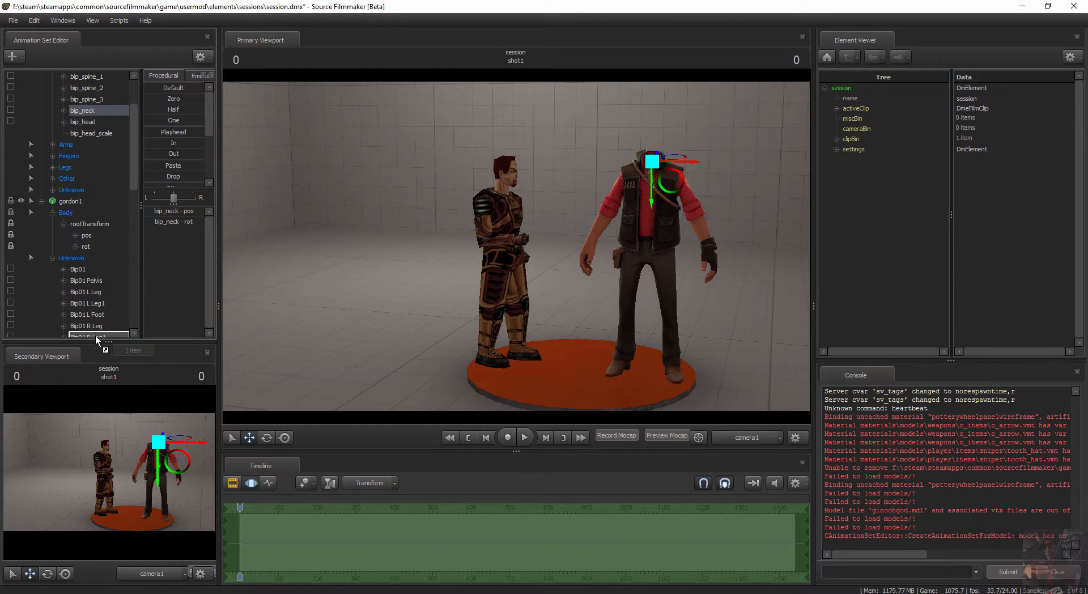
{"action": "scroll", "scroll_direction": "down", "scroll_amount": 3}
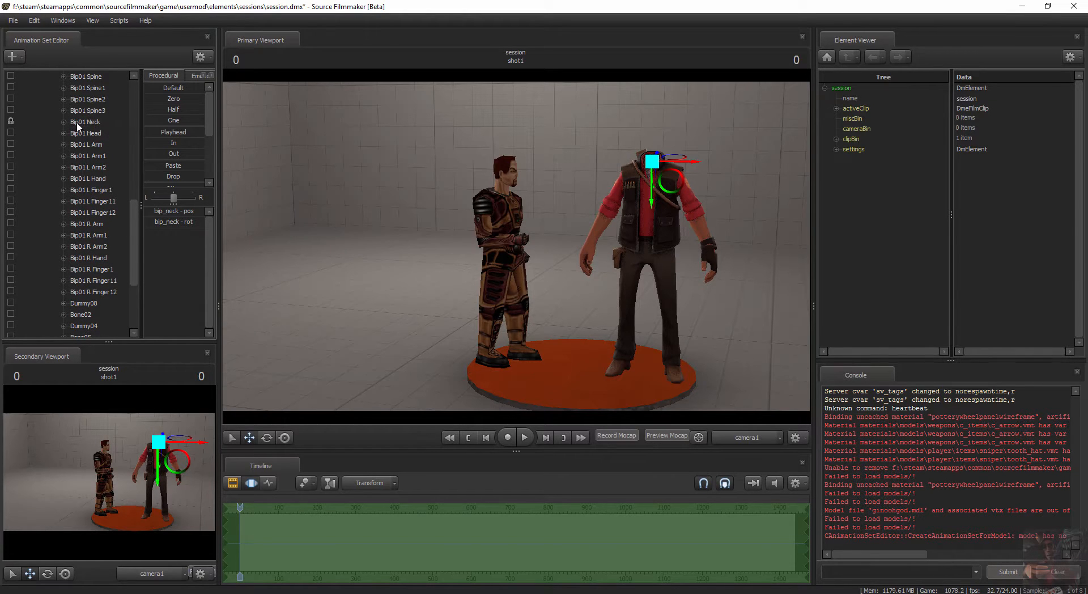
{"action": "left_click", "coordinate": [85, 121]}
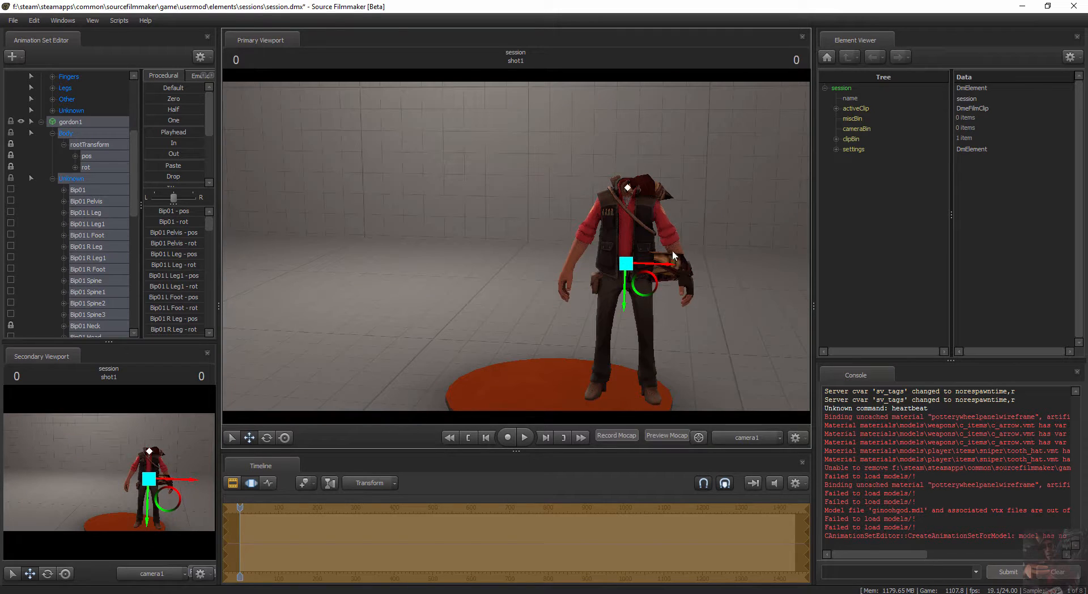
{"action": "mouse_move", "coordinate": [562, 335]}
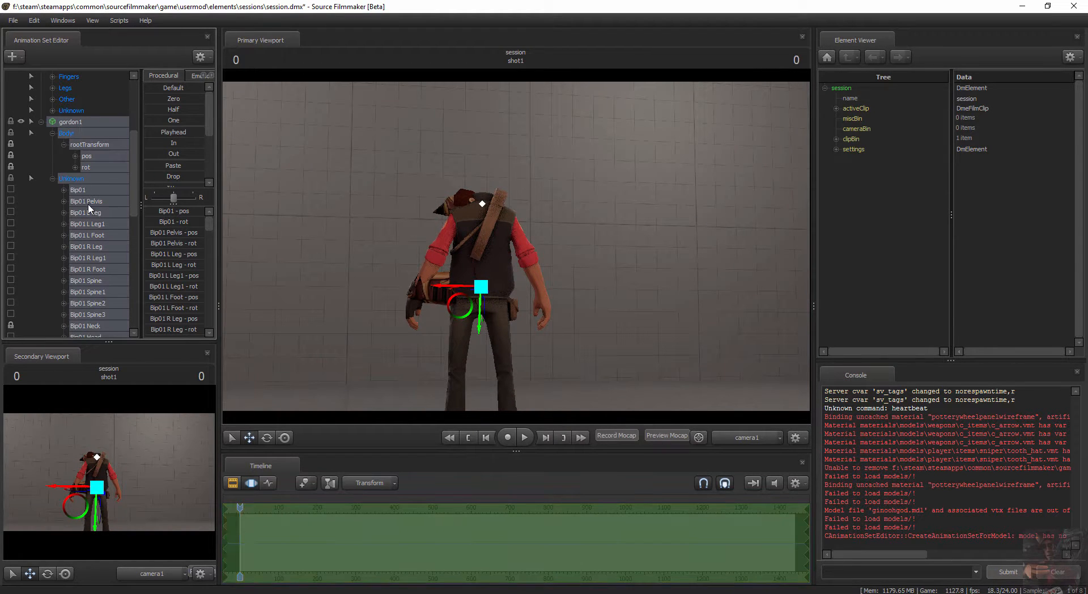
- Rotate gordon1's rootTransform so Gordon's body lines up inside the Sniper's
{"action": "scroll", "scroll_direction": "down", "scroll_amount": 3}
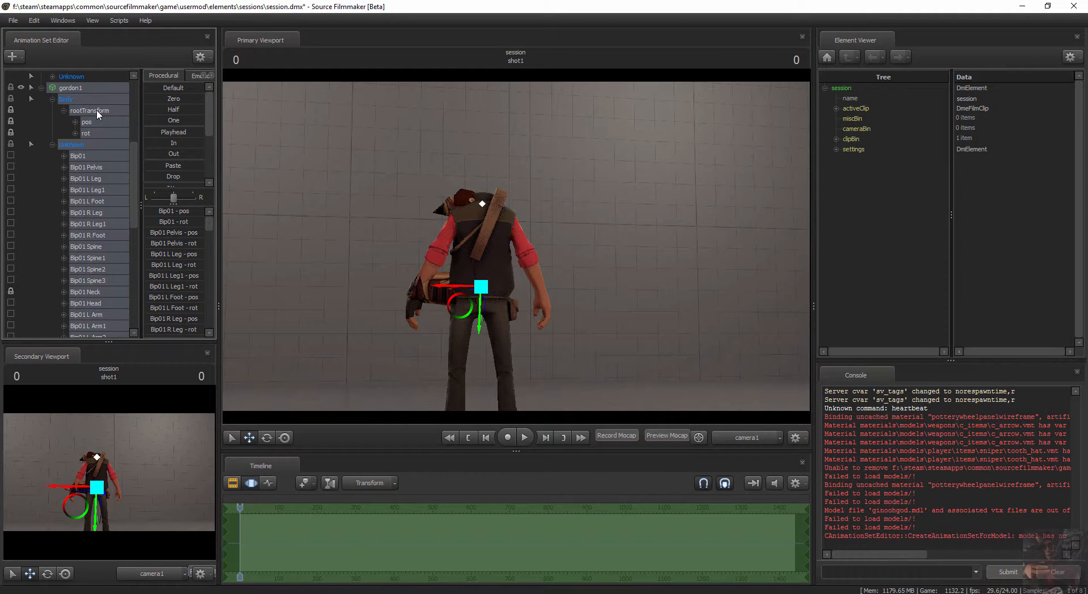
{"action": "left_click", "coordinate": [91, 111]}
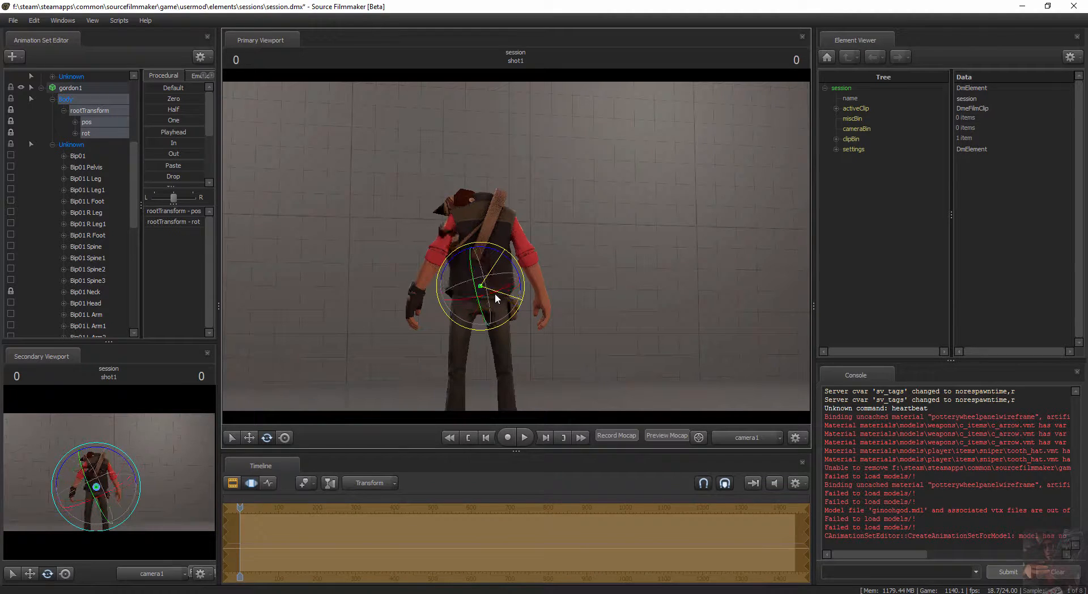
{"action": "left_click_drag", "start_coordinate": [497, 298], "coordinate": [489, 288]}
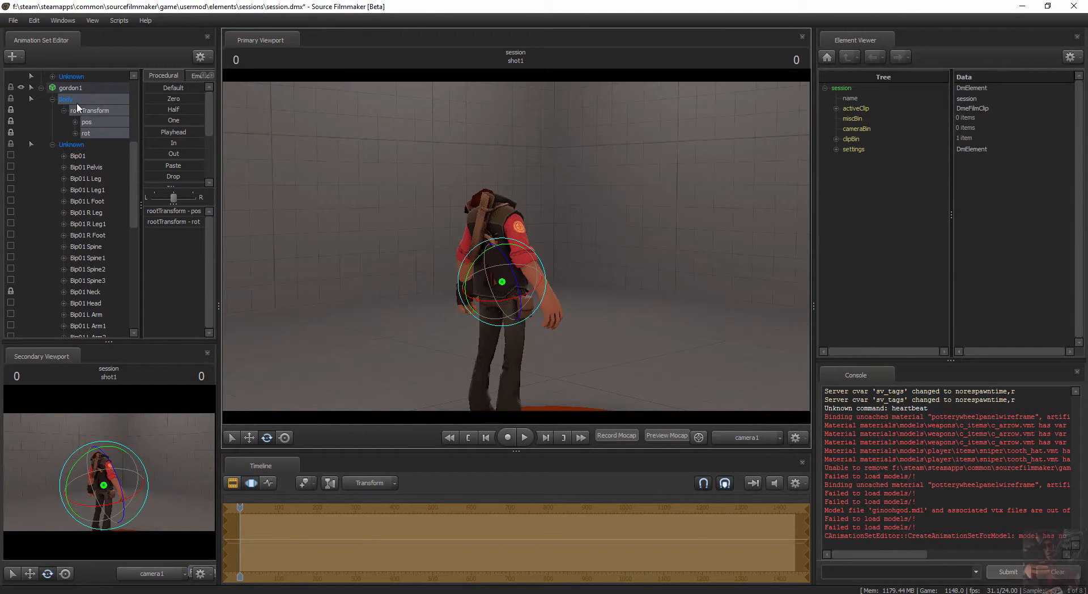
{"action": "mouse_move", "coordinate": [82, 227]}
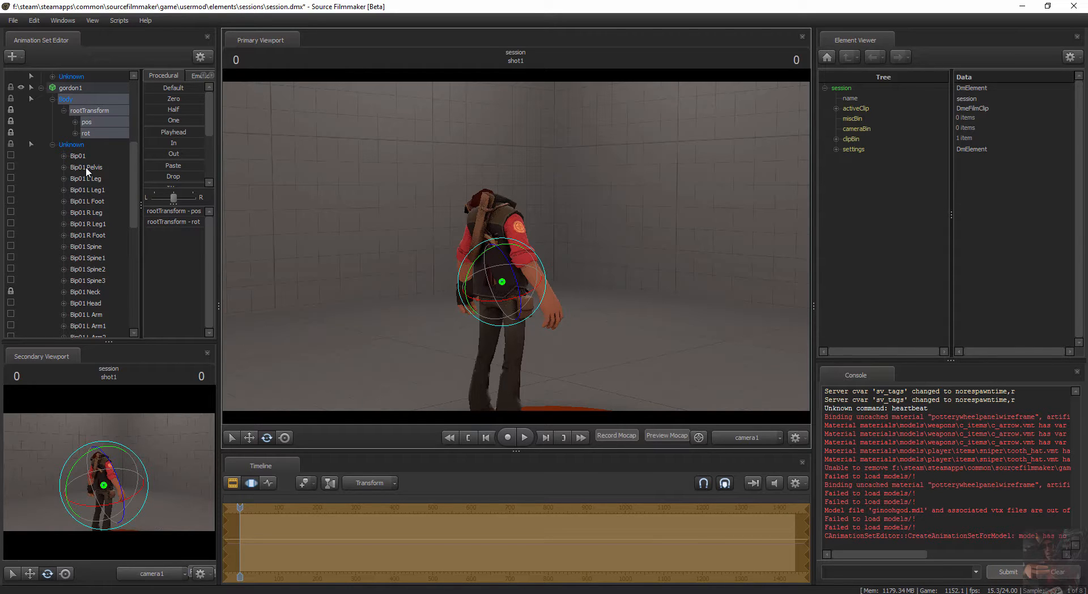
- Add a scale control to Gordon's Bip01 Pelvis and pick the new Bip01 Pelvis_scale control
{"action": "left_click", "coordinate": [86, 166]}
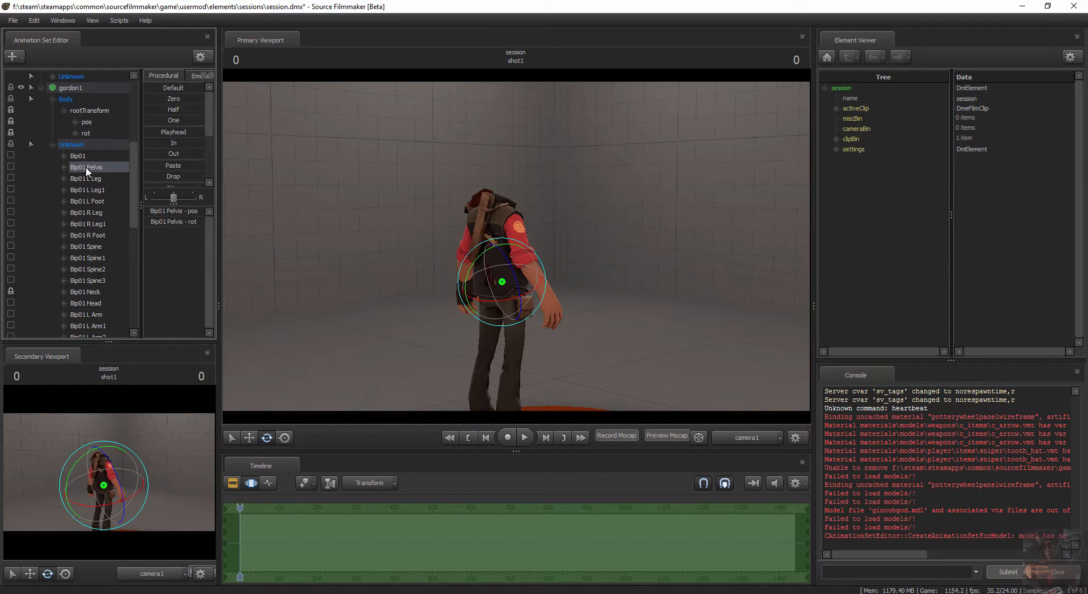
{"action": "right_click", "coordinate": [86, 167]}
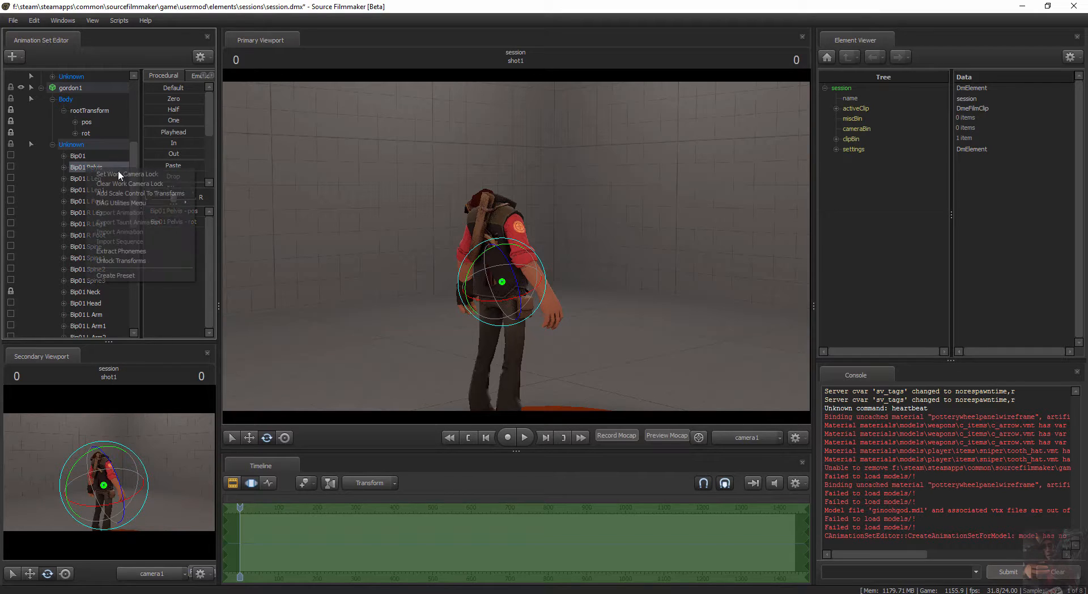
{"action": "mouse_move", "coordinate": [157, 199]}
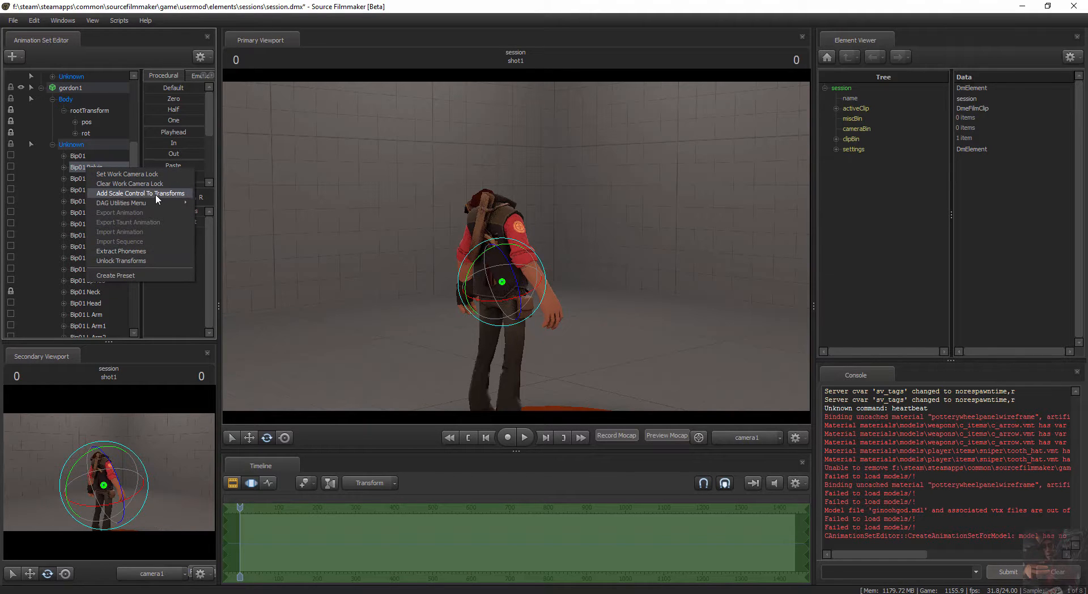
{"action": "left_click", "coordinate": [139, 193]}
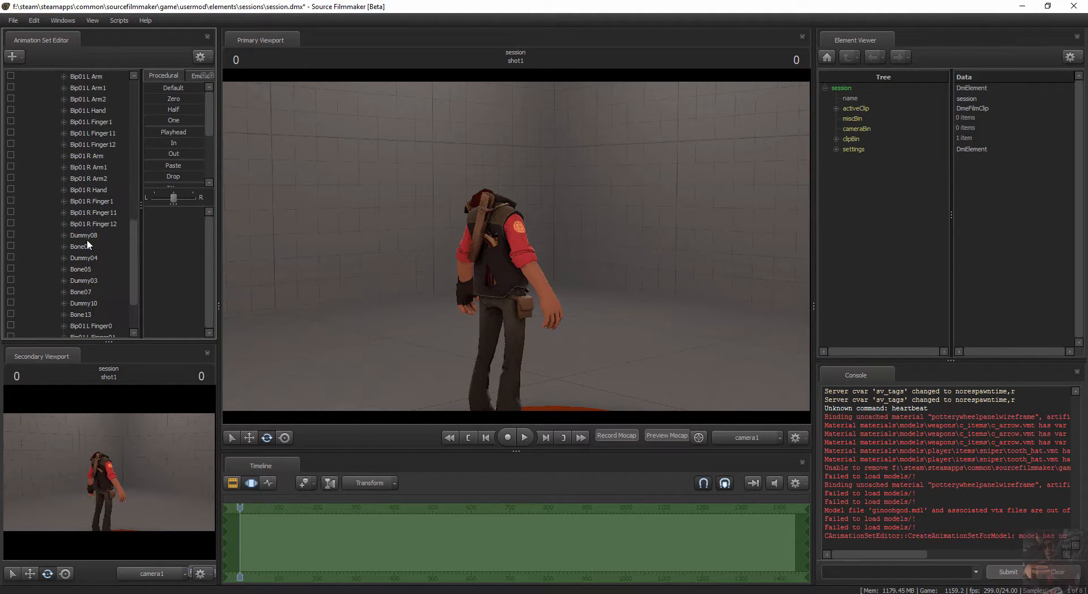
{"action": "scroll", "scroll_direction": "down", "scroll_amount": 3}
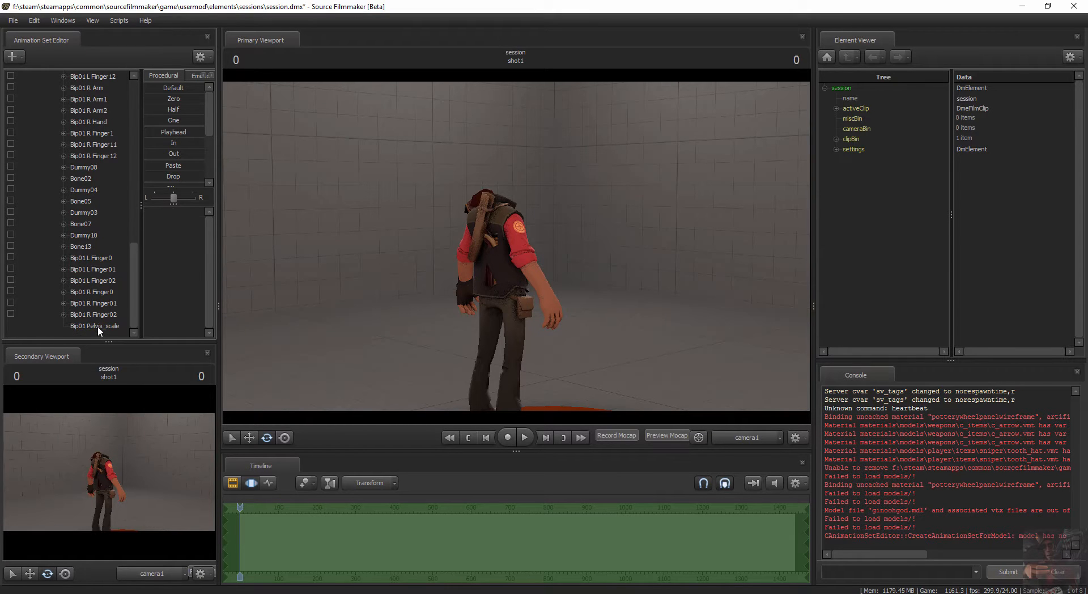
{"action": "left_click", "coordinate": [94, 327]}
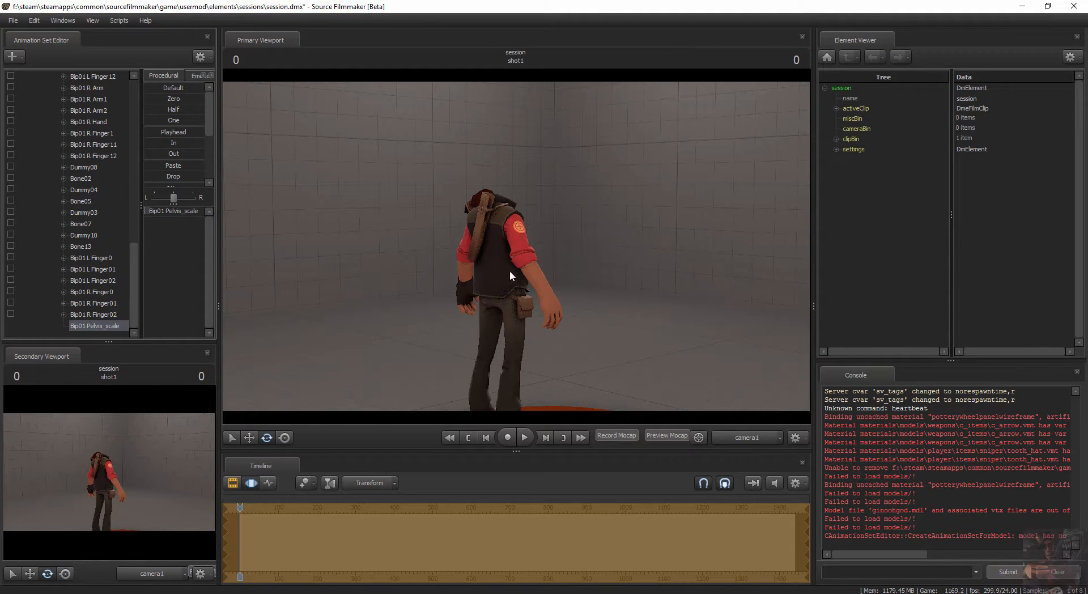
{"action": "mouse_move", "coordinate": [536, 231]}
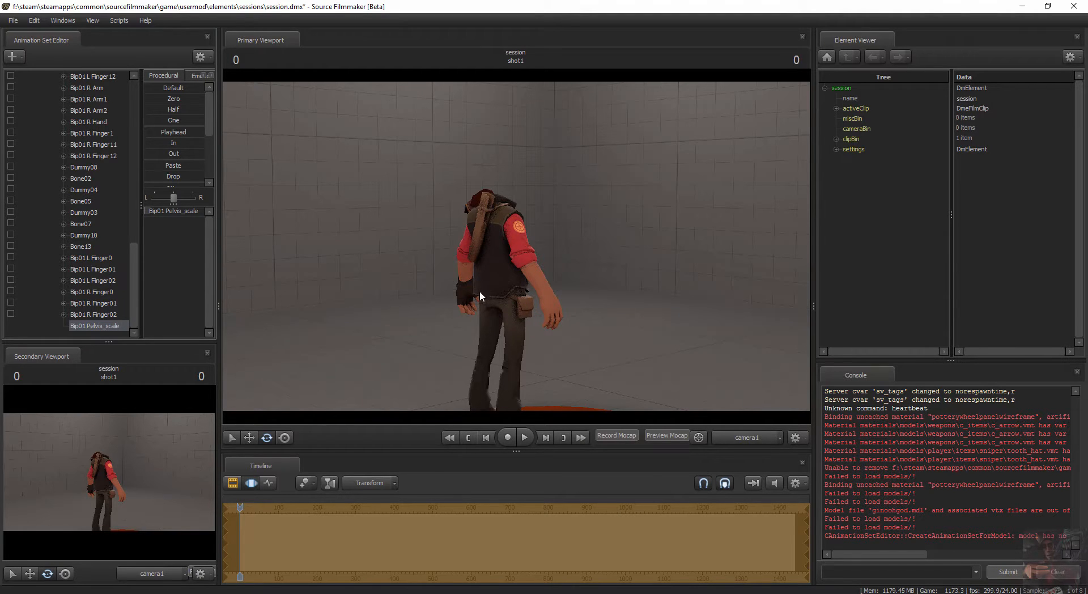
{"action": "mouse_move", "coordinate": [651, 283]}
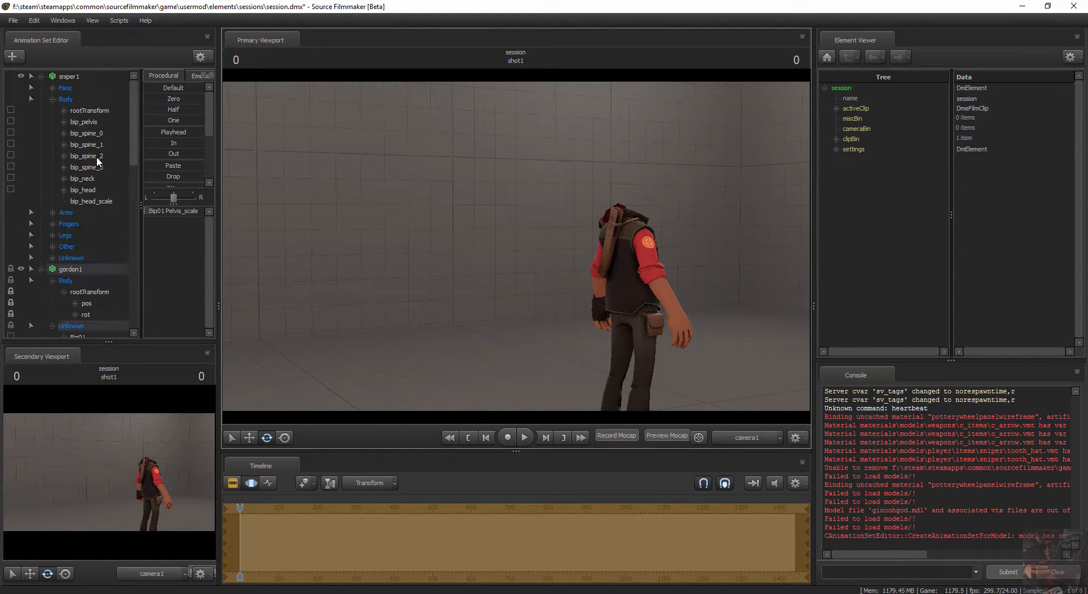
- Select the entire sniper1 rig and scroll down to gordon1's Bip01 bone list
{"action": "left_click", "coordinate": [69, 76]}
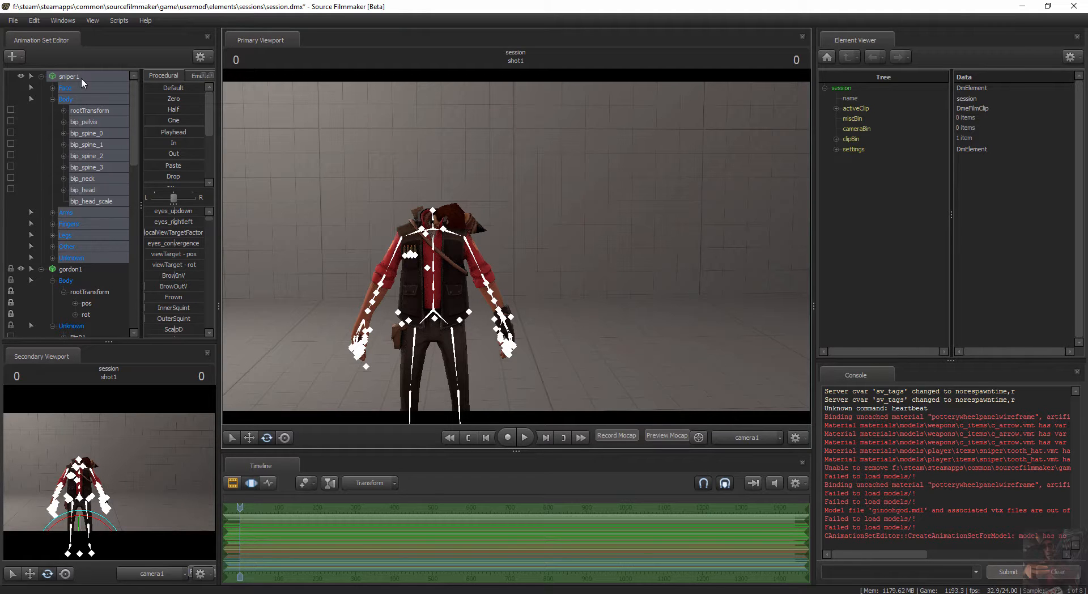
{"action": "scroll", "scroll_direction": "down", "scroll_amount": 3}
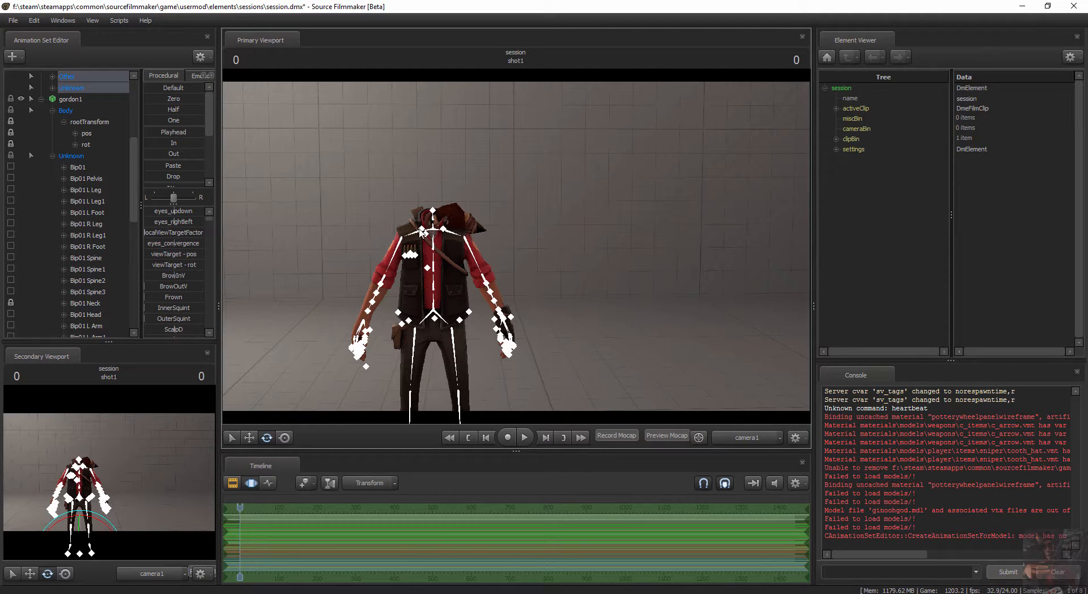
{"action": "mouse_move", "coordinate": [466, 215]}
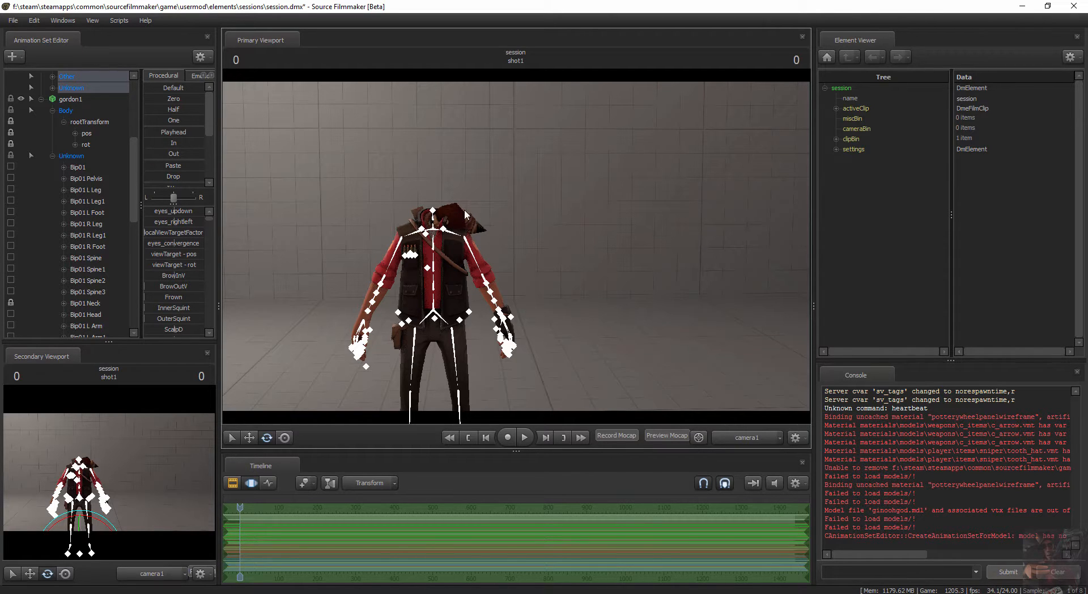
{"action": "mouse_move", "coordinate": [457, 223]}
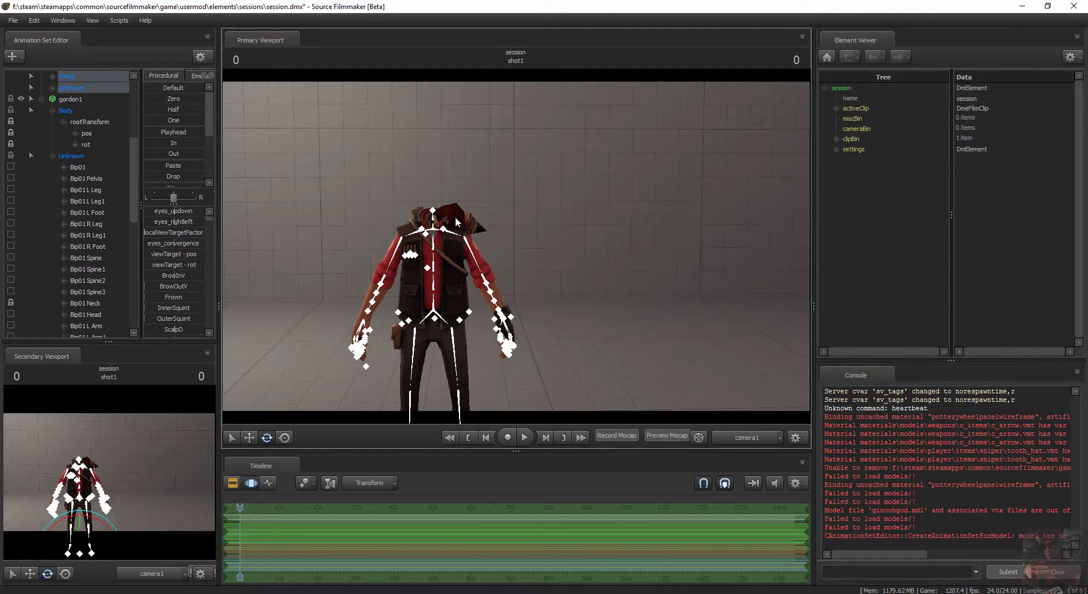
{"action": "mouse_move", "coordinate": [100, 184]}
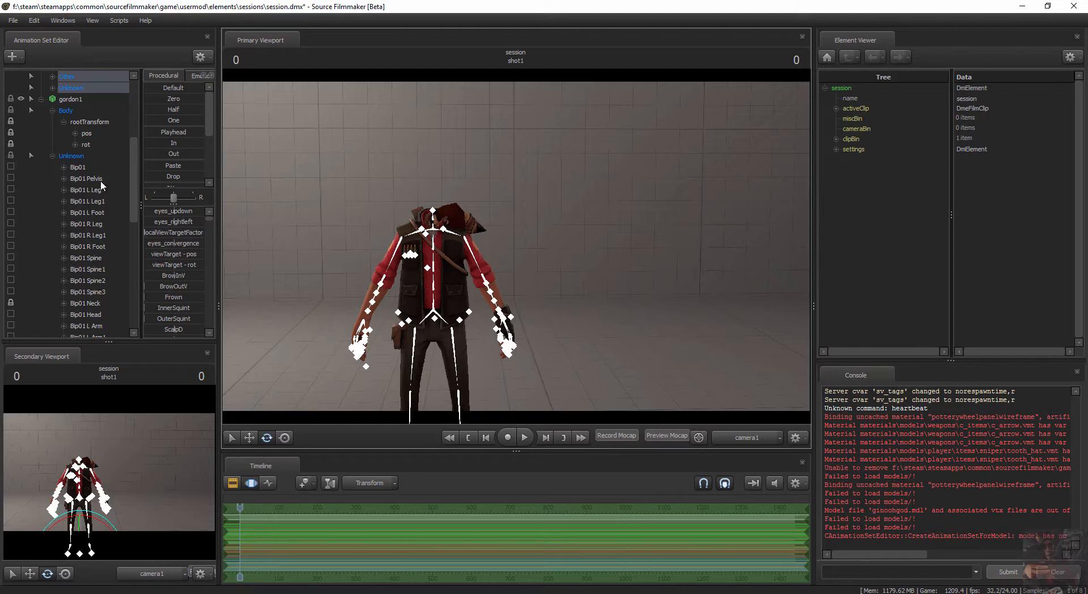
{"action": "mouse_move", "coordinate": [101, 95]}
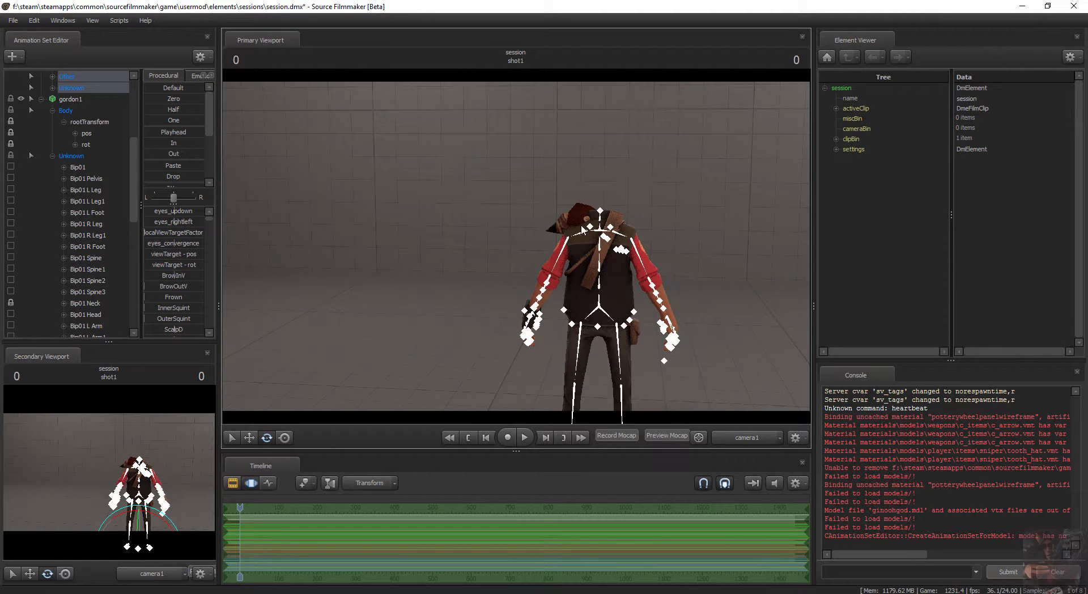
{"action": "mouse_move", "coordinate": [570, 211]}
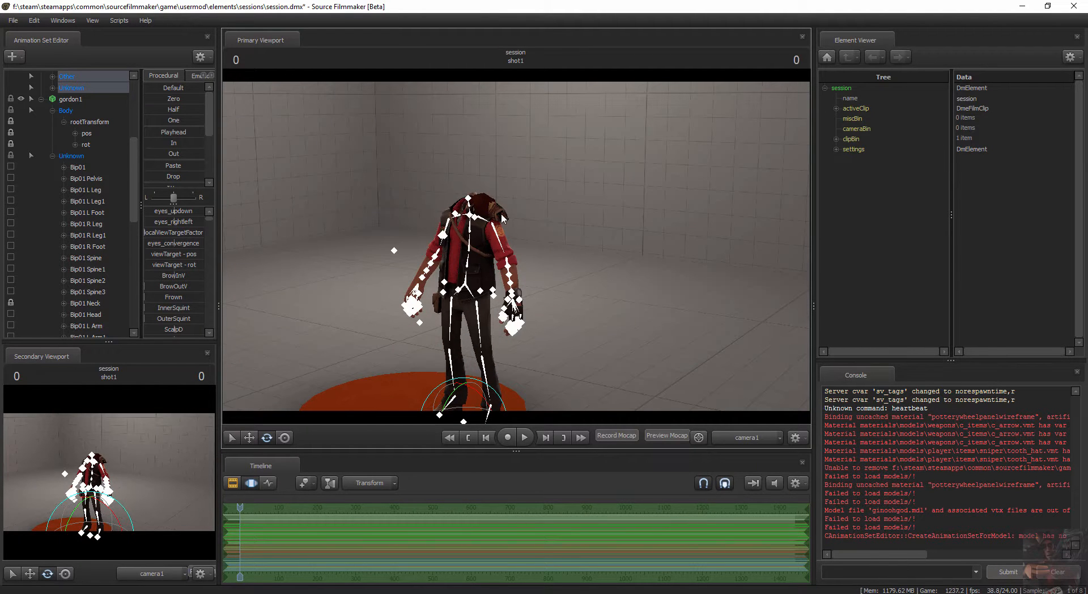
{"action": "mouse_move", "coordinate": [504, 214]}
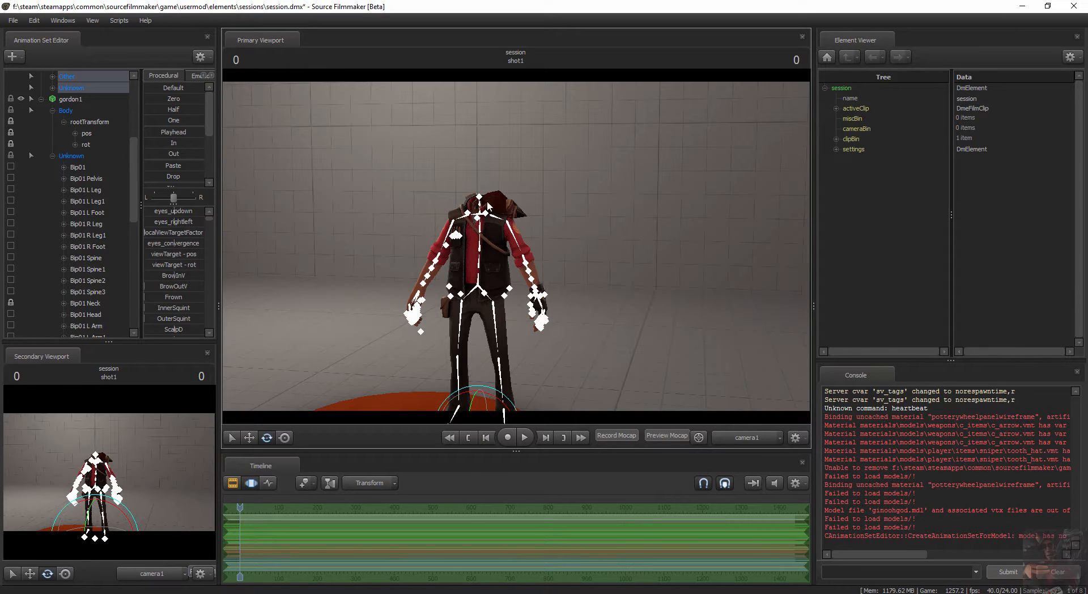
{"action": "mouse_move", "coordinate": [490, 205]}
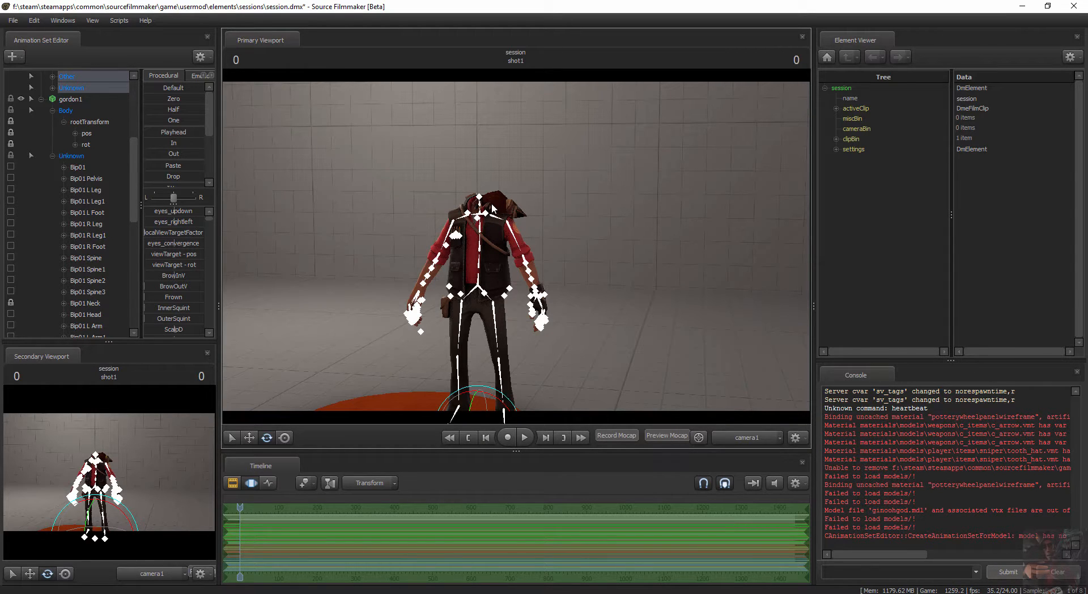
{"action": "mouse_move", "coordinate": [89, 299]}
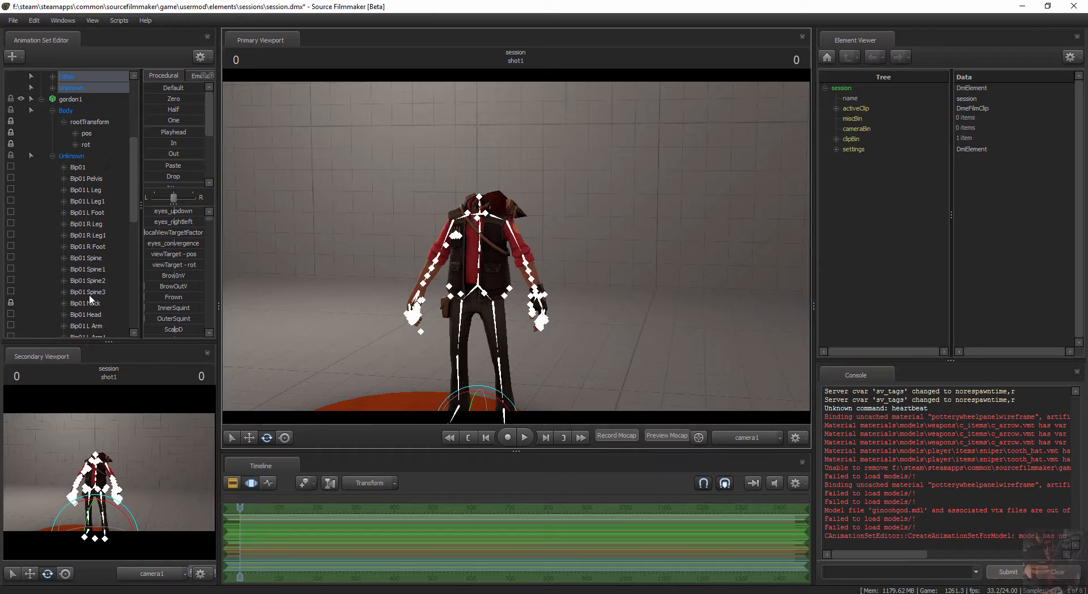
- Rotate Gordon's Bip01 Neck with the gizmo rings until his head sits upright on the Sniper
{"action": "left_click", "coordinate": [85, 304]}
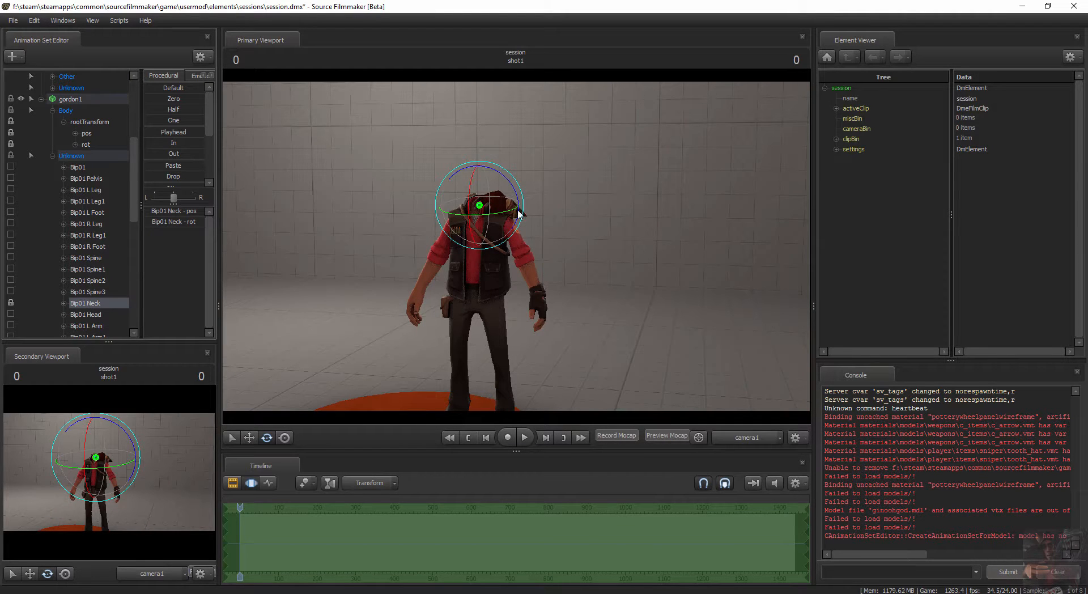
{"action": "left_click_drag", "start_coordinate": [493, 212], "coordinate": [511, 184]}
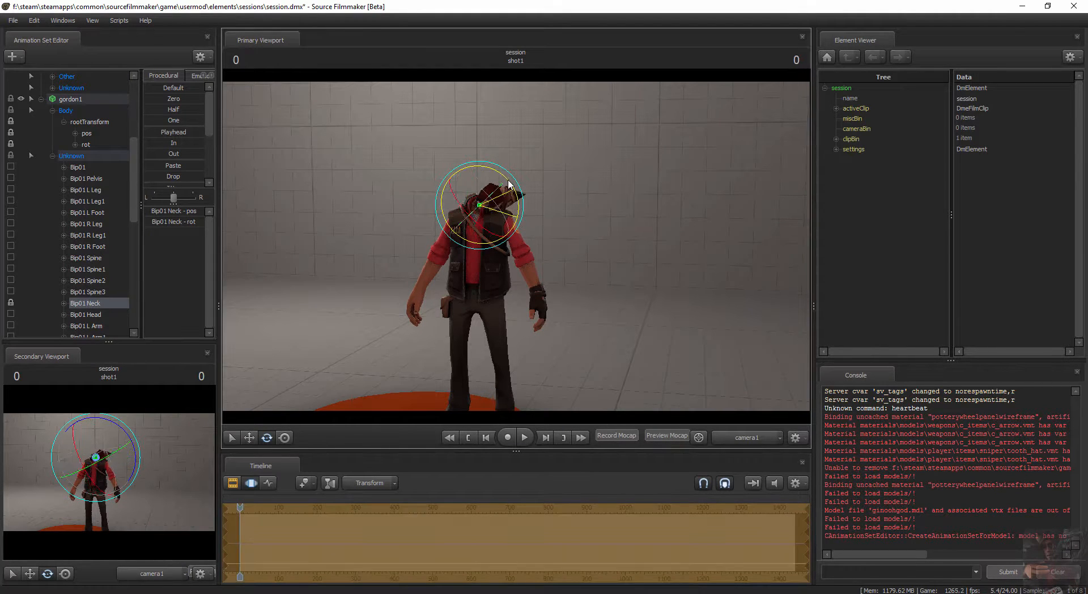
{"action": "left_click_drag", "start_coordinate": [507, 184], "coordinate": [498, 169]}
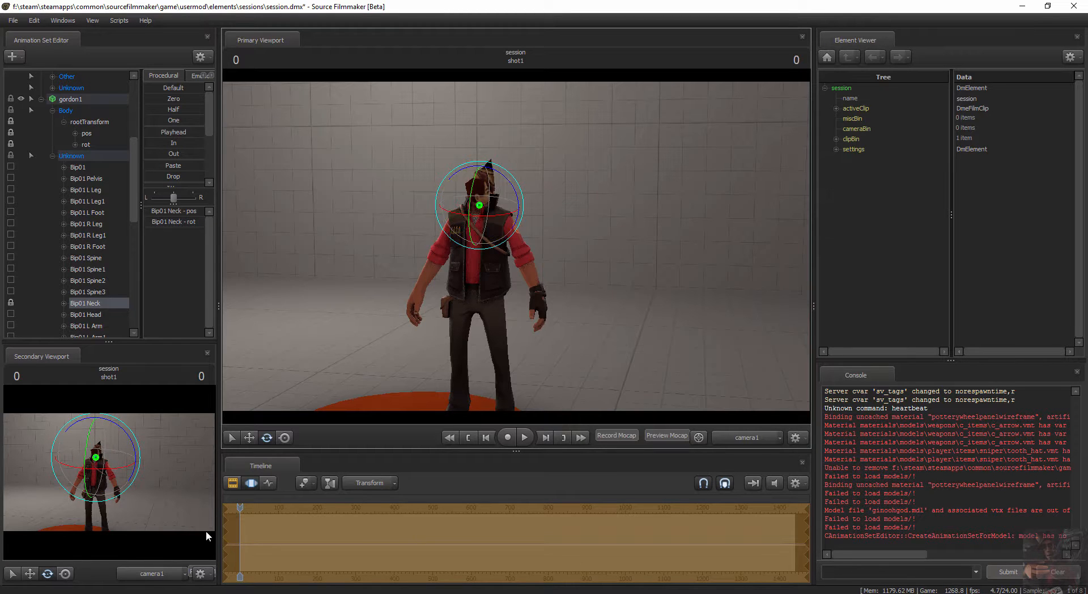
{"action": "mouse_move", "coordinate": [177, 495]}
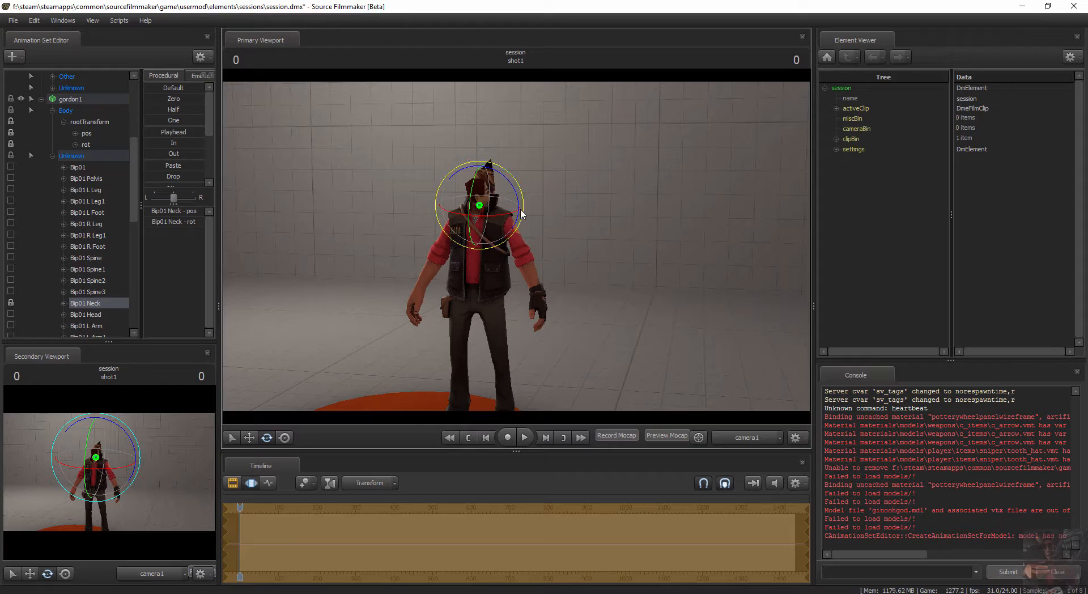
{"action": "mouse_move", "coordinate": [288, 549]}
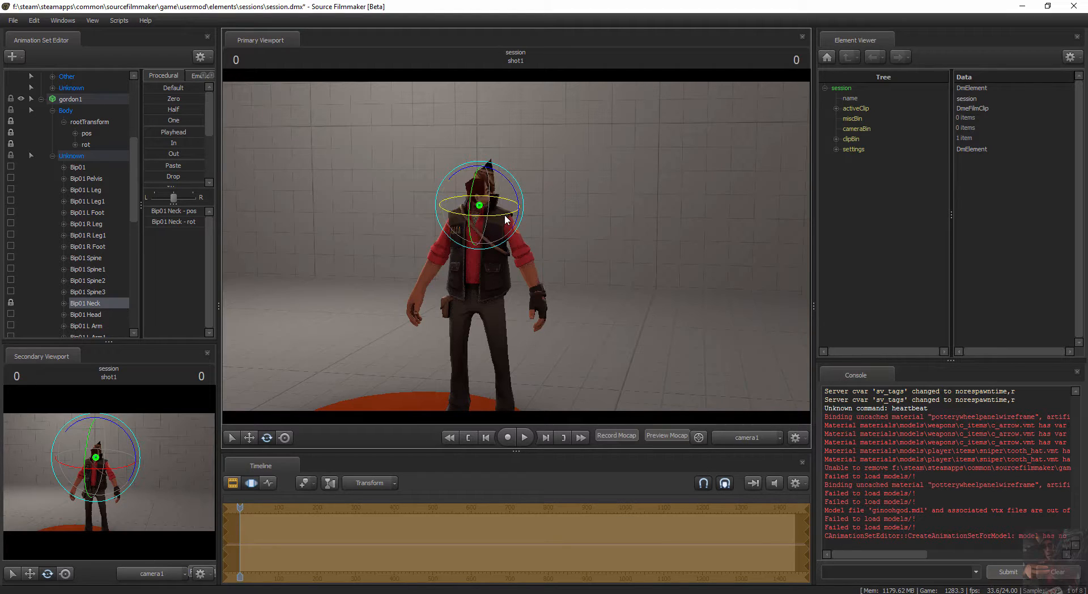
{"action": "left_click_drag", "start_coordinate": [507, 219], "coordinate": [510, 217]}
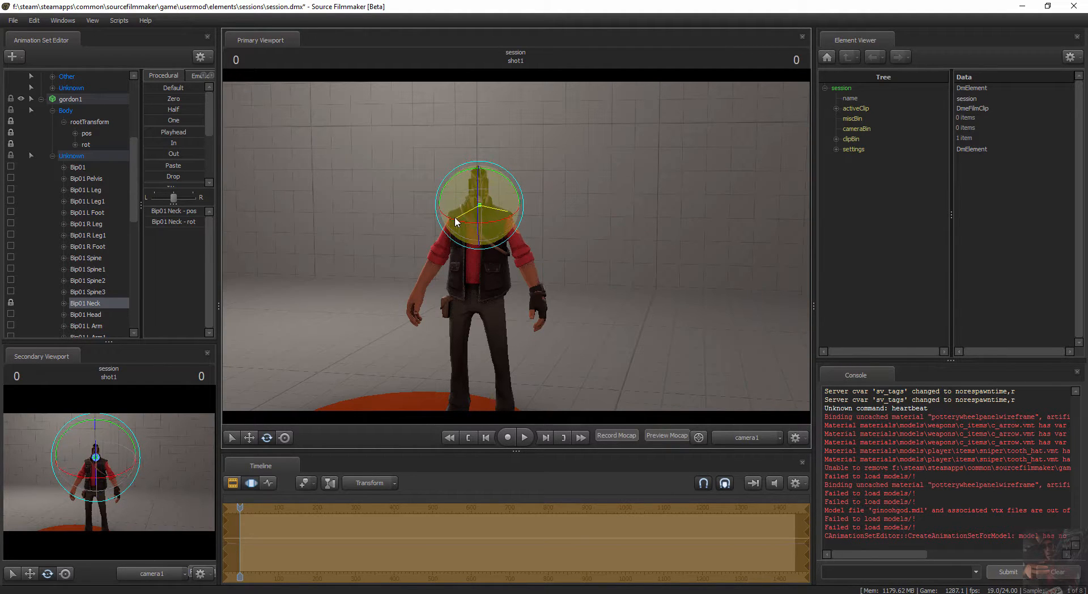
{"action": "left_click_drag", "start_coordinate": [458, 222], "coordinate": [447, 221]}
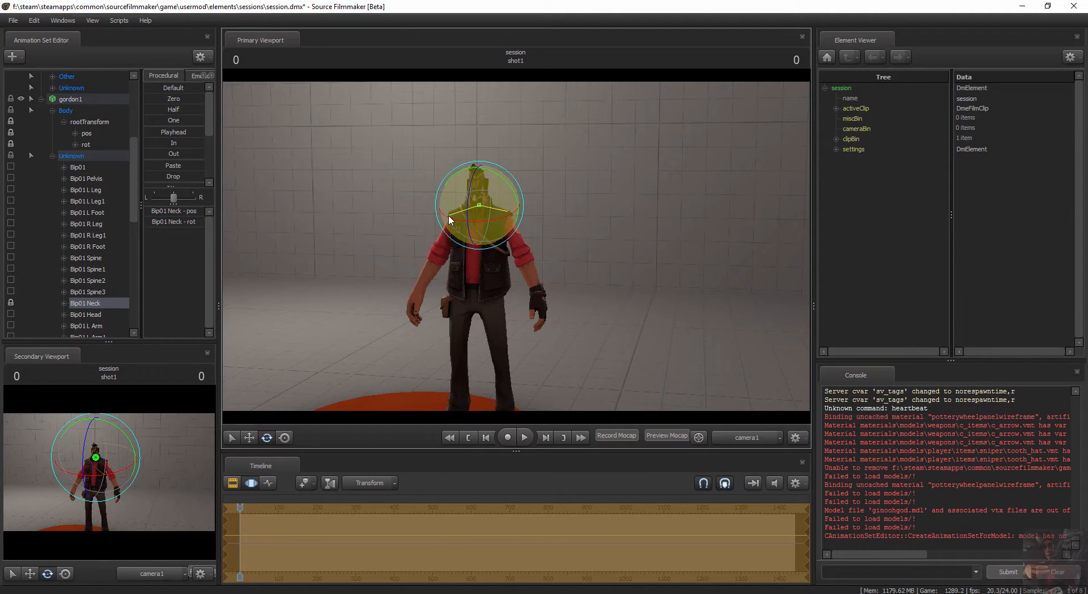
{"action": "left_click_drag", "start_coordinate": [450, 221], "coordinate": [614, 313]}
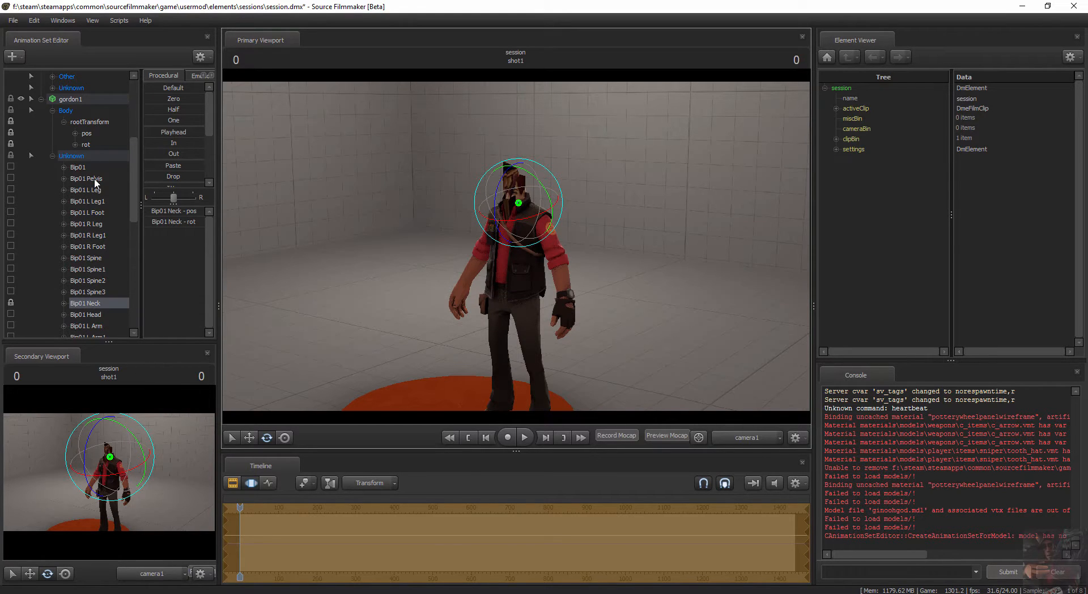
{"action": "left_click", "coordinate": [86, 178]}
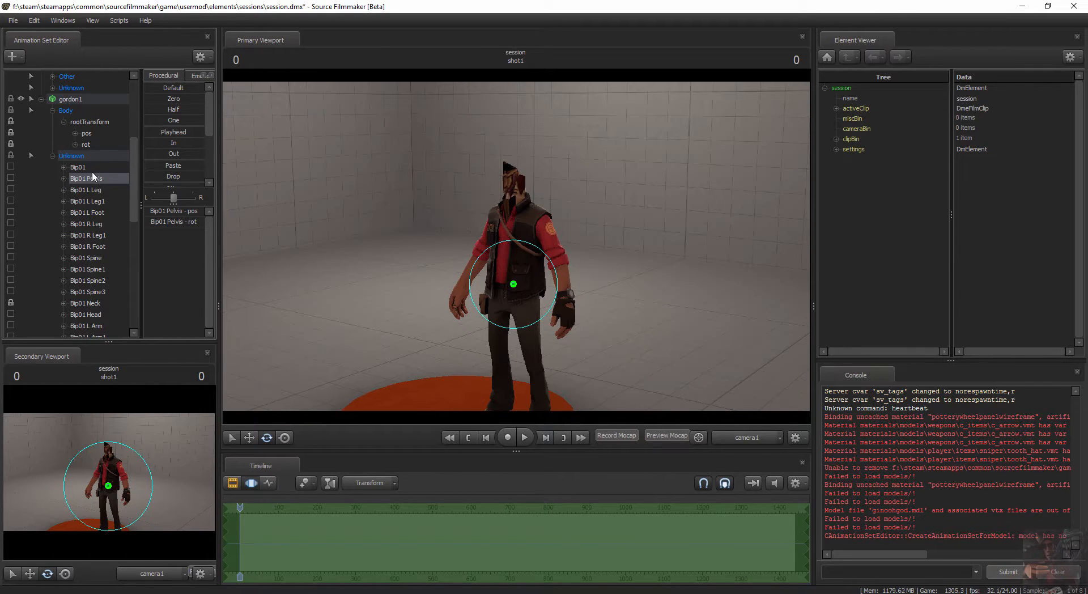
{"action": "scroll", "scroll_direction": "down", "scroll_amount": 3}
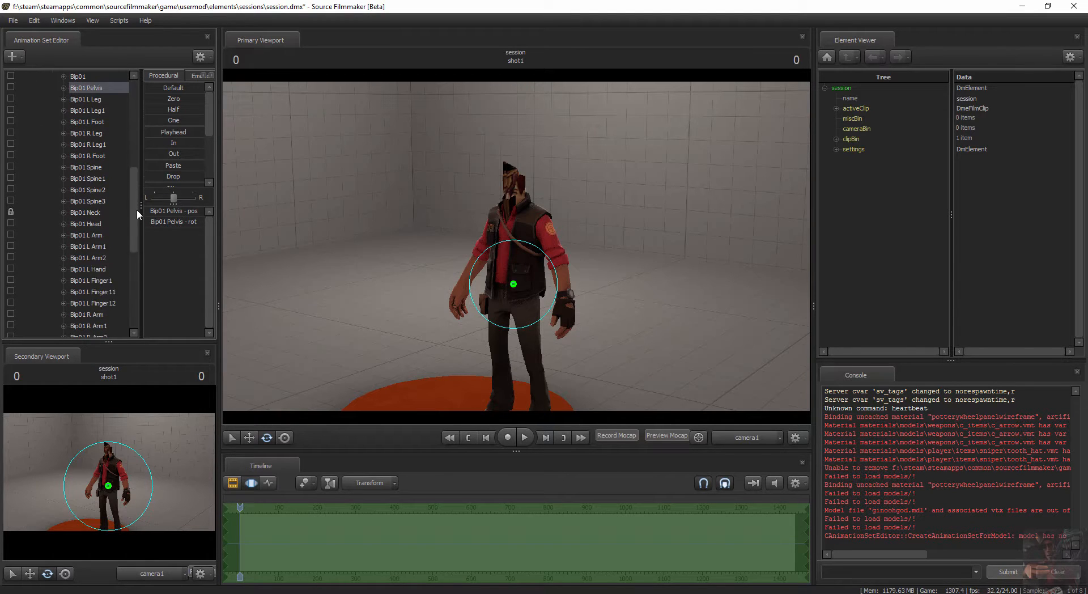
{"action": "scroll", "scroll_direction": "down", "scroll_amount": 3}
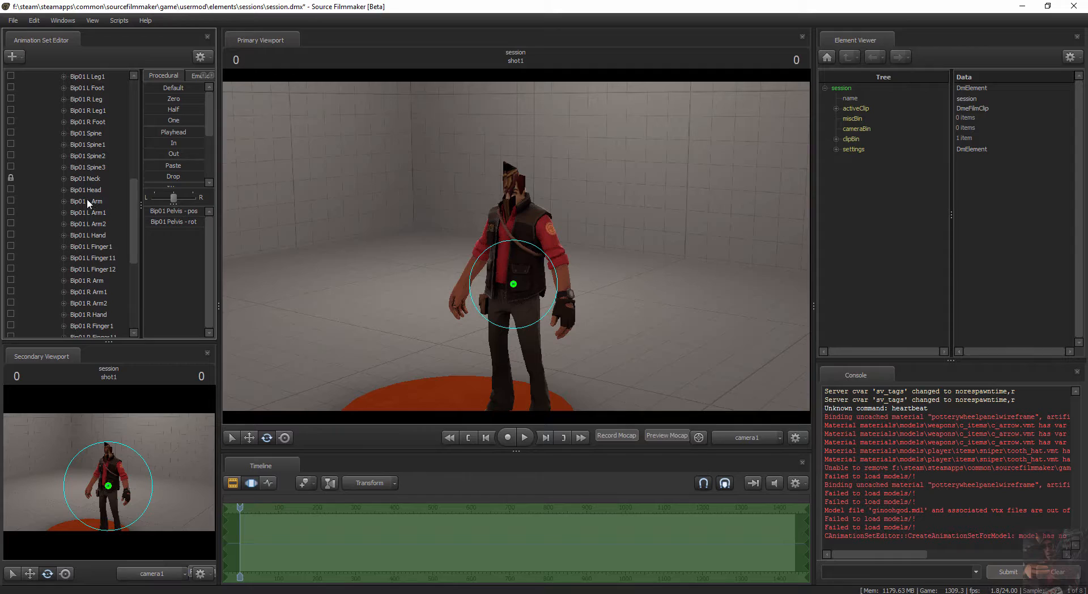
{"action": "mouse_move", "coordinate": [127, 263]}
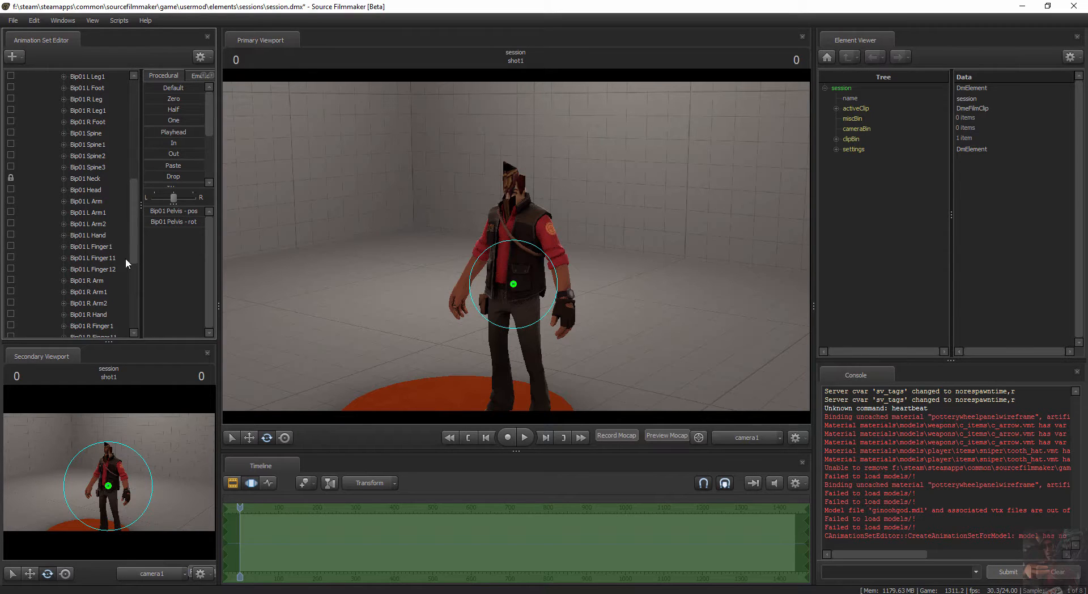
{"action": "scroll", "scroll_direction": "up", "scroll_amount": 3}
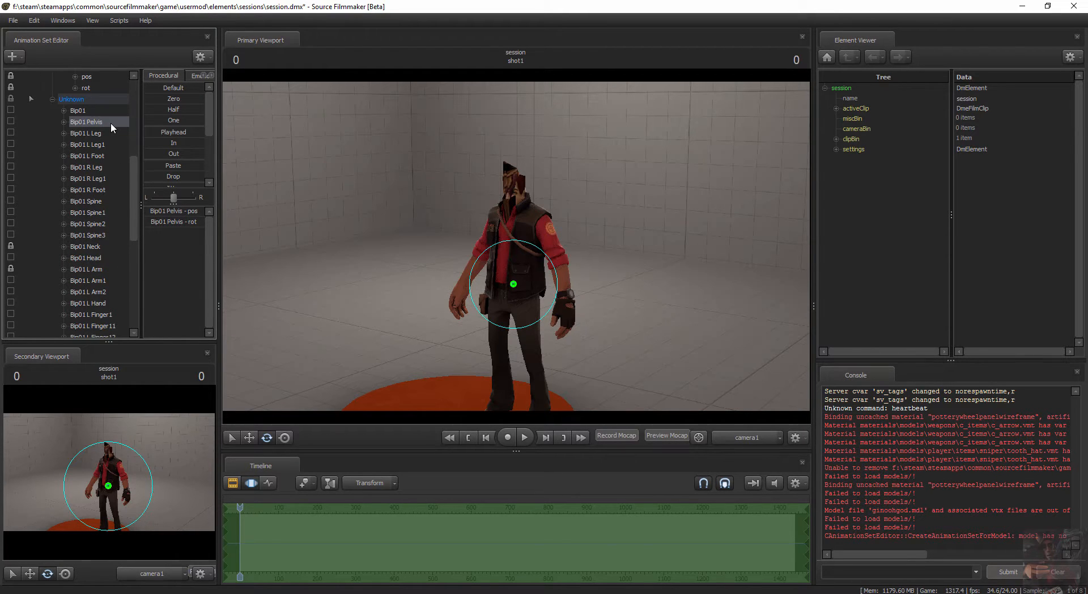
{"action": "left_click", "coordinate": [91, 325]}
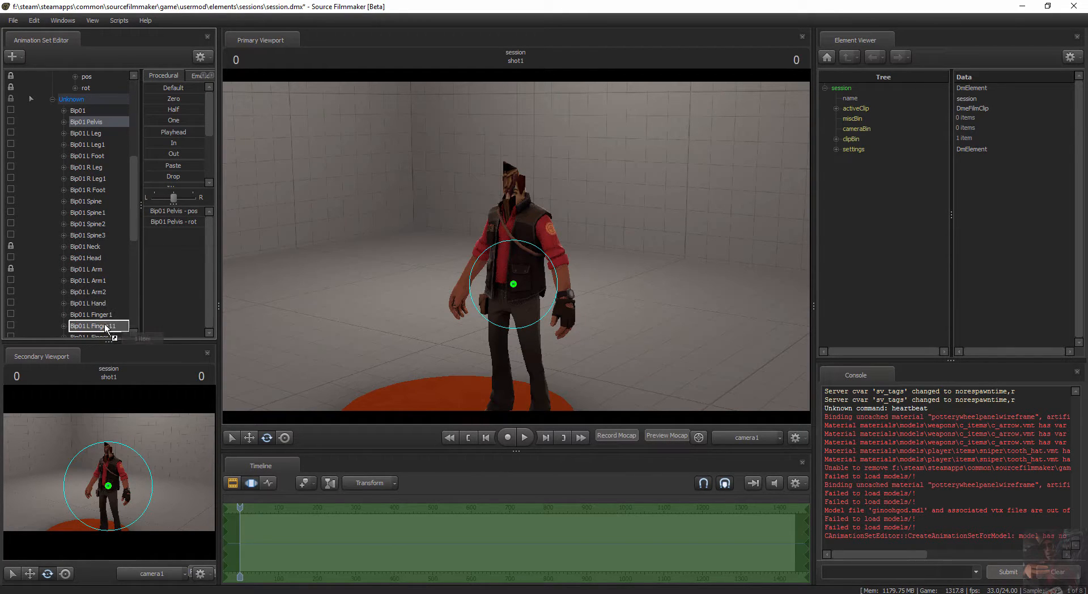
{"action": "scroll", "scroll_direction": "down", "scroll_amount": 3}
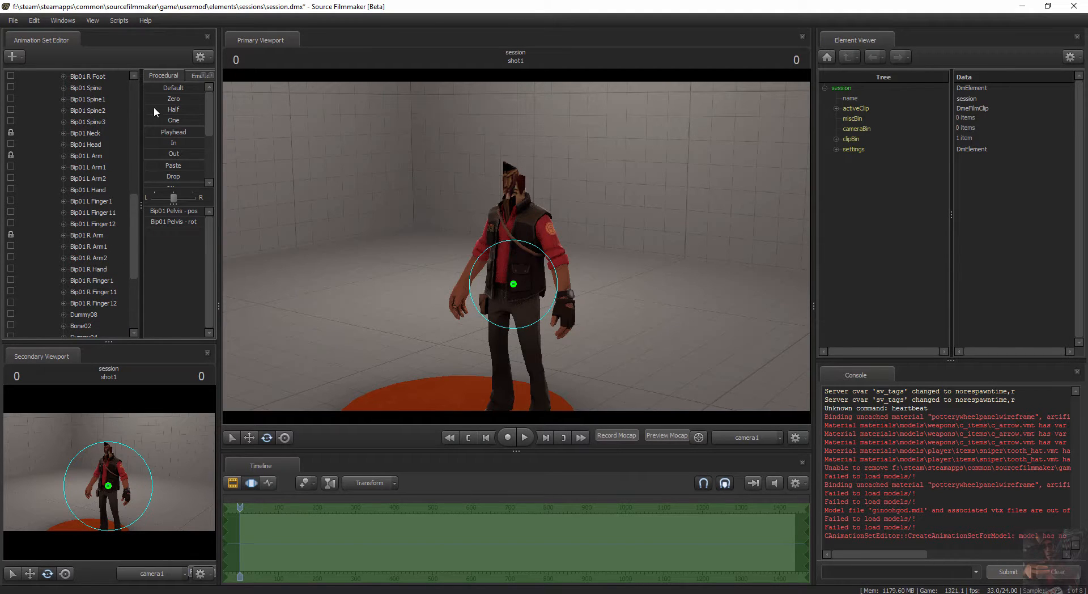
{"action": "mouse_move", "coordinate": [69, 141]}
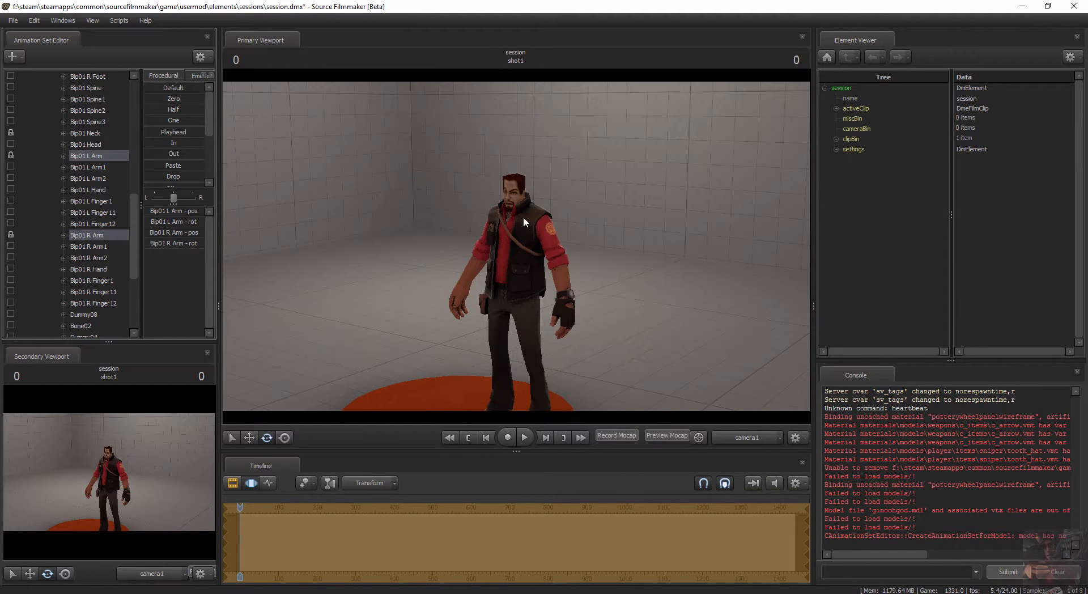
{"action": "mouse_move", "coordinate": [512, 262]}
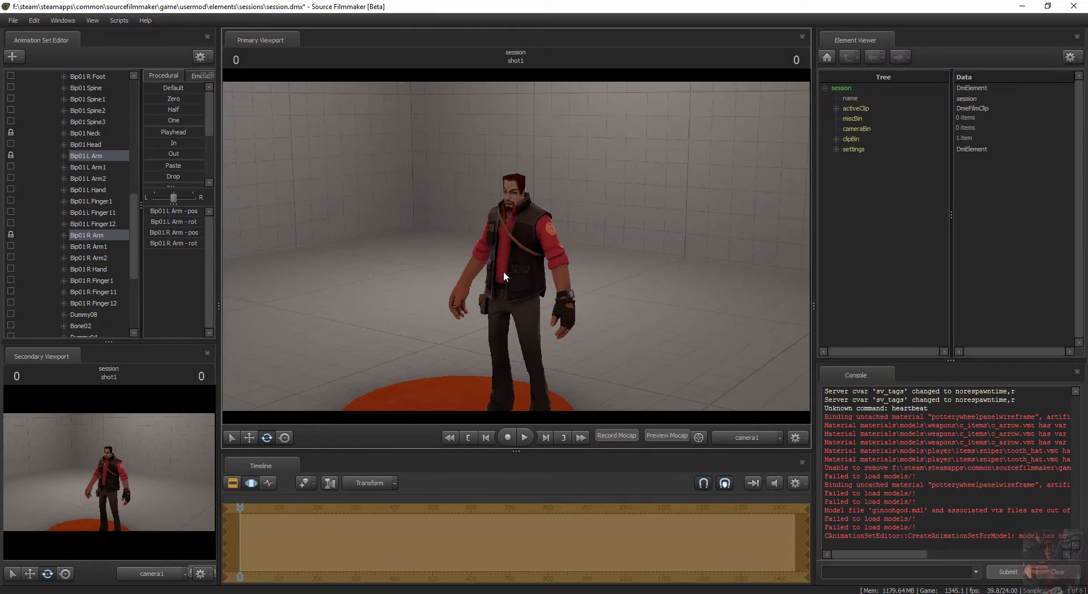
{"action": "mouse_move", "coordinate": [555, 254]}
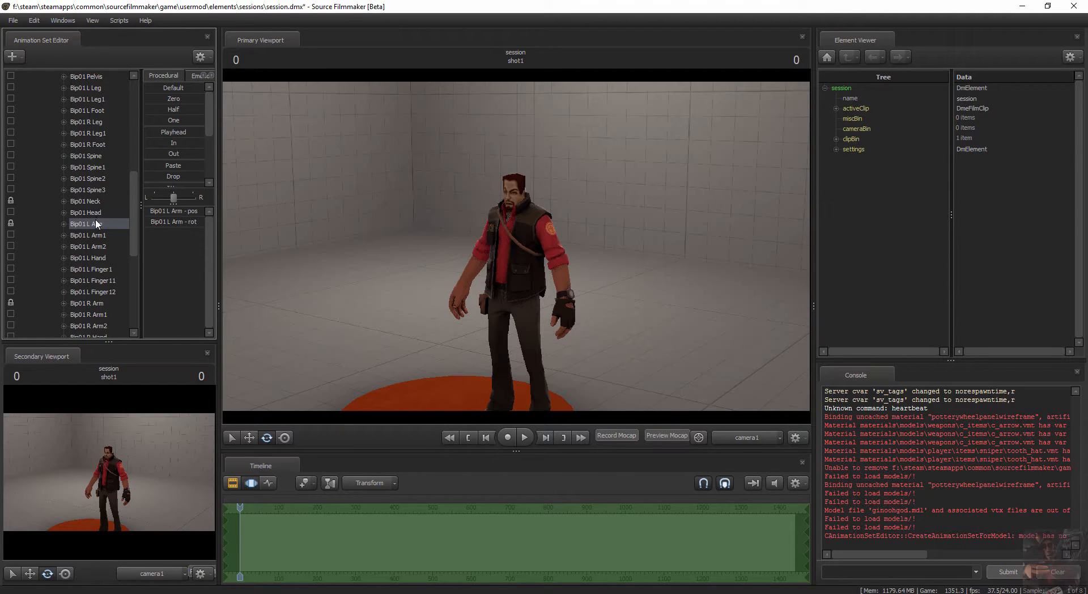
{"action": "mouse_move", "coordinate": [41, 230]}
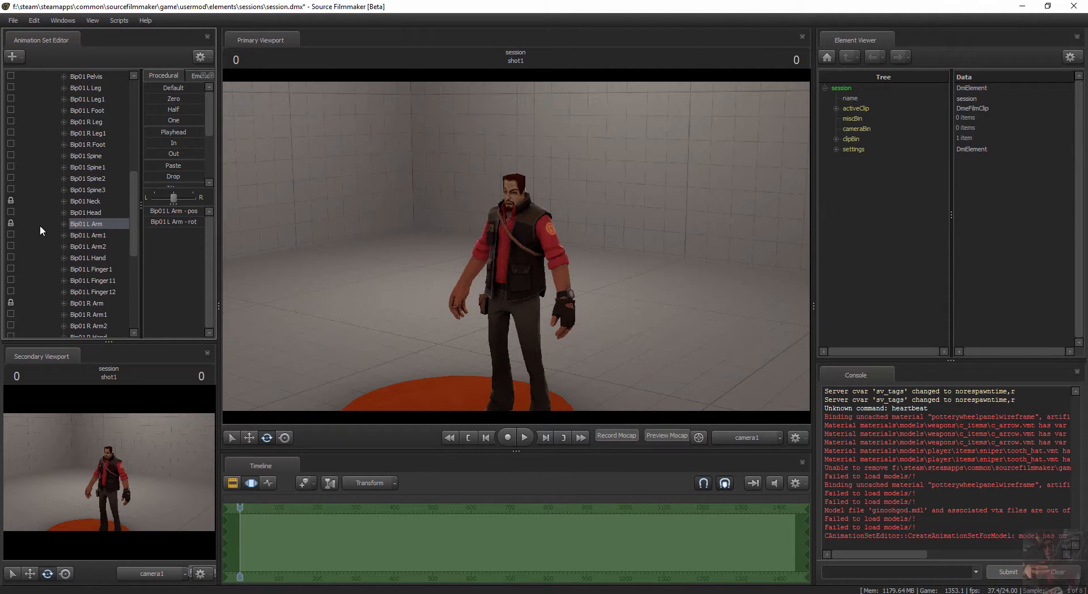
{"action": "mouse_move", "coordinate": [98, 230]}
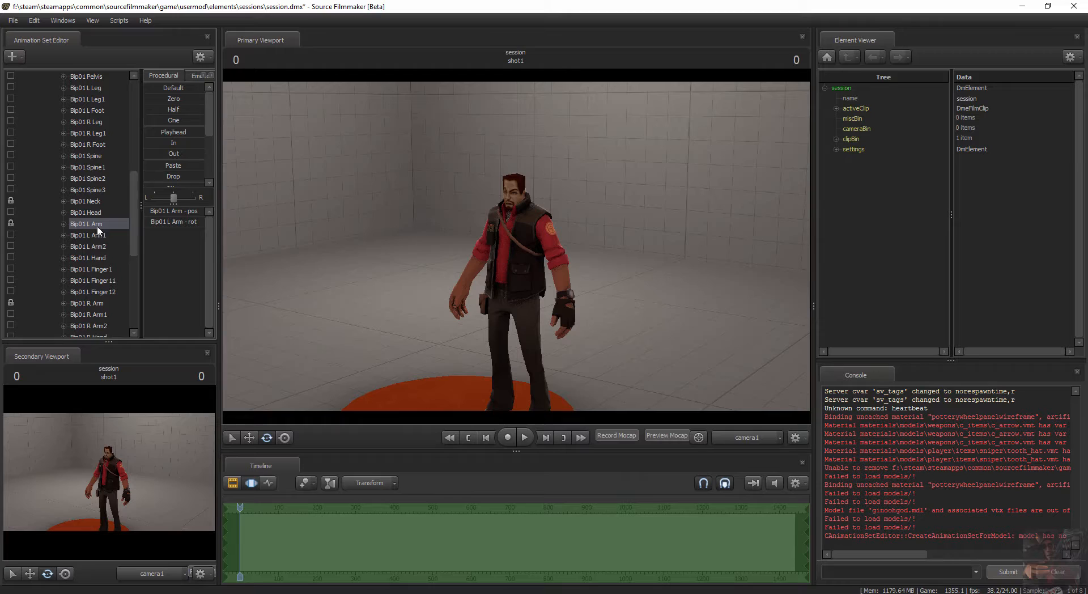
{"action": "mouse_move", "coordinate": [116, 233]}
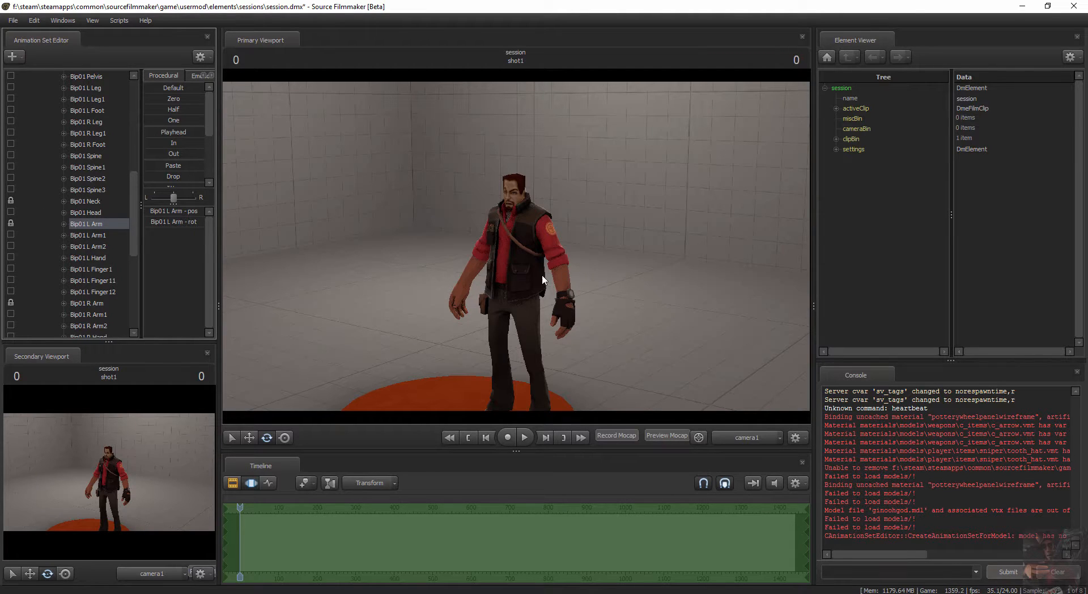
{"action": "mouse_move", "coordinate": [593, 234]}
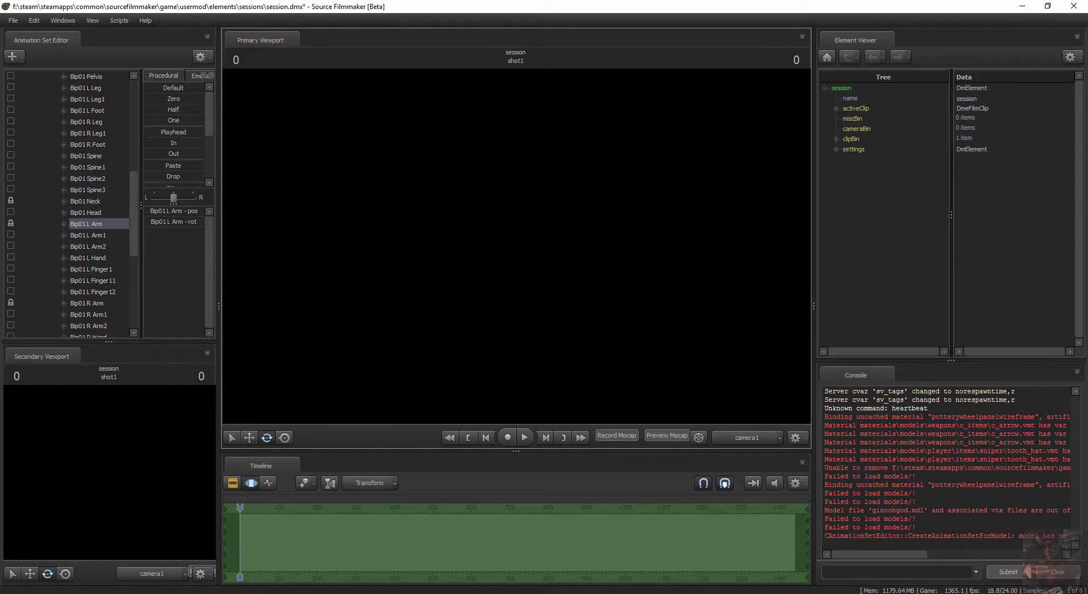
{"action": "mouse_move", "coordinate": [433, 282]}
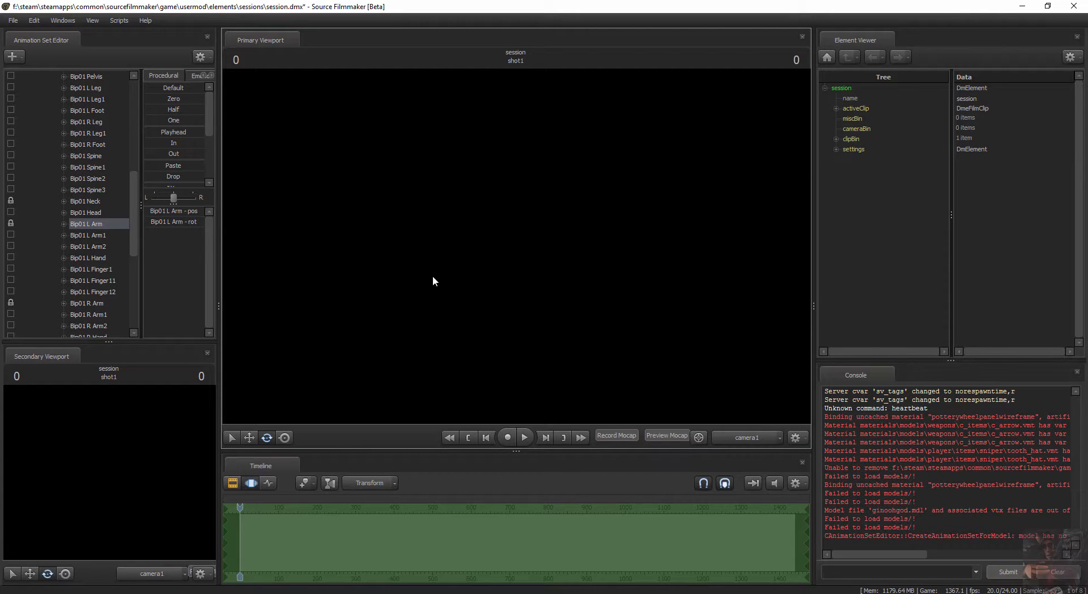
{"action": "mouse_move", "coordinate": [495, 255]}
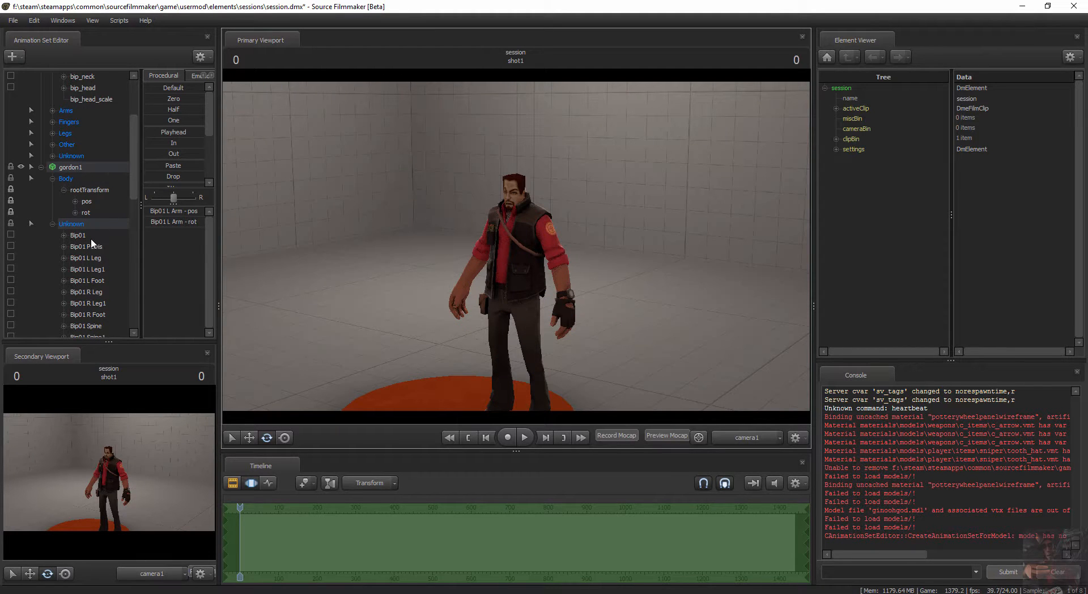
- Select Gordon's root Bip01 bone to ready its position and rotation controls
{"action": "left_click", "coordinate": [78, 236]}
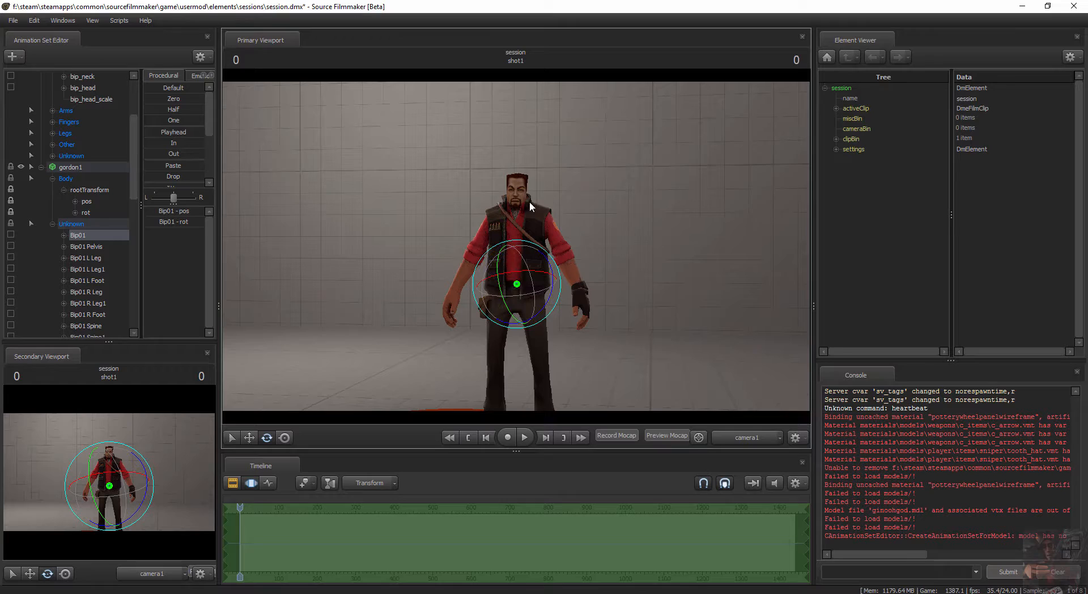
{"action": "mouse_move", "coordinate": [512, 147]}
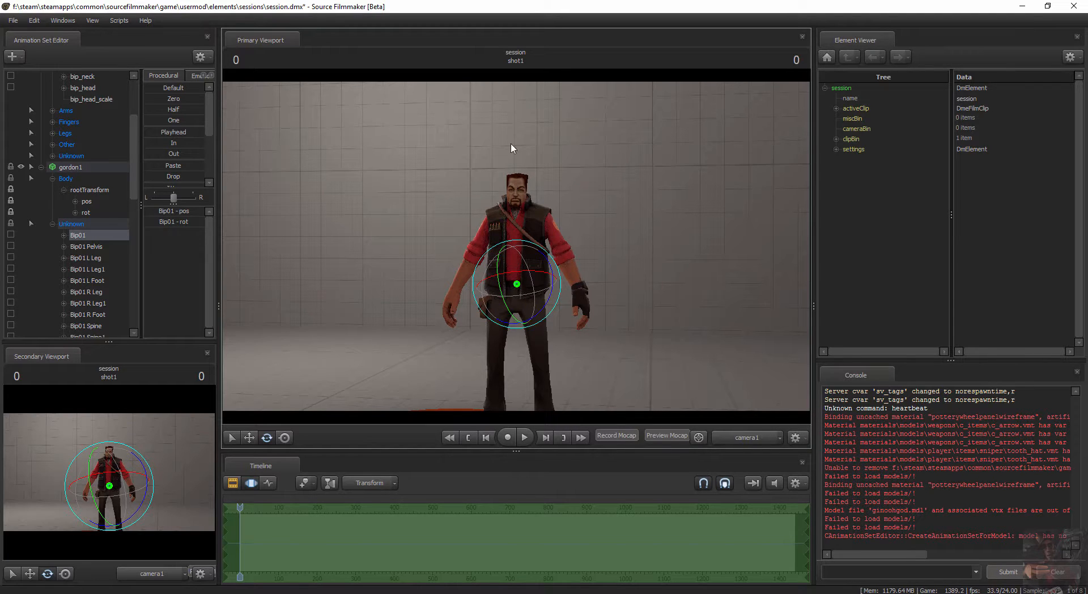
{"action": "mouse_move", "coordinate": [651, 210]}
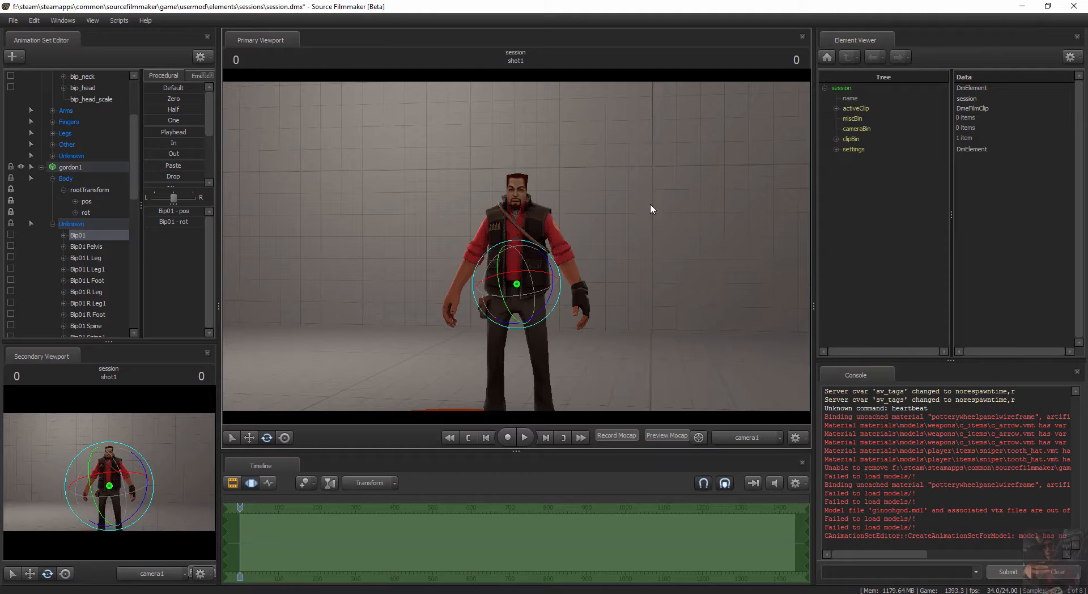
{"action": "mouse_move", "coordinate": [481, 303]}
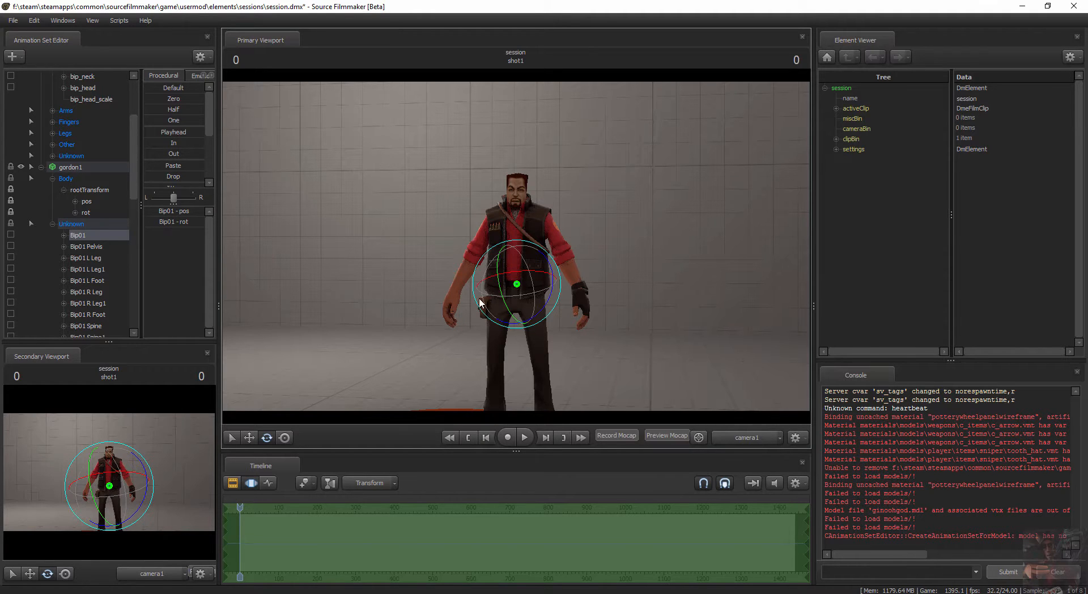
{"action": "mouse_move", "coordinate": [648, 333]}
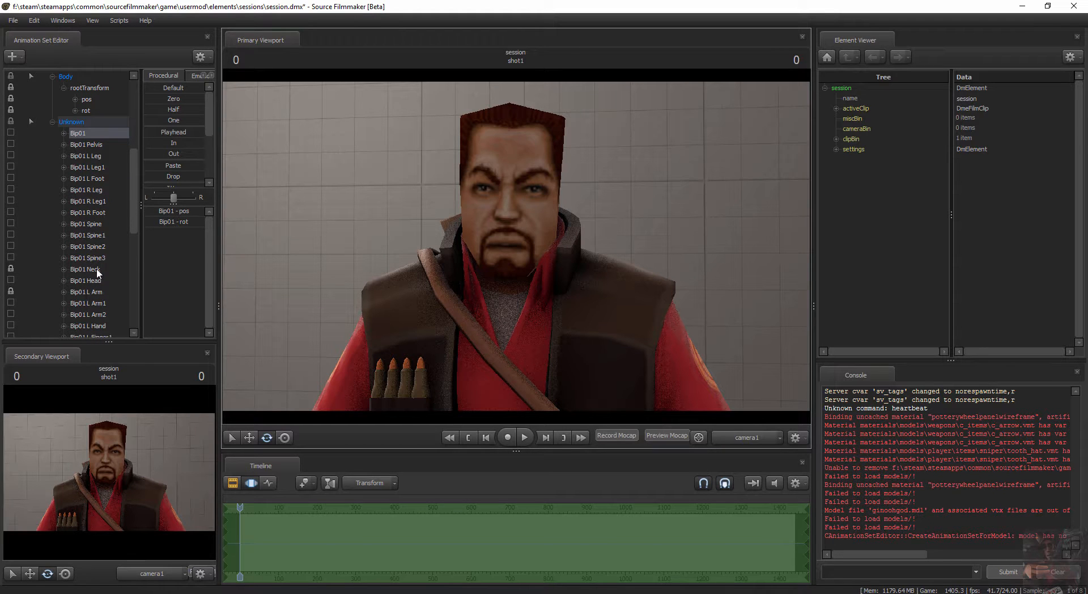
- Move Gordon's Bip01 Neck with the translate gizmo to seat it on the Sniper, then pick Bip01 Head
{"action": "left_click", "coordinate": [85, 269]}
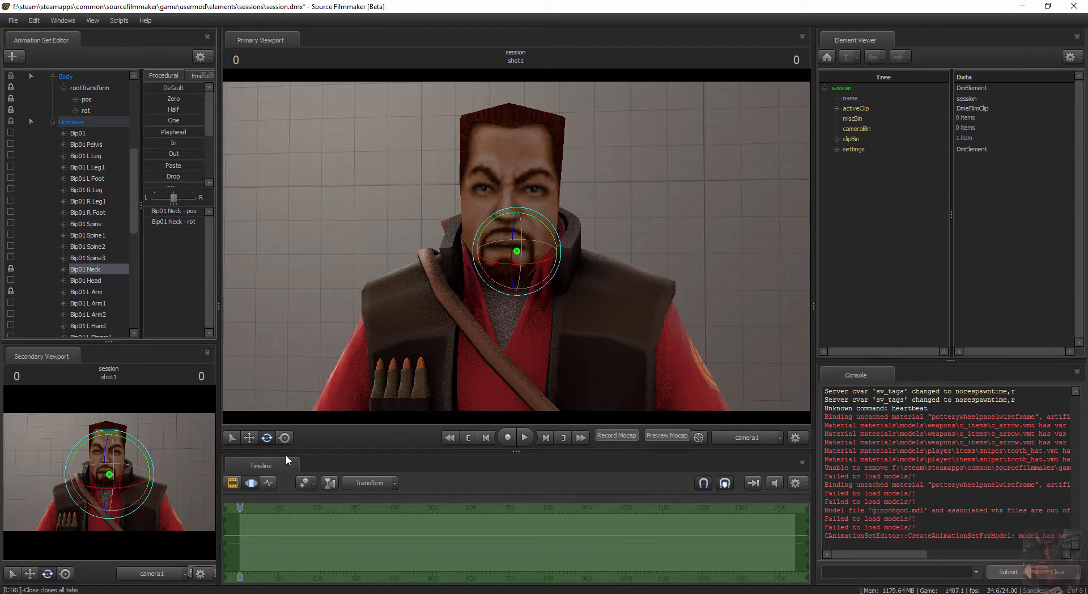
{"action": "left_click", "coordinate": [250, 437]}
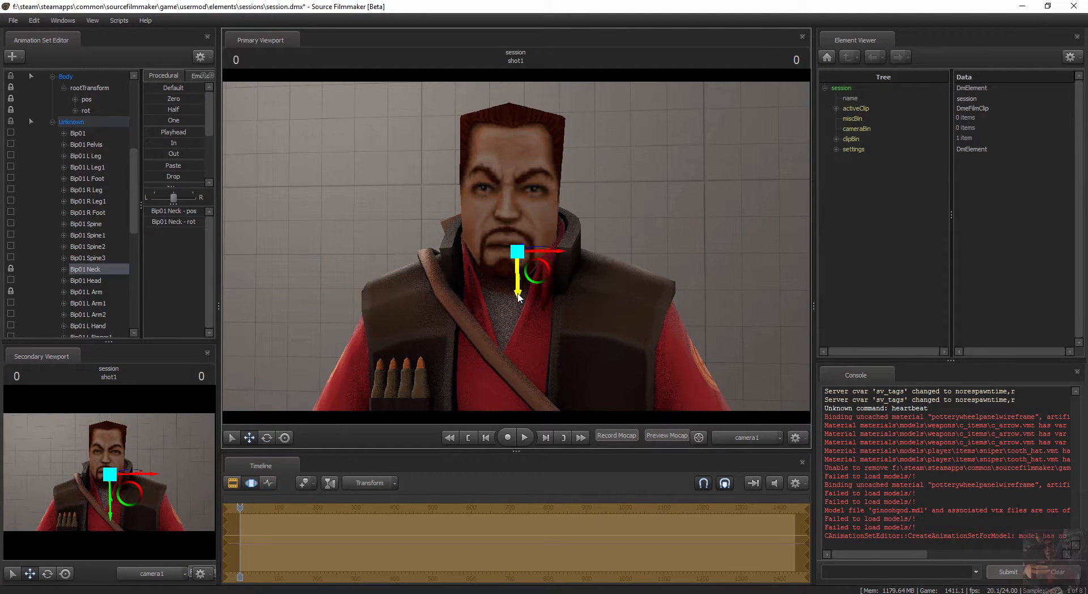
{"action": "left_click_drag", "start_coordinate": [519, 284], "coordinate": [519, 271]}
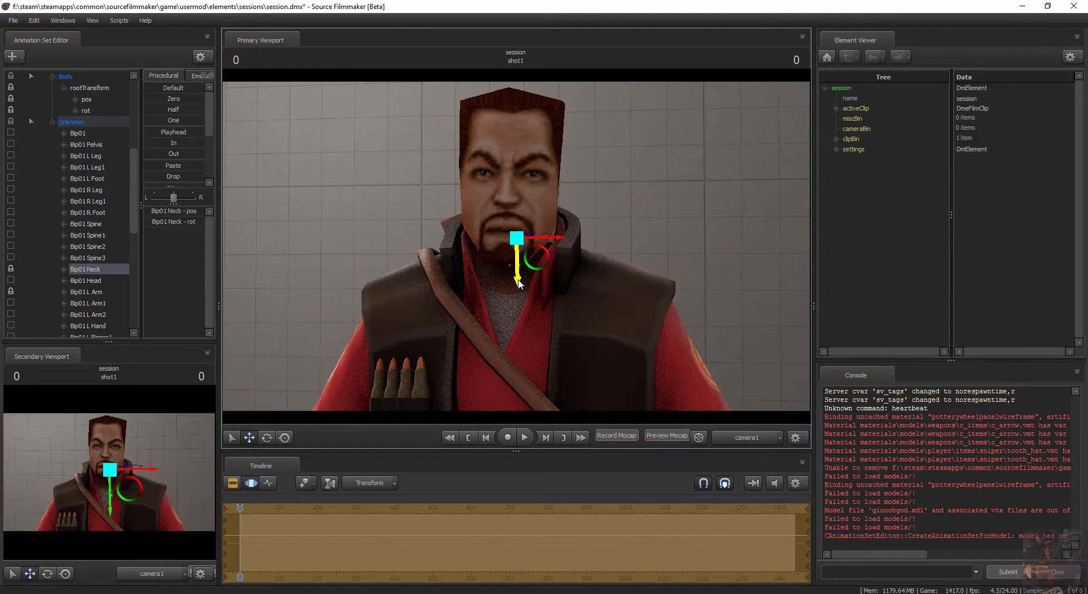
{"action": "left_click_drag", "start_coordinate": [519, 283], "coordinate": [514, 123]}
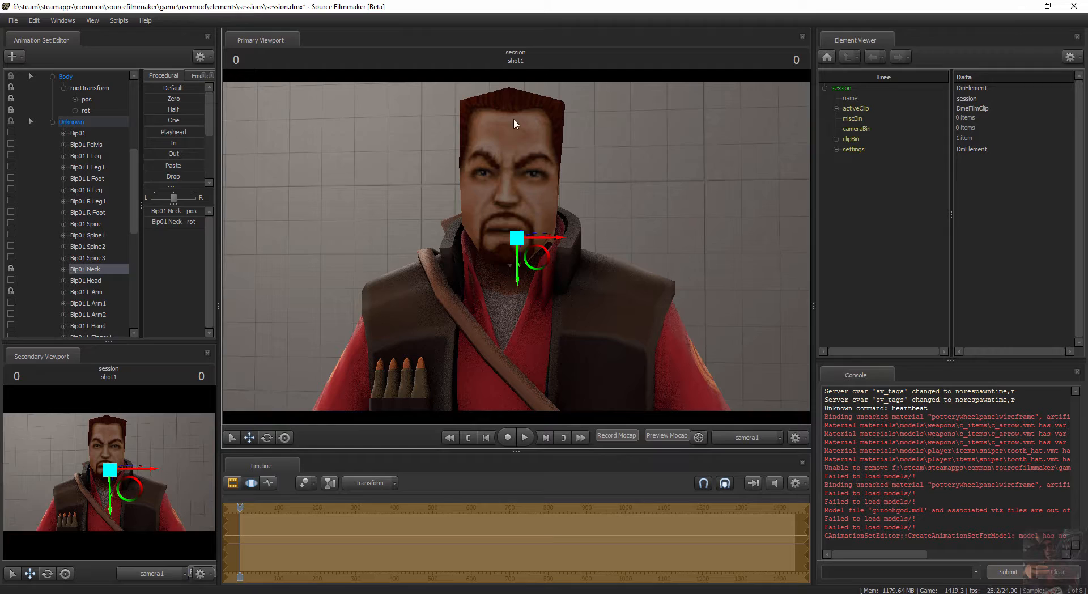
{"action": "mouse_move", "coordinate": [100, 291]}
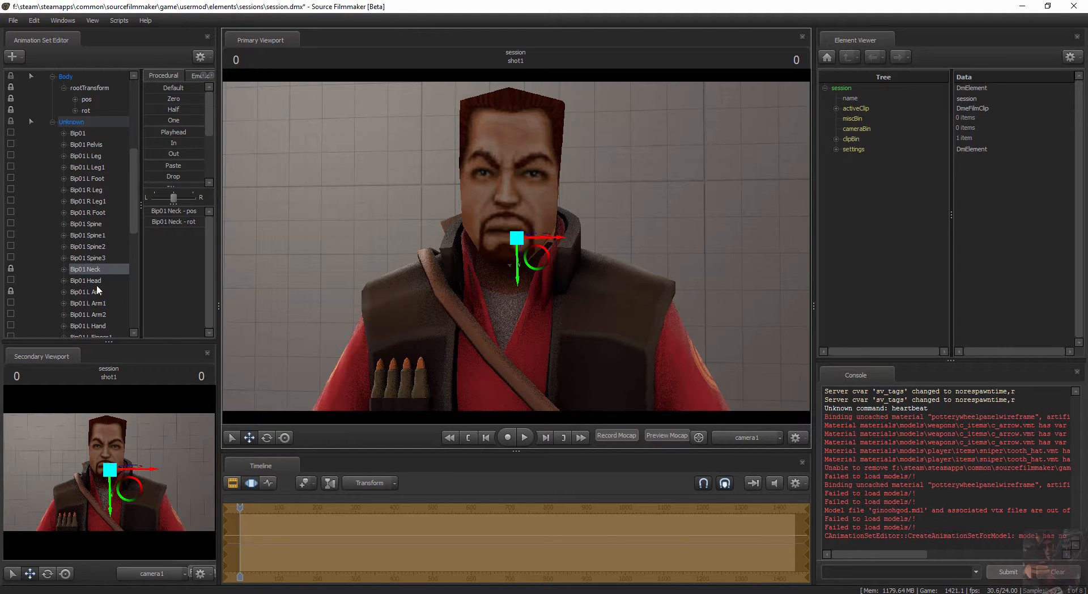
{"action": "left_click", "coordinate": [85, 280]}
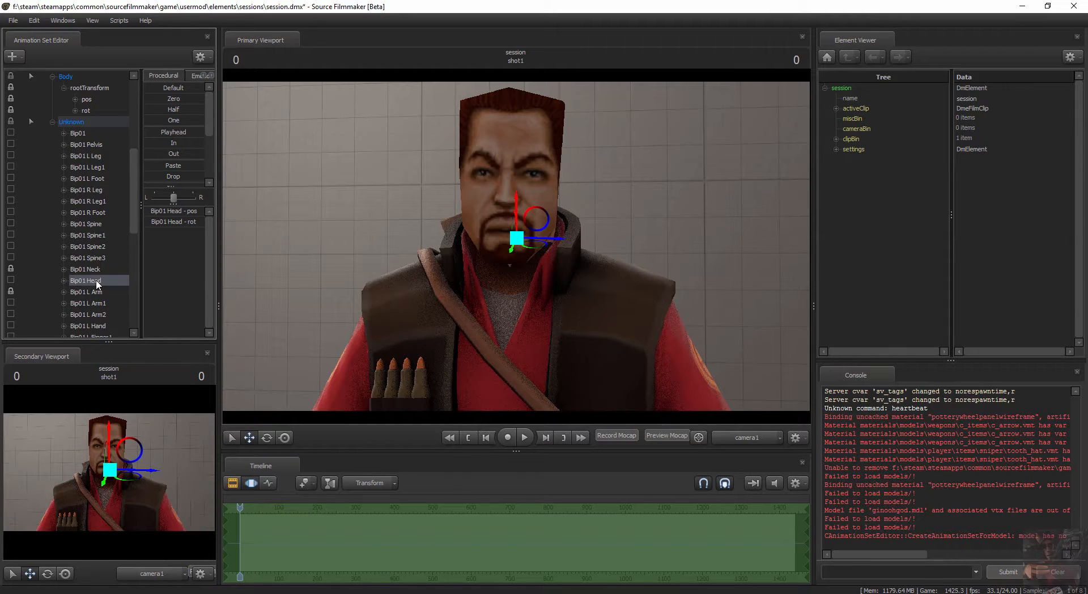
- Clear the selection and pick Gordon's Bip01 Head_scale control from the bone list
{"action": "right_click", "coordinate": [86, 280]}
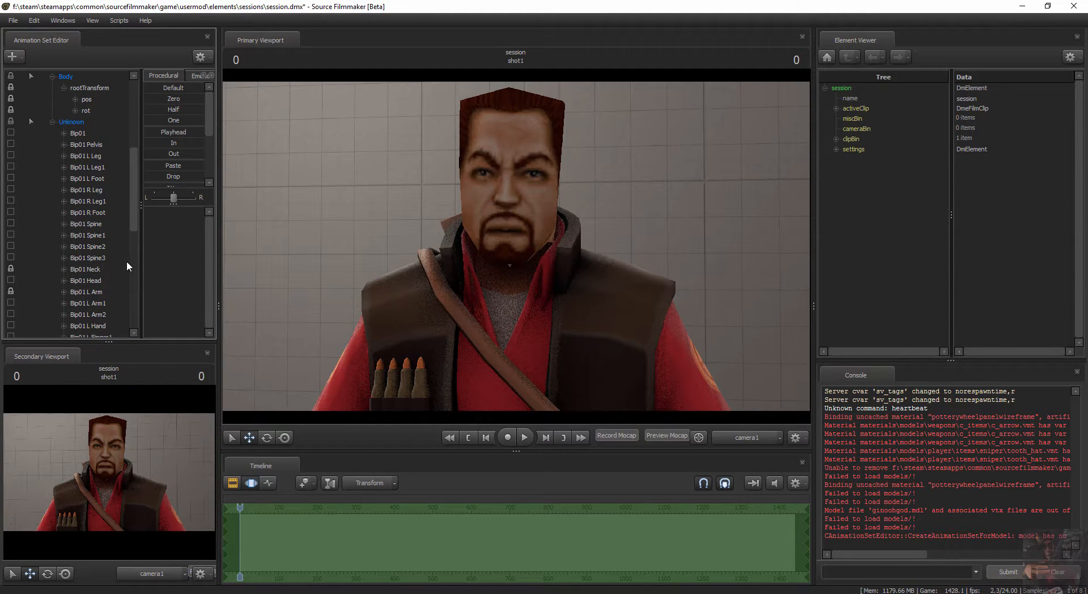
{"action": "scroll", "scroll_direction": "down", "scroll_amount": 3}
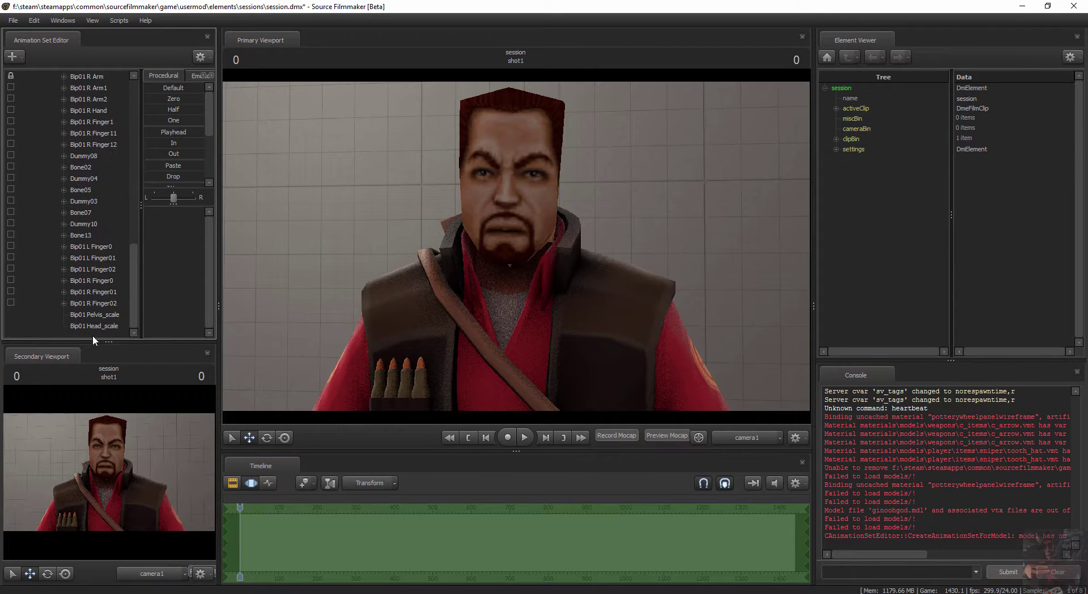
{"action": "left_click", "coordinate": [94, 325]}
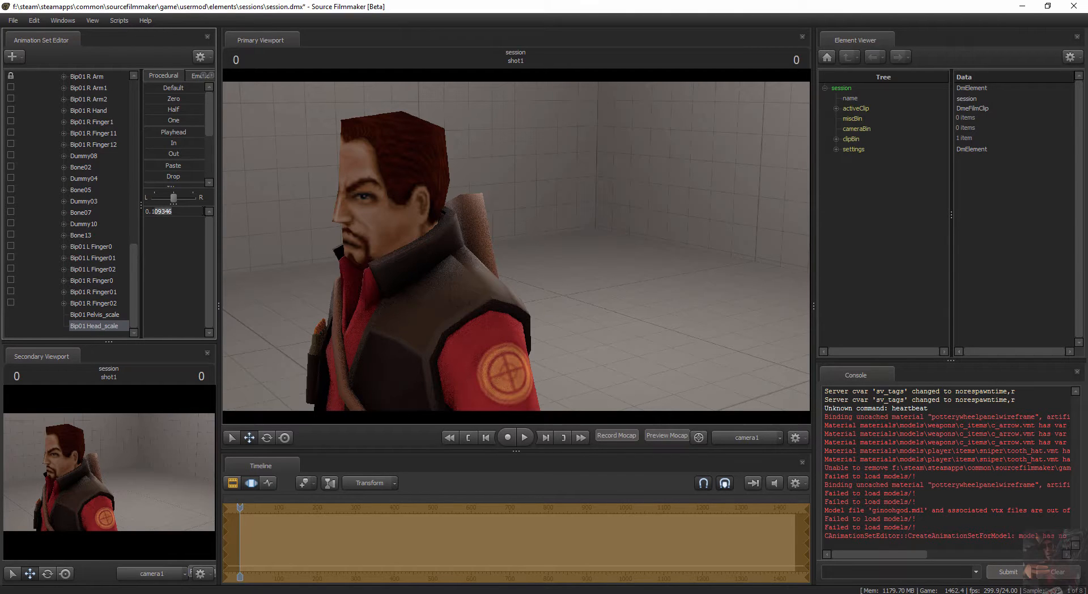
{"action": "mouse_move", "coordinate": [622, 174]}
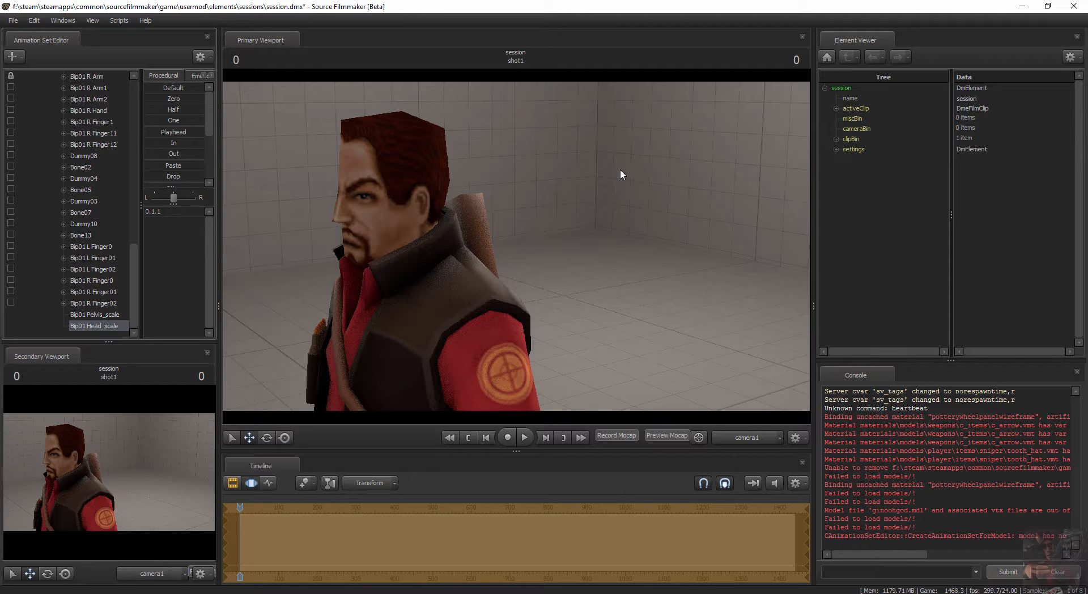
- Edit the Bip01 Head_scale value field to enter a new head scale
{"action": "left_click", "coordinate": [160, 211]}
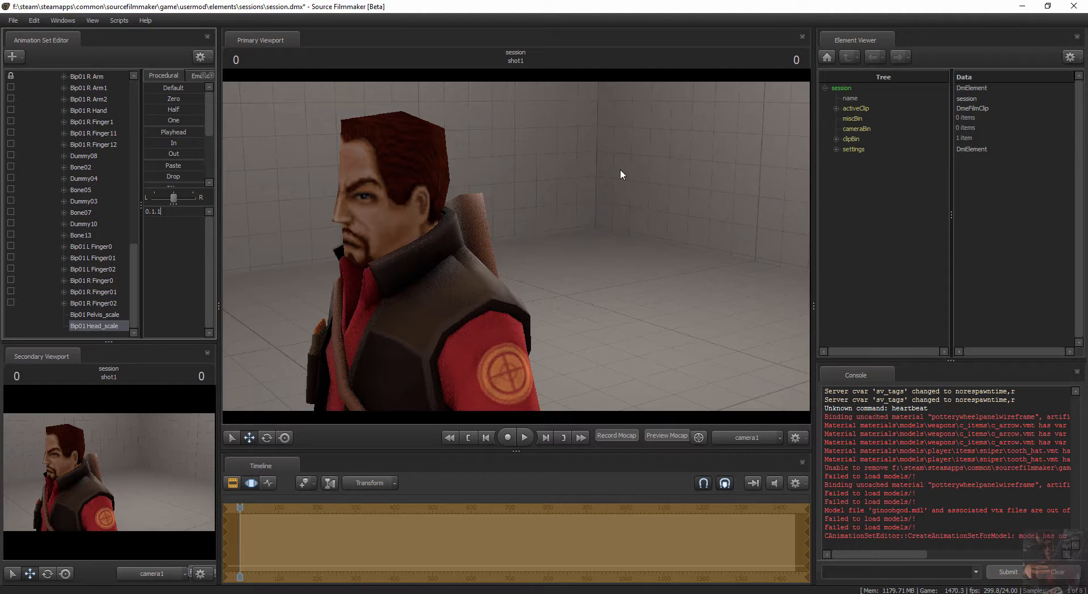
{"action": "key", "text": "Backspace"}
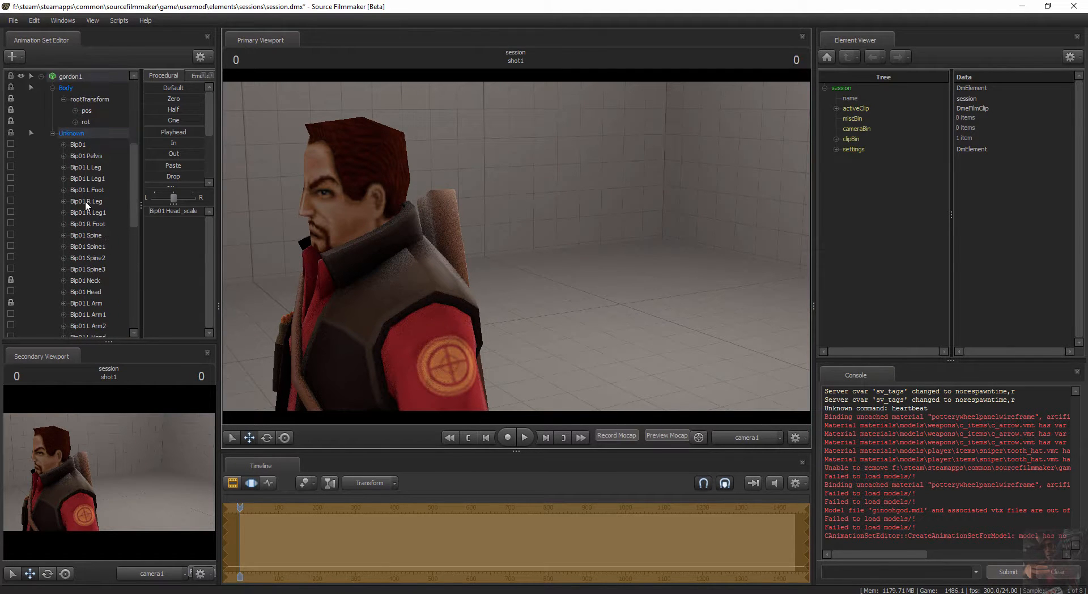
- Select Gordon's Bip01 Head and shift it upward on the Sniper body
{"action": "left_click", "coordinate": [85, 291]}
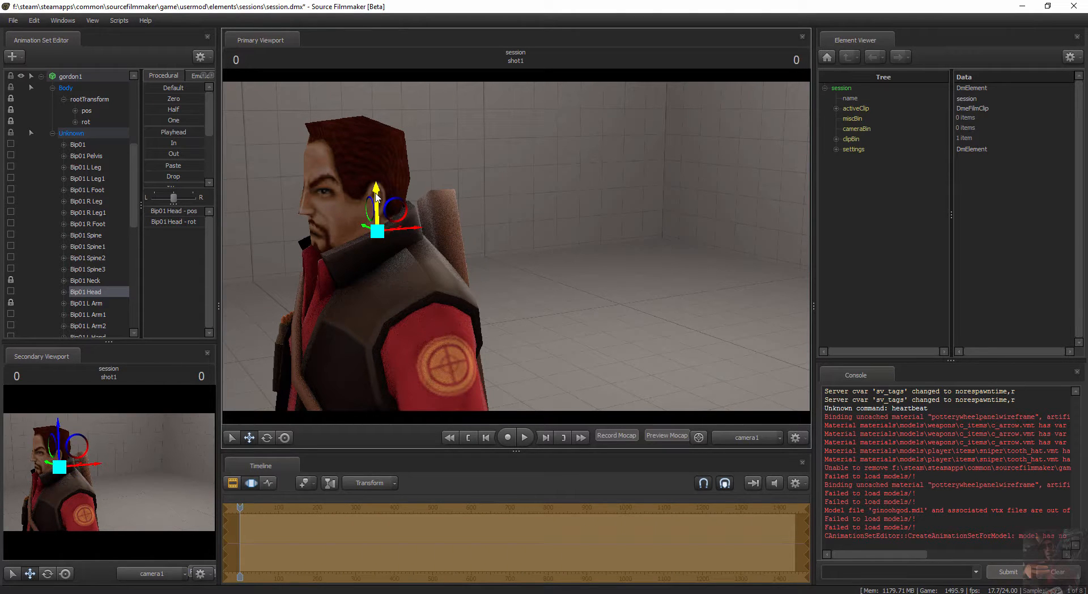
{"action": "left_click_drag", "start_coordinate": [375, 202], "coordinate": [378, 187]}
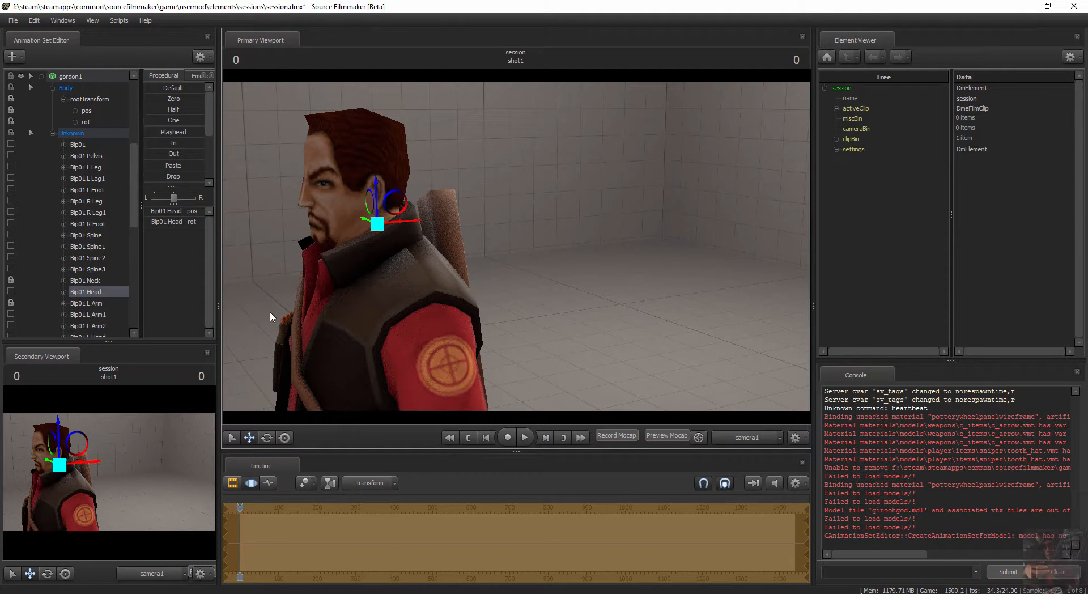
{"action": "mouse_move", "coordinate": [272, 333]}
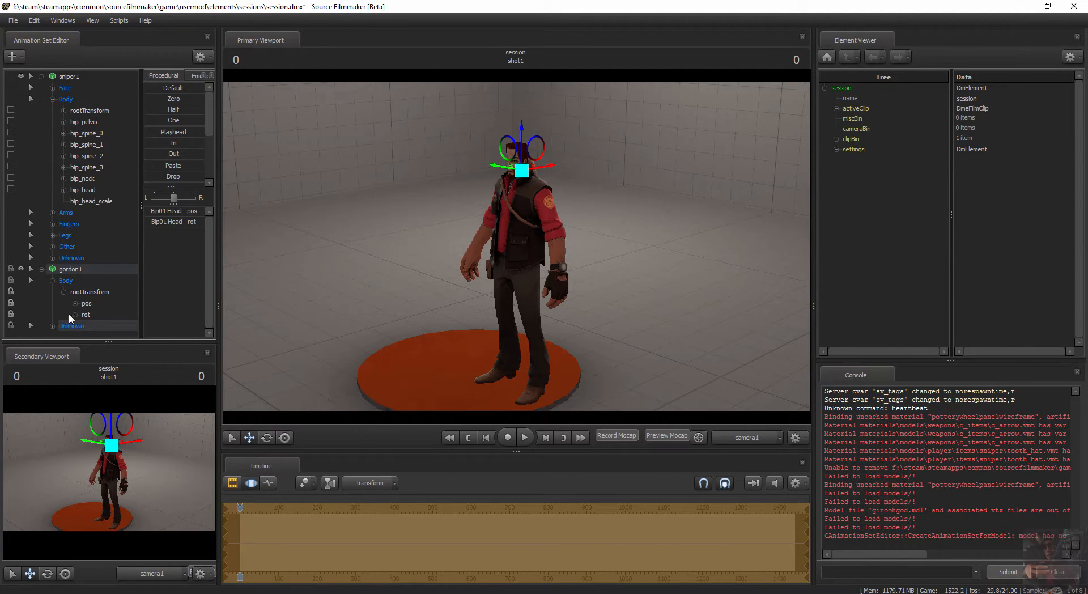
- Apply a biped rig script to sniper1, regrouping its controls into RigBody, RigLegs and RigArms
{"action": "left_click", "coordinate": [51, 280]}
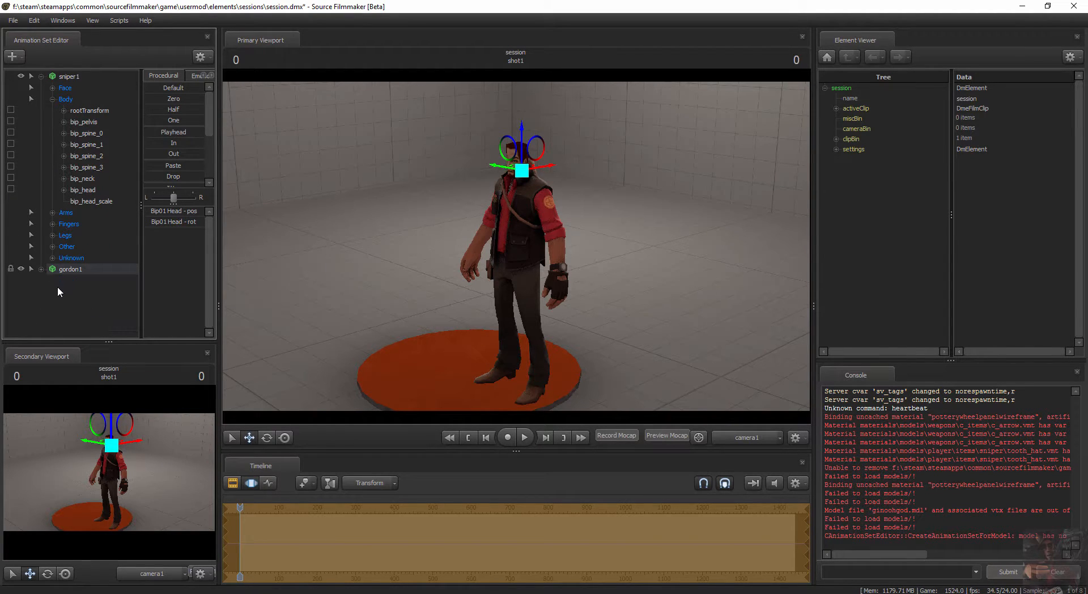
{"action": "left_click", "coordinate": [40, 76]}
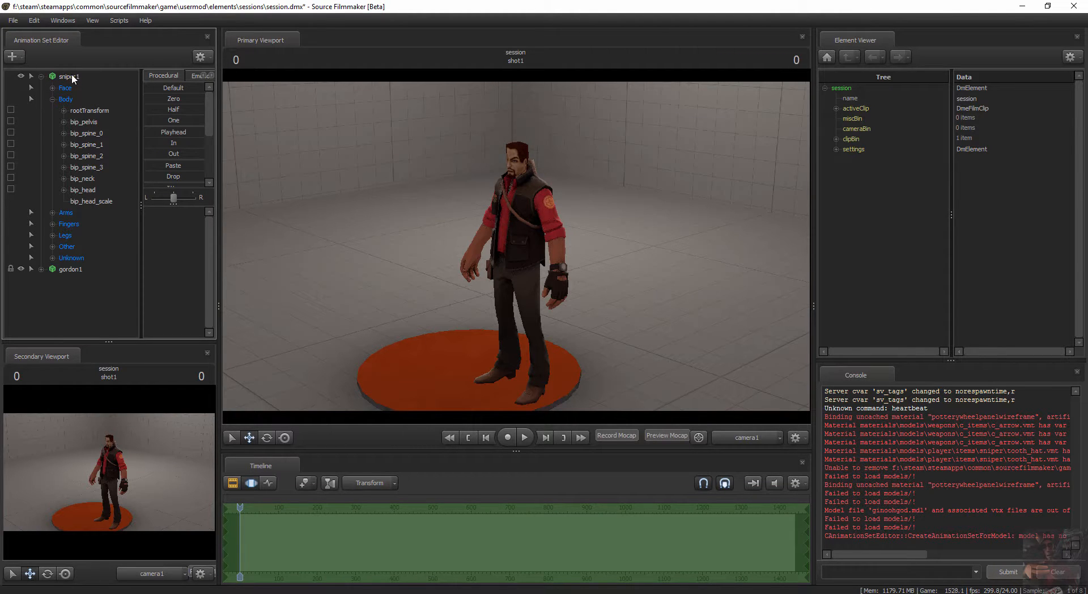
{"action": "right_click", "coordinate": [67, 76]}
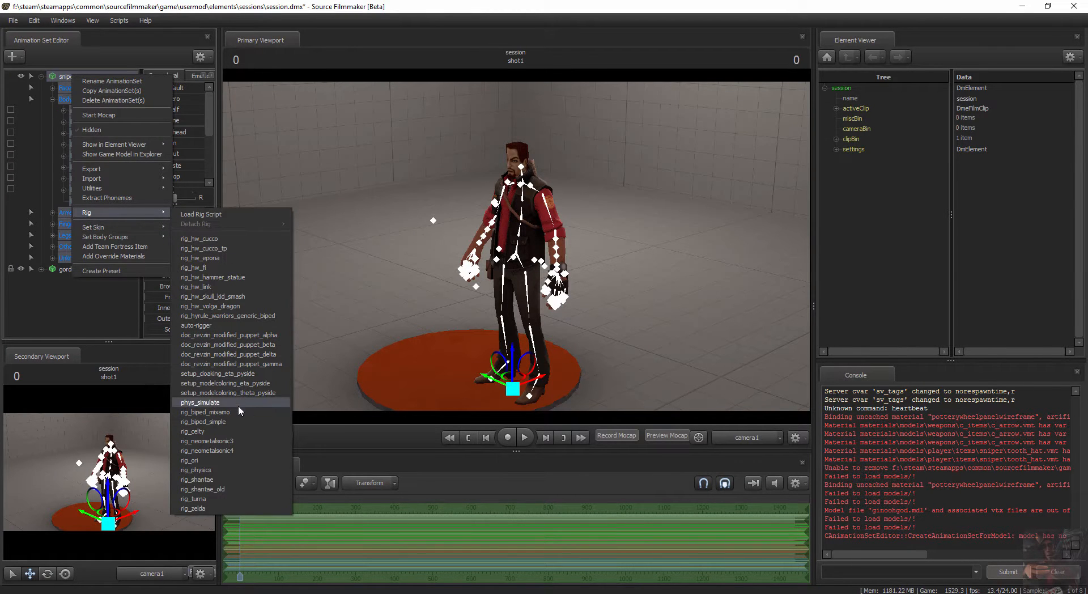
{"action": "left_click", "coordinate": [200, 402]}
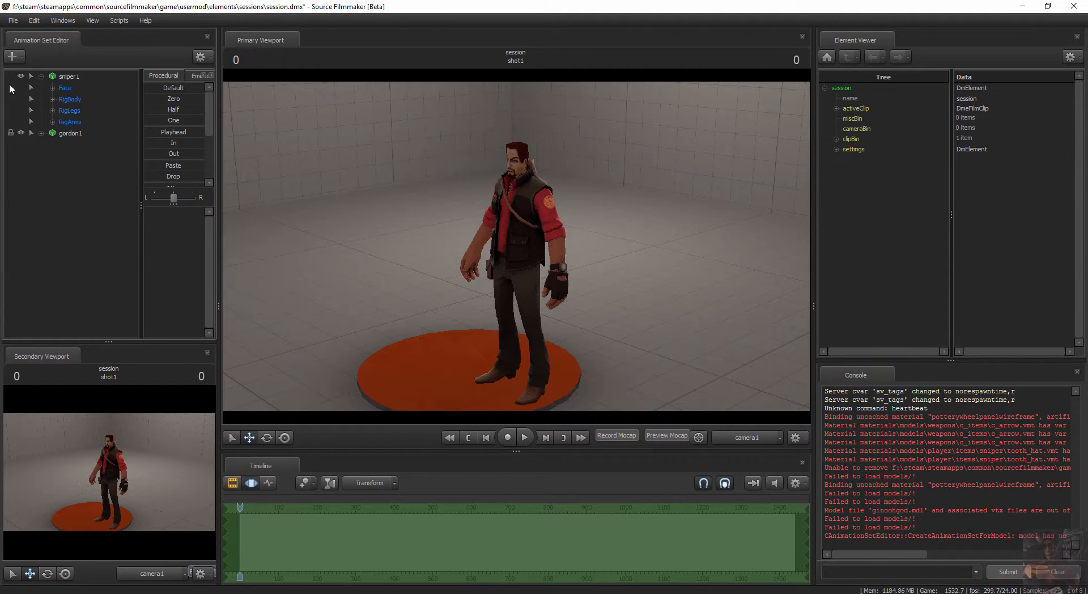
- Expand sniper1's RigBody, test rig_neck's rotate gizmo, then pick the rig_head control
{"action": "left_click", "coordinate": [31, 98]}
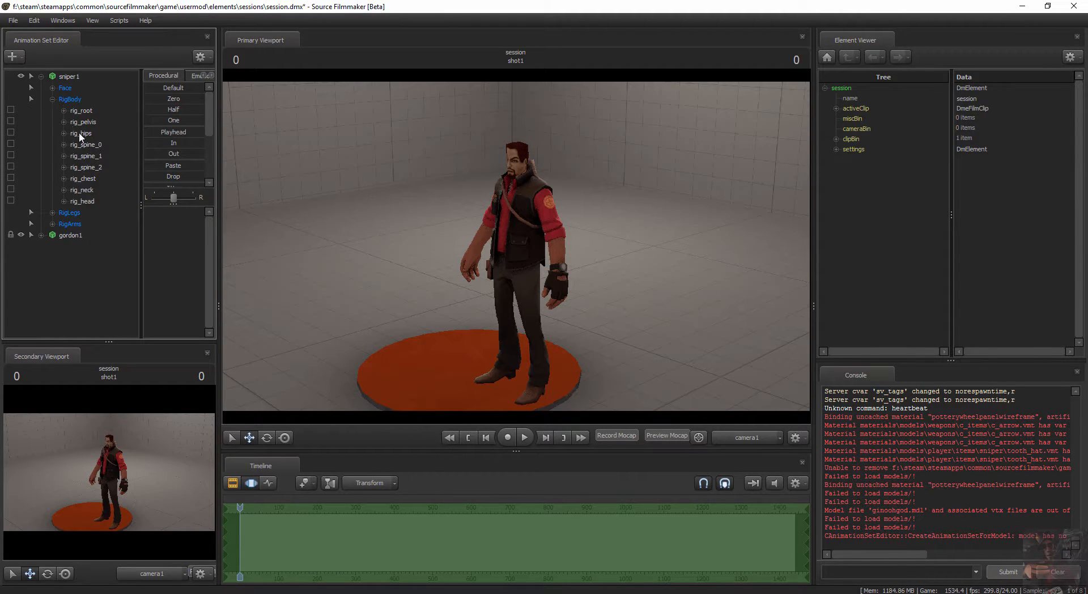
{"action": "left_click", "coordinate": [82, 189]}
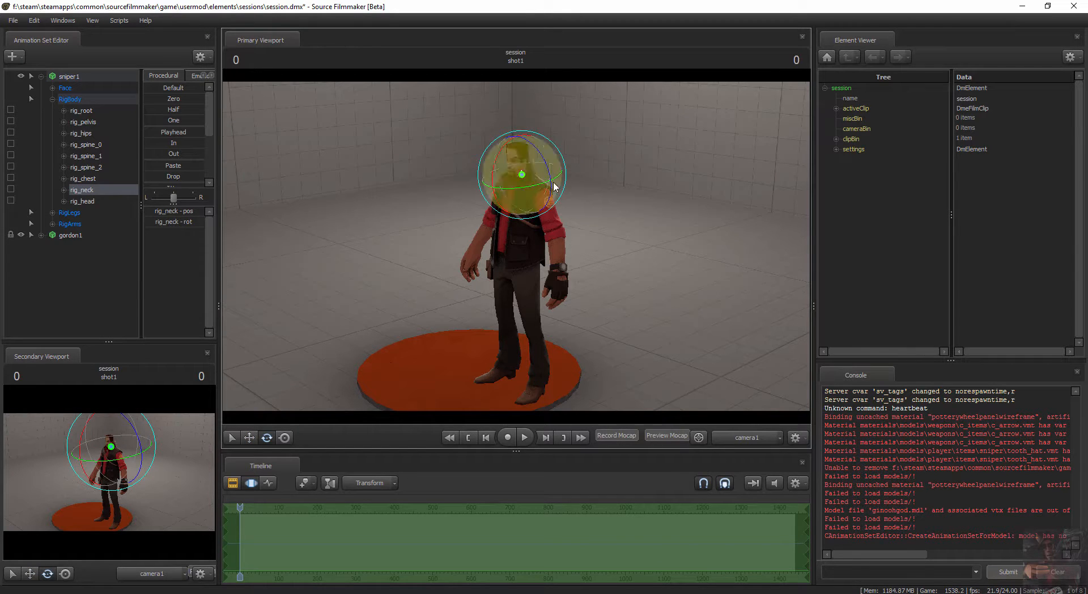
{"action": "left_click_drag", "start_coordinate": [556, 173], "coordinate": [530, 191]}
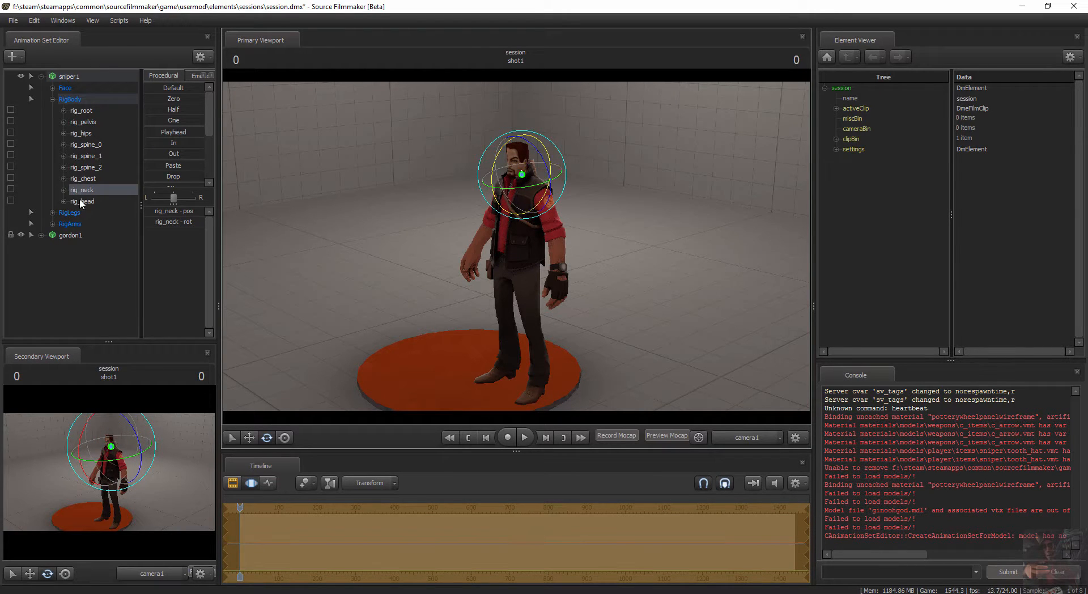
{"action": "left_click", "coordinate": [83, 201]}
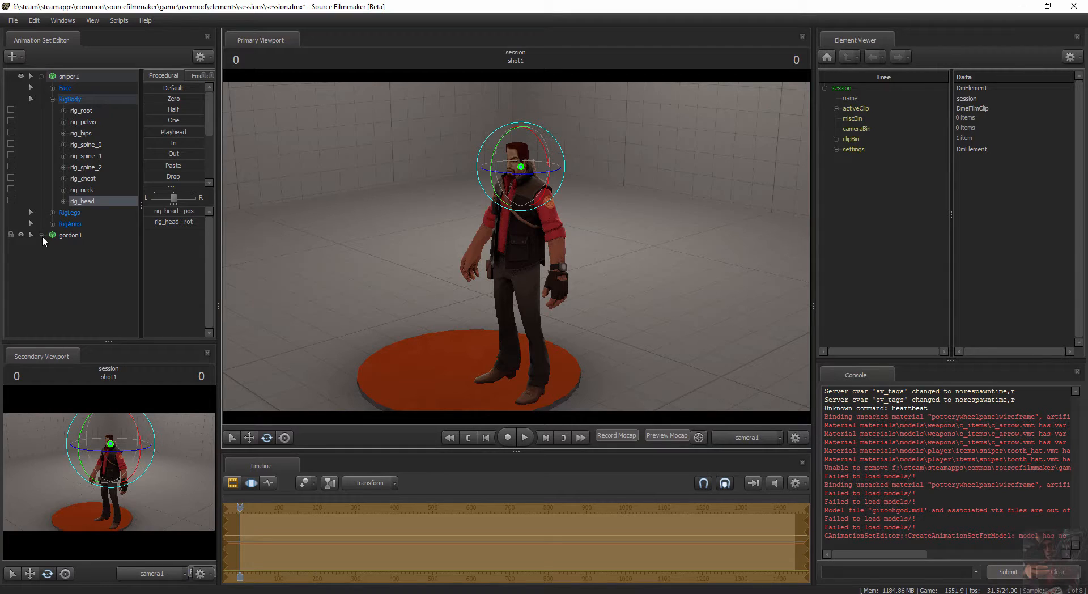
{"action": "left_click", "coordinate": [41, 235]}
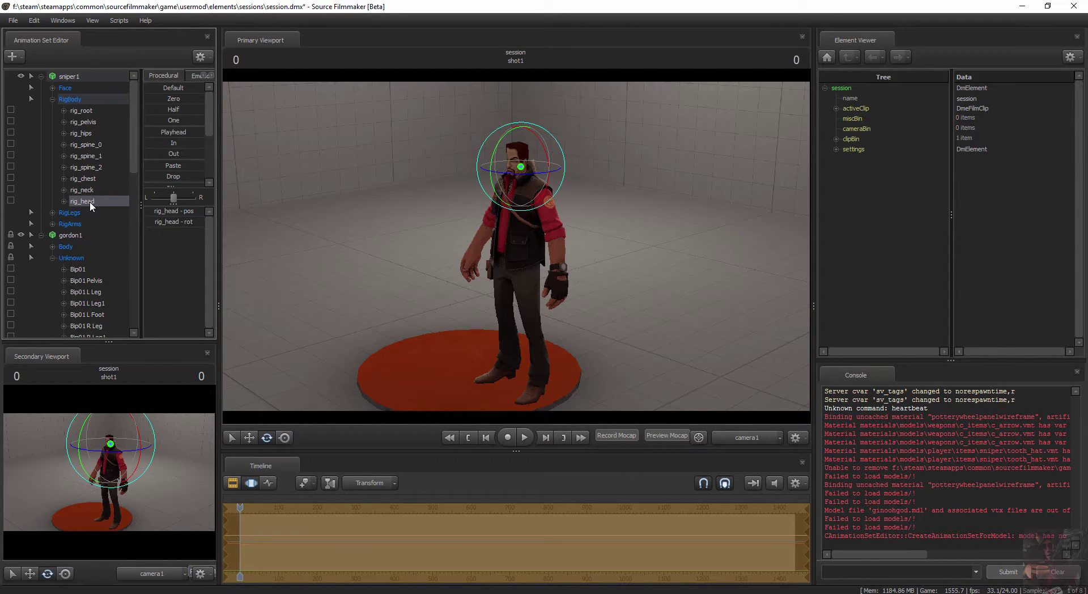
{"action": "scroll", "scroll_direction": "down", "scroll_amount": 3}
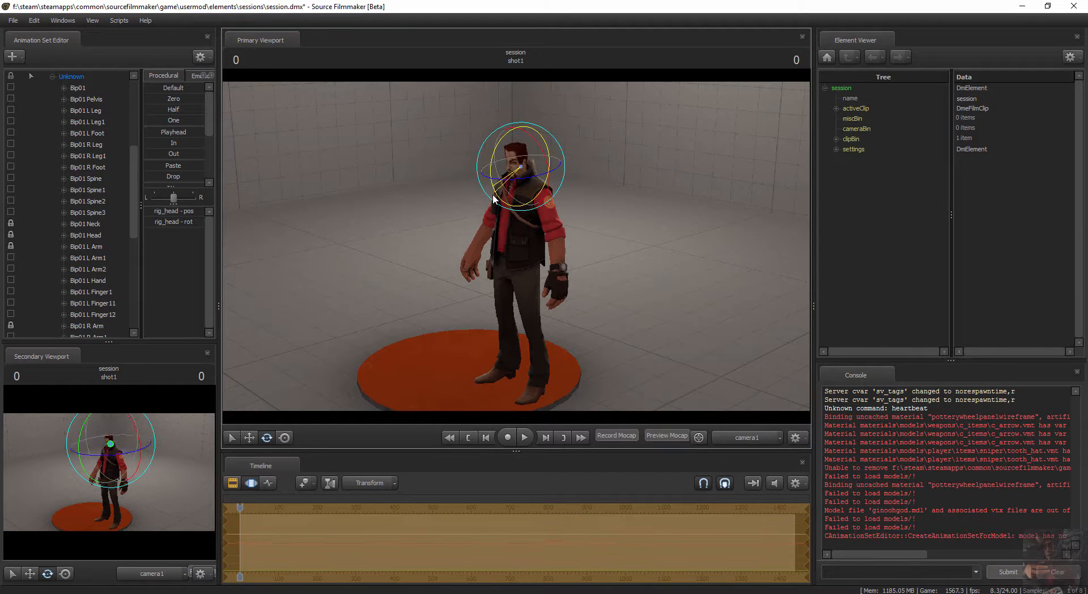
{"action": "left_click_drag", "start_coordinate": [517, 167], "coordinate": [500, 187]}
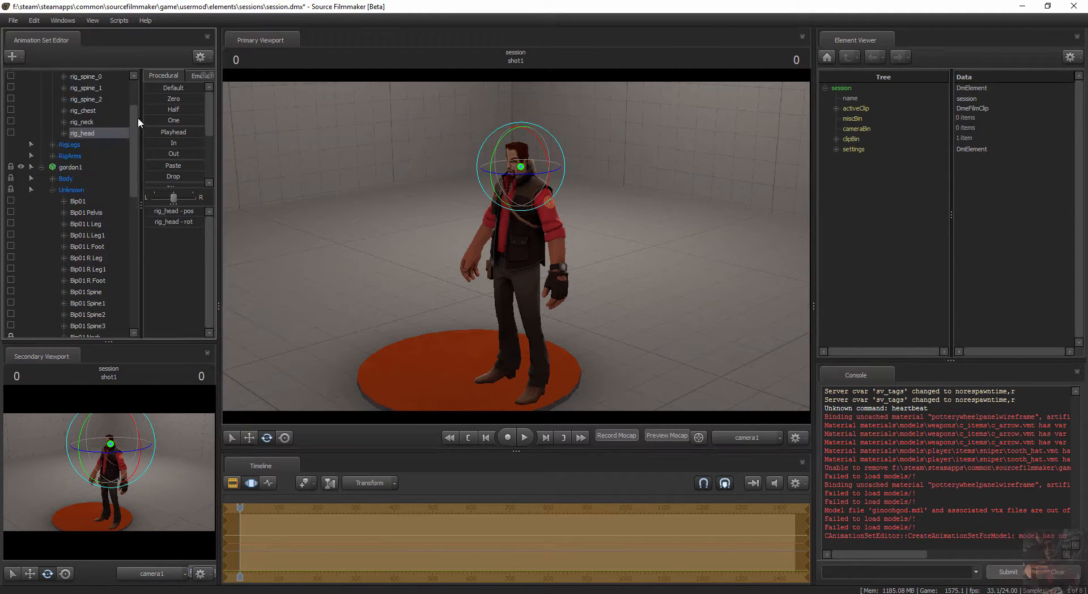
{"action": "scroll", "scroll_direction": "up", "scroll_amount": 3}
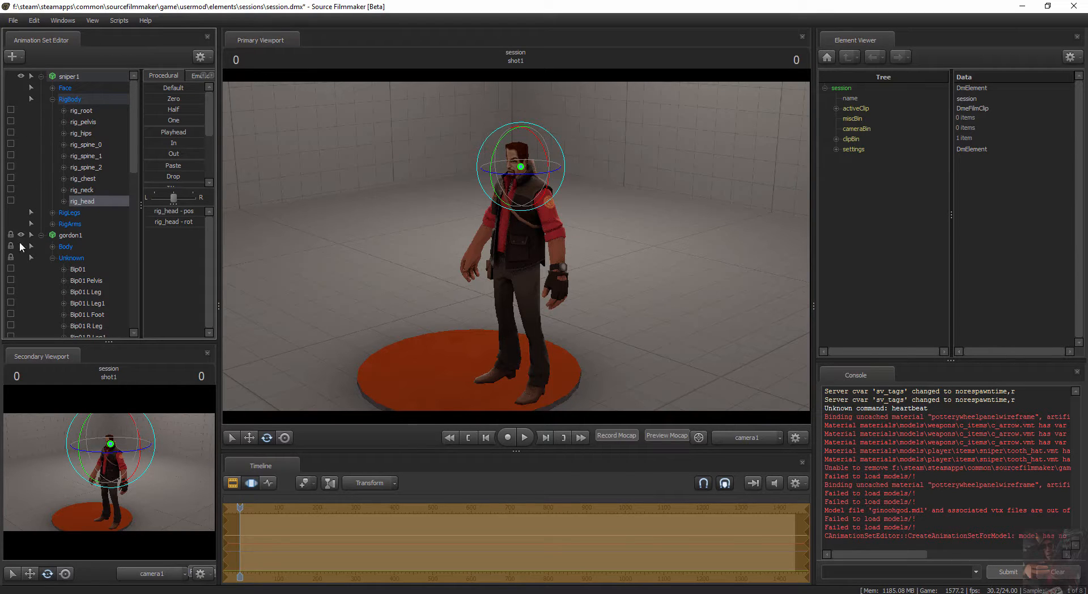
{"action": "left_click", "coordinate": [41, 236]}
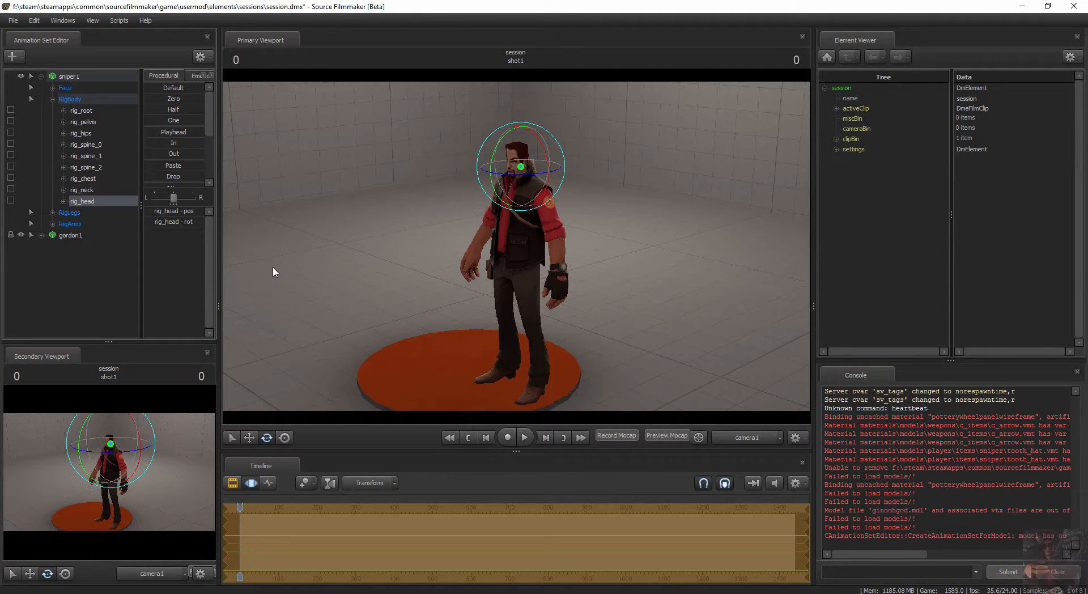
{"action": "mouse_move", "coordinate": [65, 111]}
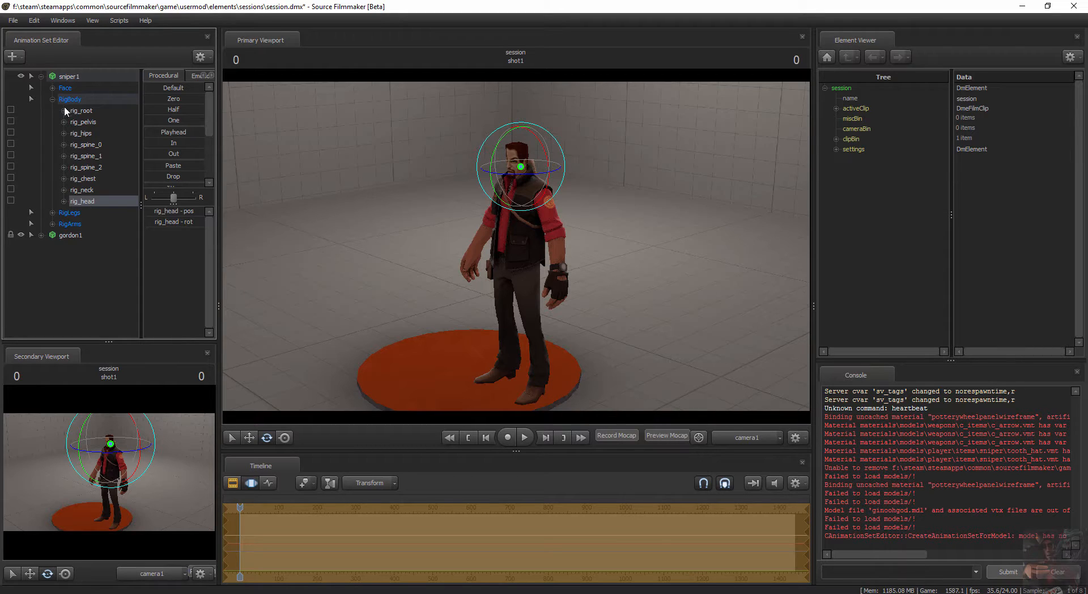
- Detach the biped rig from sniper1, restoring its Body, Arms and Legs control groups
{"action": "right_click", "coordinate": [68, 76]}
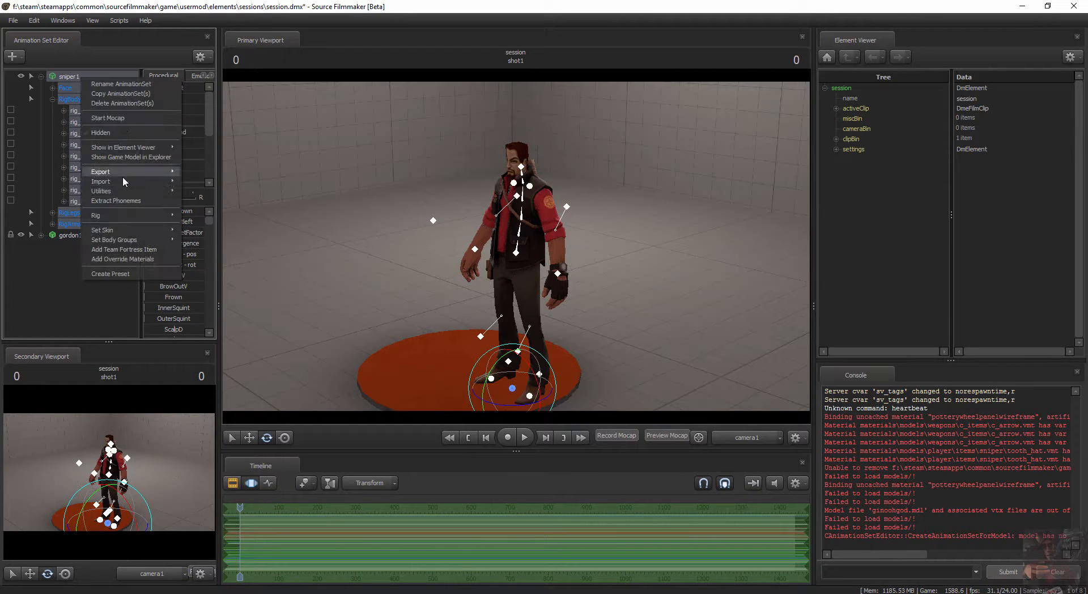
{"action": "mouse_move", "coordinate": [115, 200]}
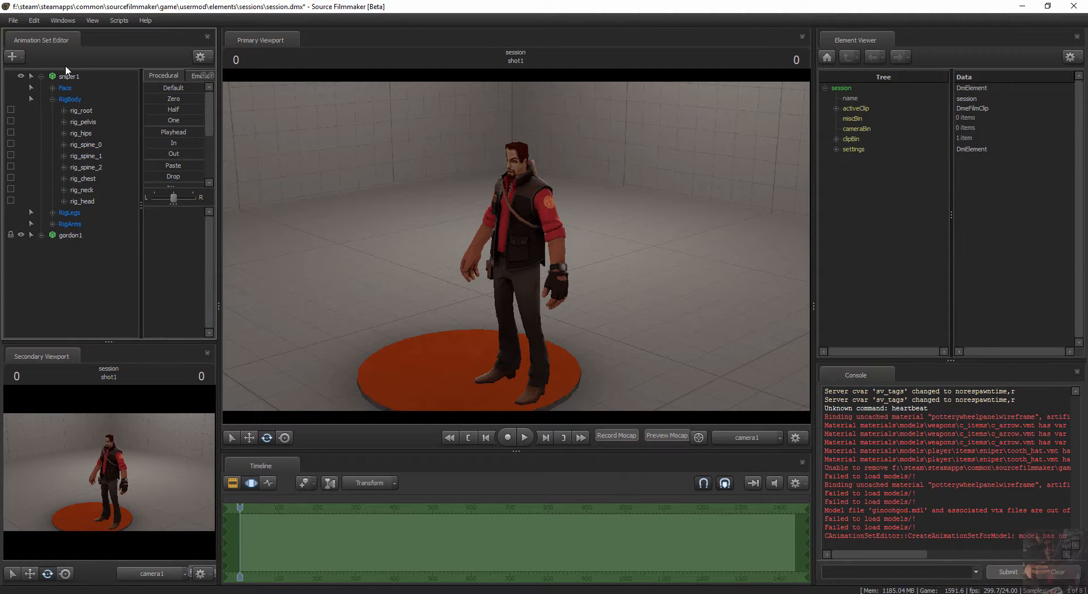
{"action": "right_click", "coordinate": [68, 76]}
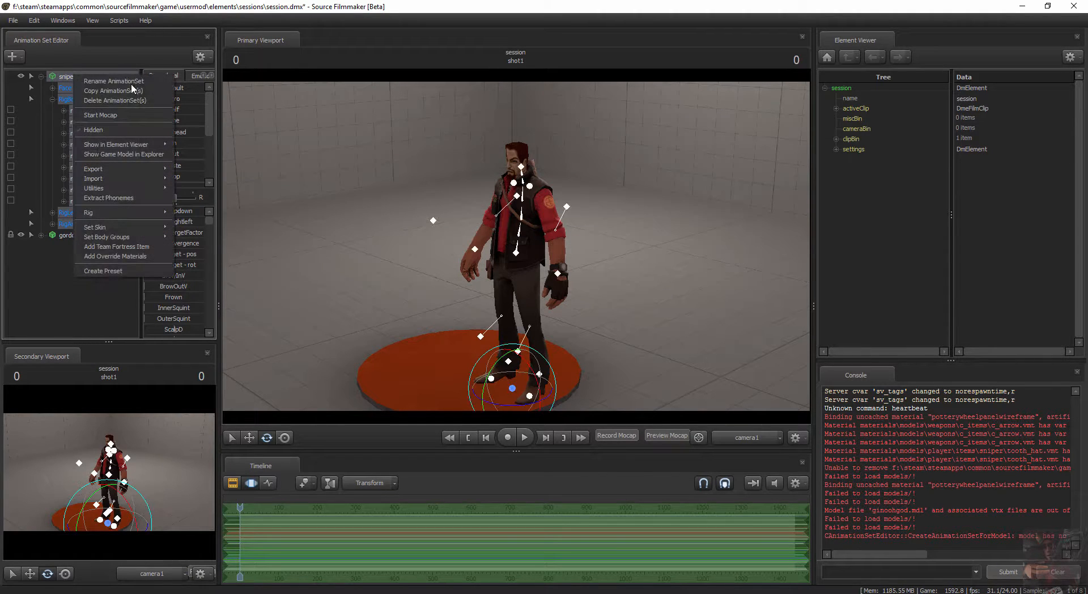
{"action": "mouse_move", "coordinate": [114, 212]}
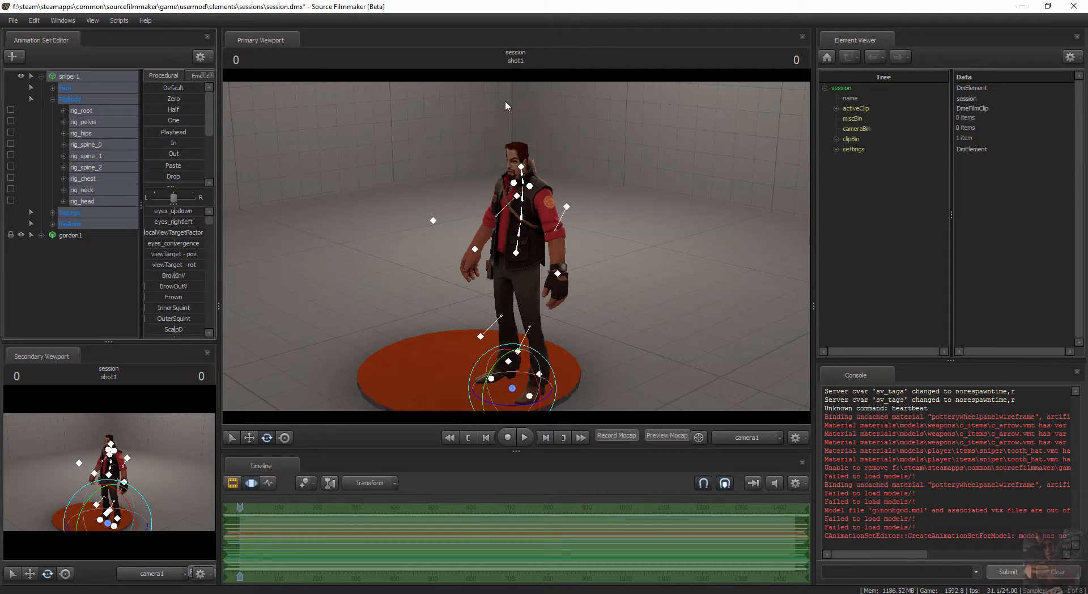
{"action": "mouse_move", "coordinate": [560, 87]}
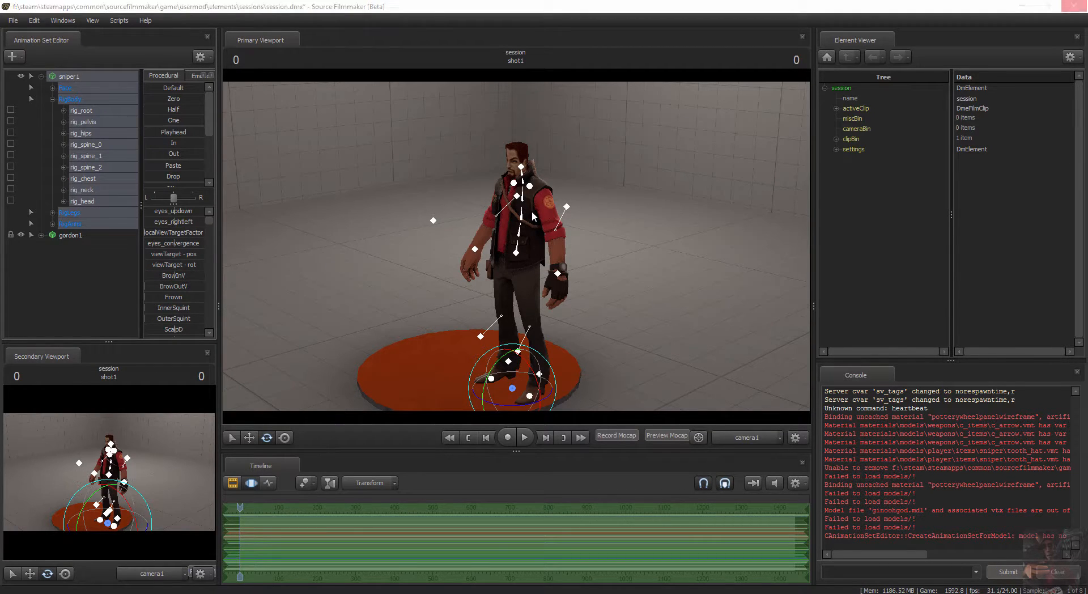
{"action": "left_click", "coordinate": [531, 212]}
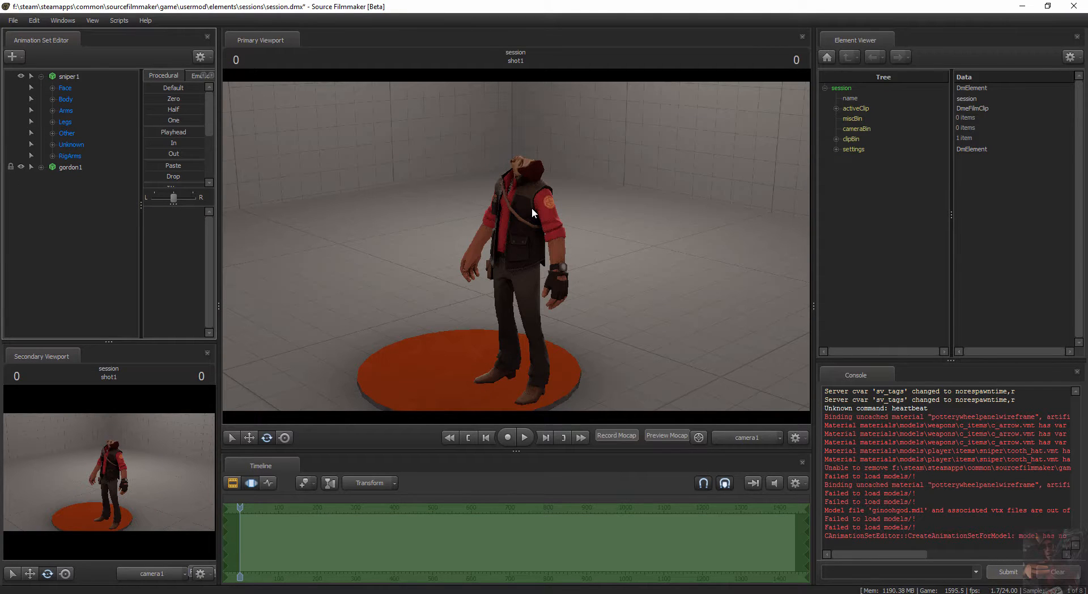
{"action": "mouse_move", "coordinate": [465, 150]}
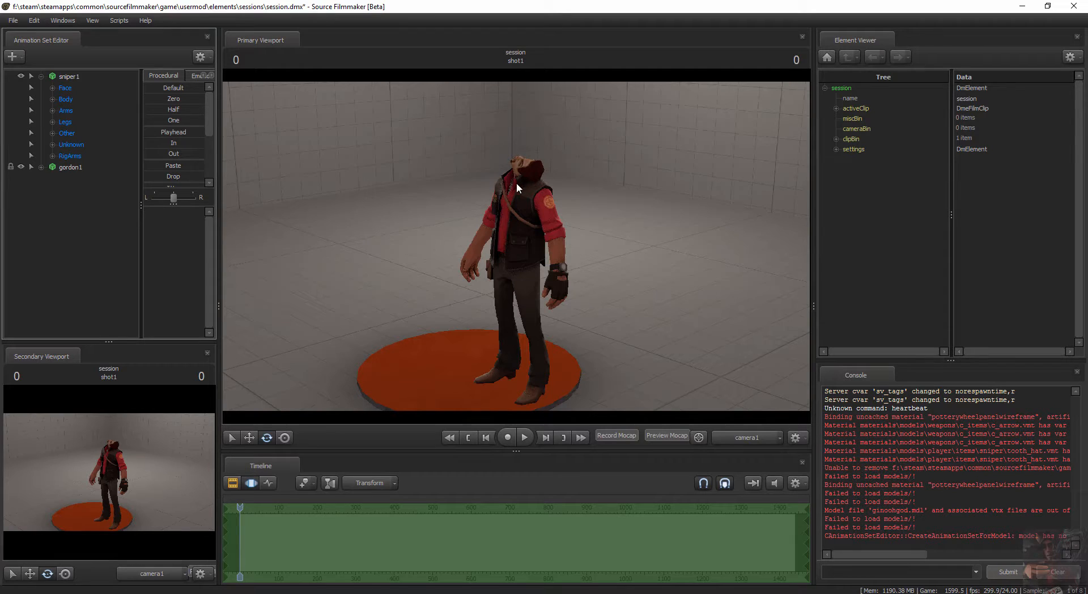
{"action": "mouse_move", "coordinate": [581, 177]}
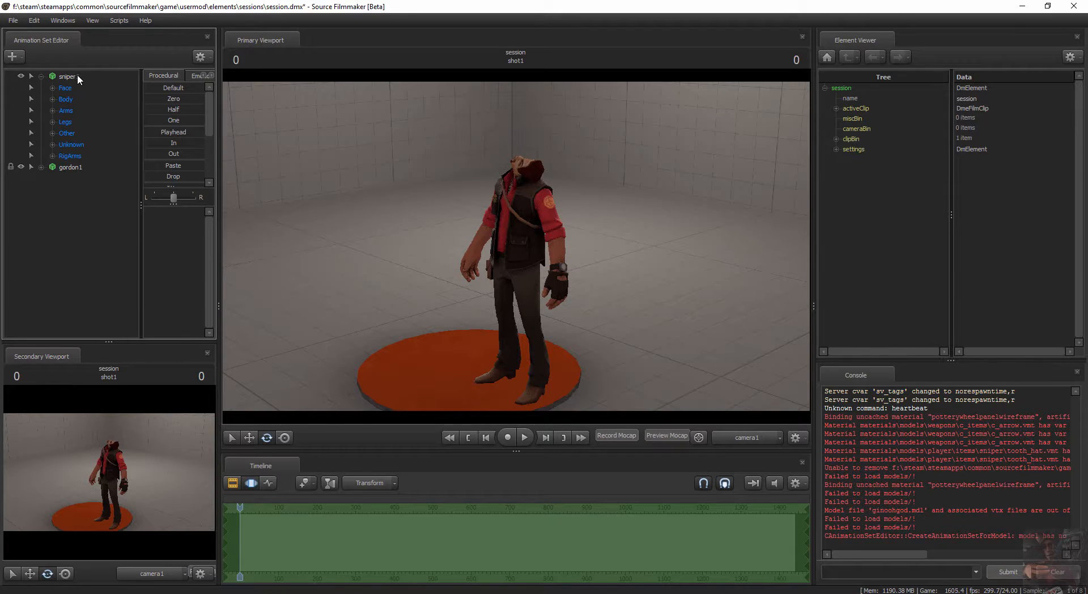
- Import the taunt_highFiveStart sequence onto sniper1 so the Sniper plays the high-five taunt
{"action": "right_click", "coordinate": [67, 76]}
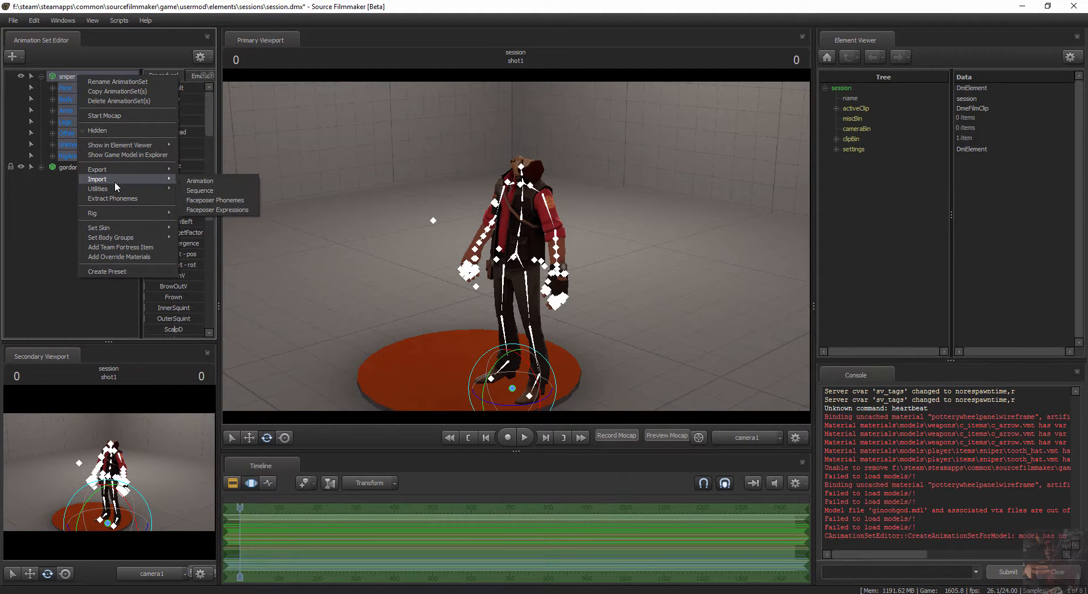
{"action": "left_click", "coordinate": [369, 215]}
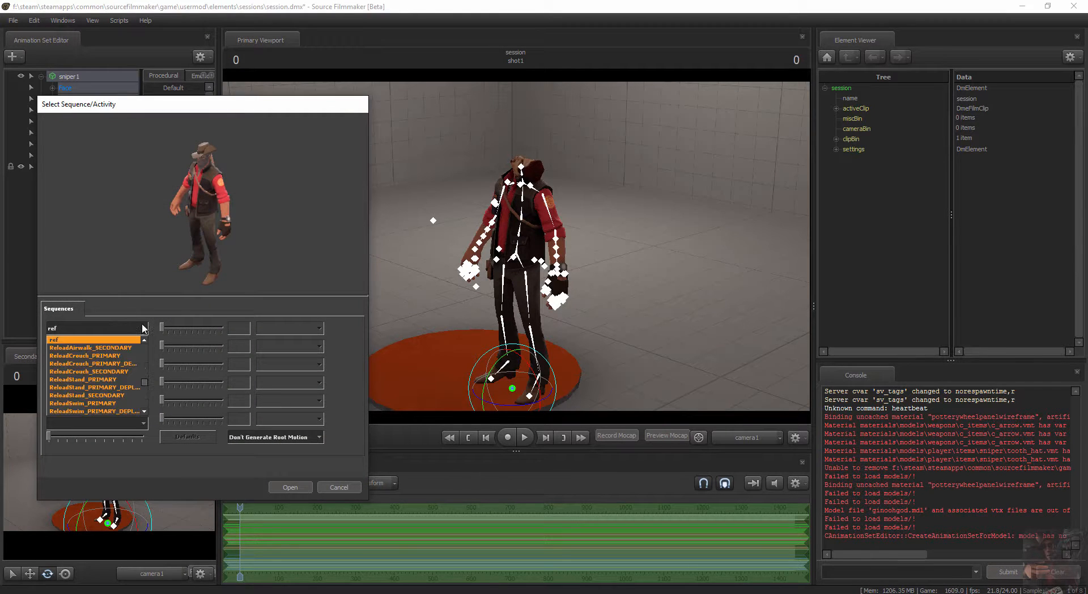
{"action": "scroll", "scroll_direction": "down", "scroll_amount": 3}
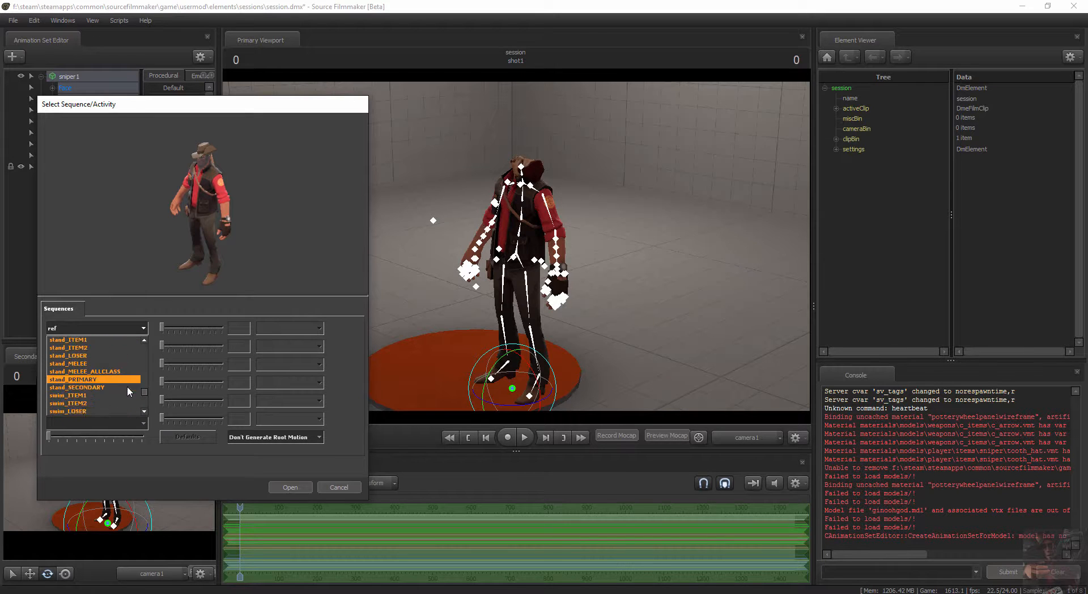
{"action": "scroll", "scroll_direction": "down", "scroll_amount": 3}
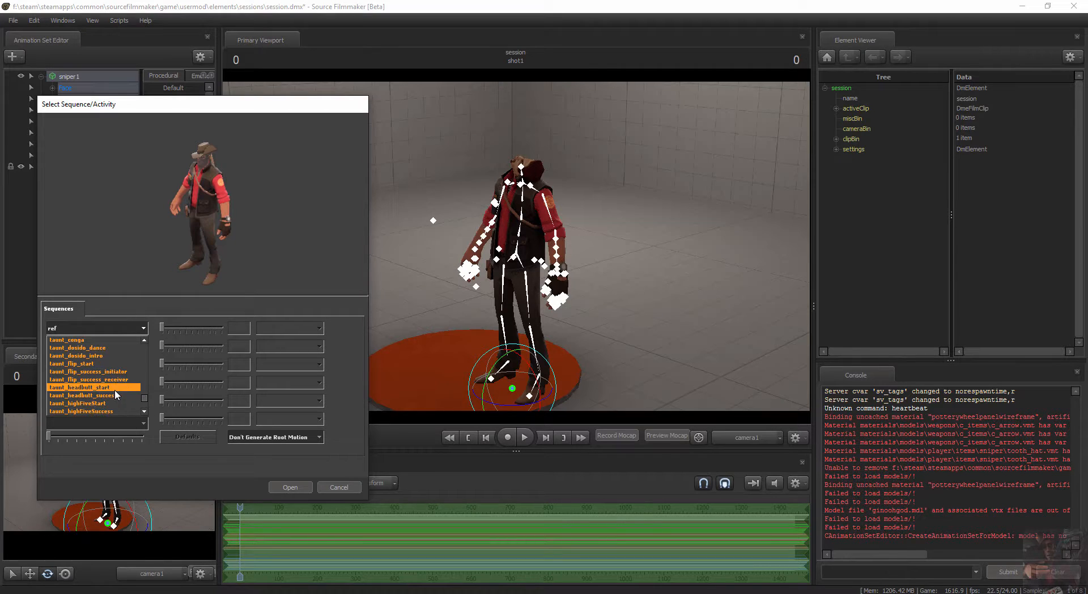
{"action": "scroll", "scroll_direction": "down", "scroll_amount": 3}
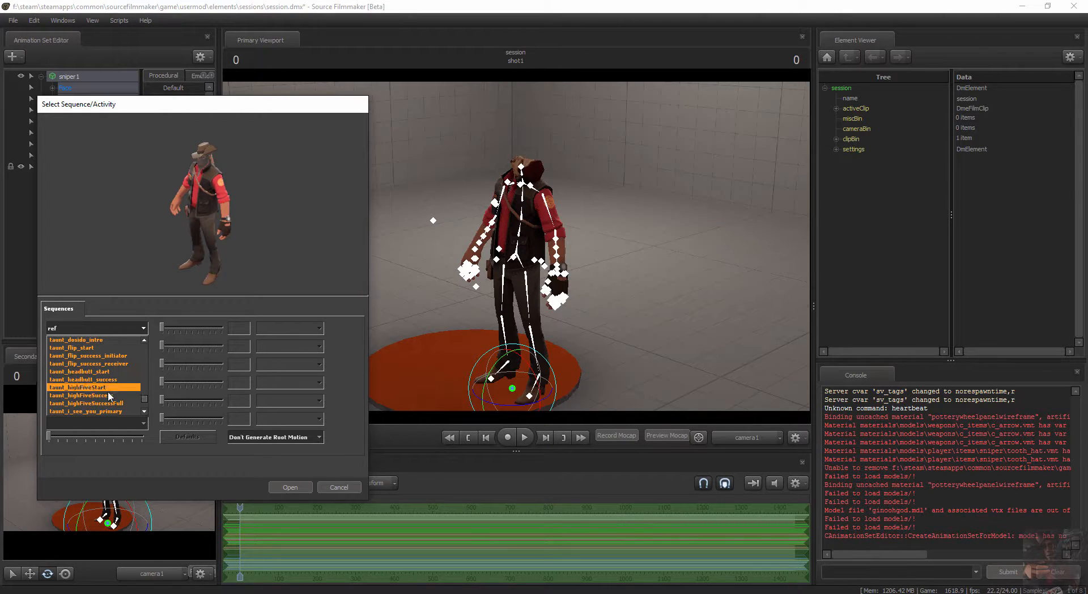
{"action": "left_click", "coordinate": [78, 387]}
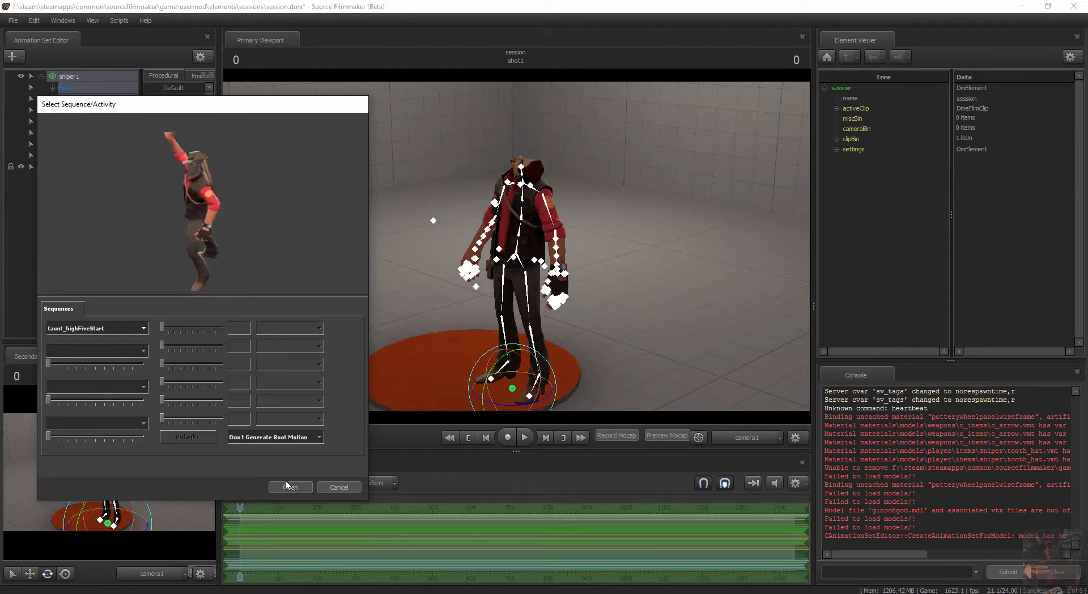
{"action": "left_click", "coordinate": [291, 486]}
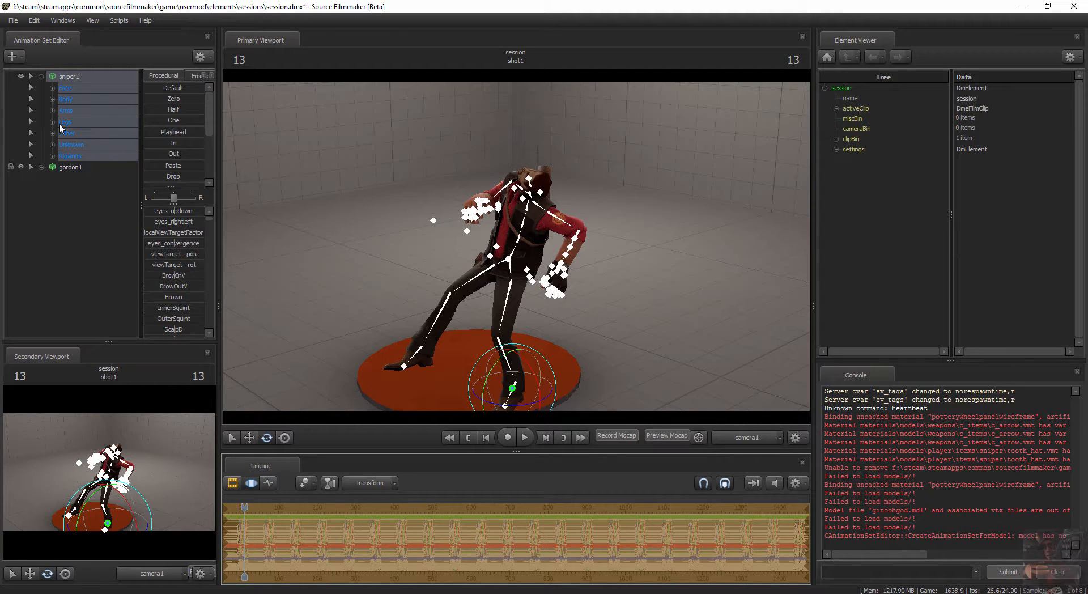
- Rotate Gordon's Bip01 Head bone so the head stands upright
{"action": "left_click", "coordinate": [31, 168]}
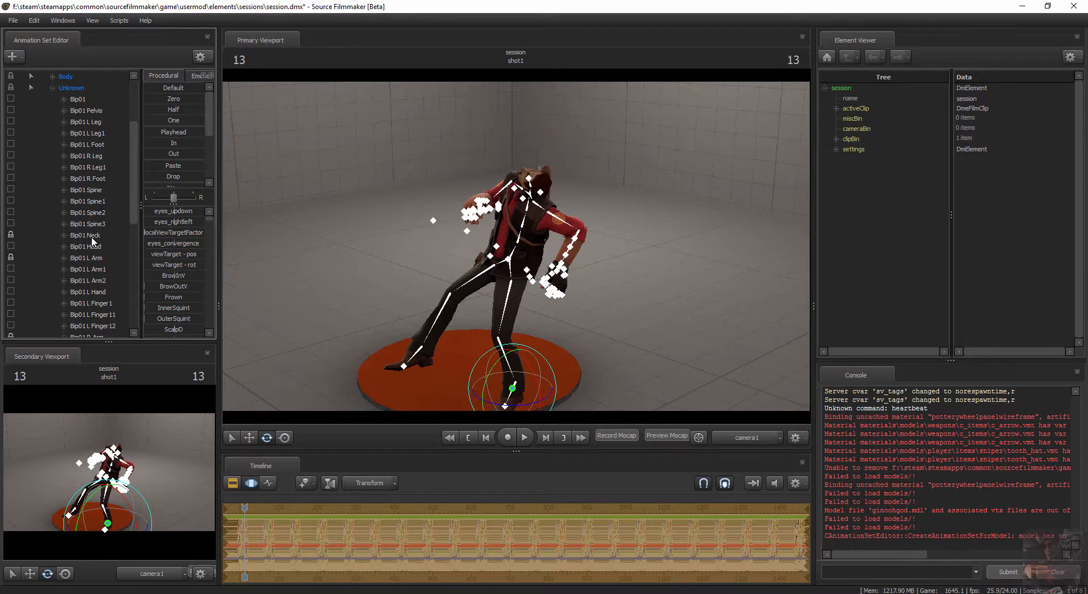
{"action": "left_click", "coordinate": [85, 235]}
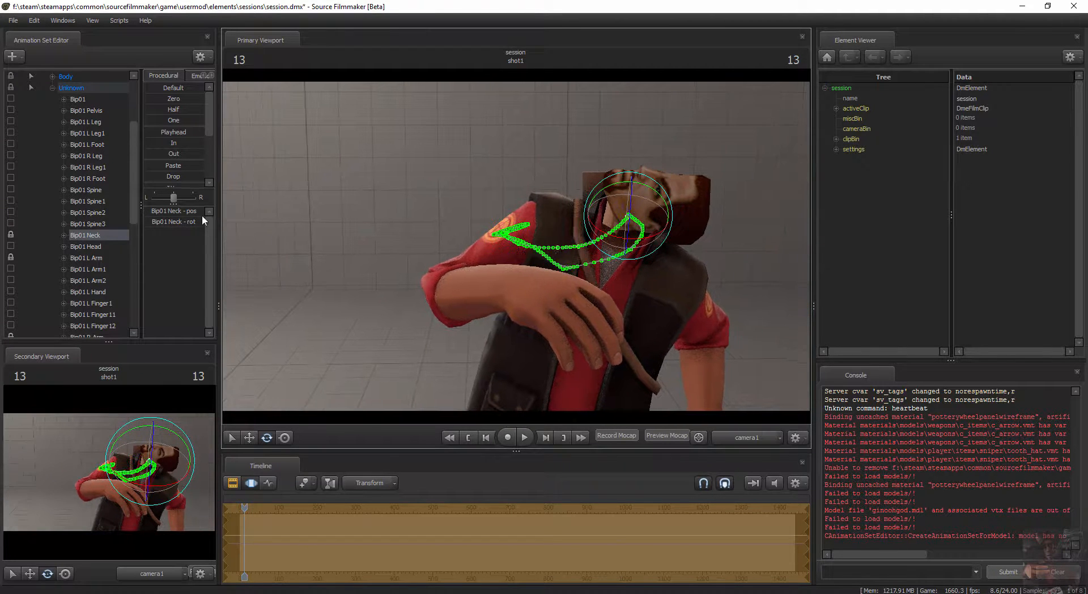
{"action": "left_click", "coordinate": [86, 246]}
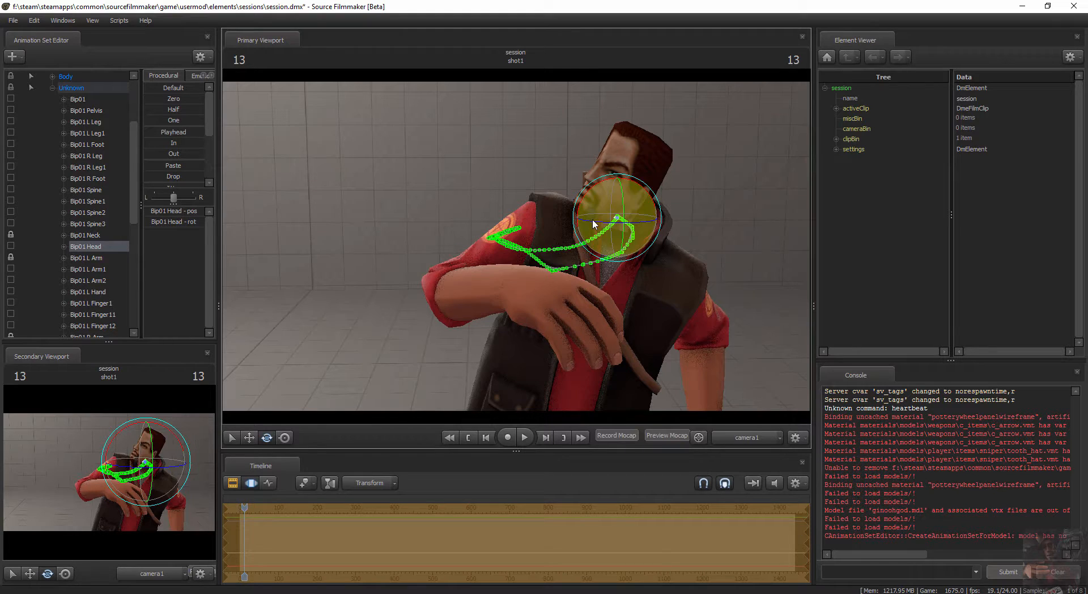
{"action": "left_click_drag", "start_coordinate": [592, 222], "coordinate": [628, 233]}
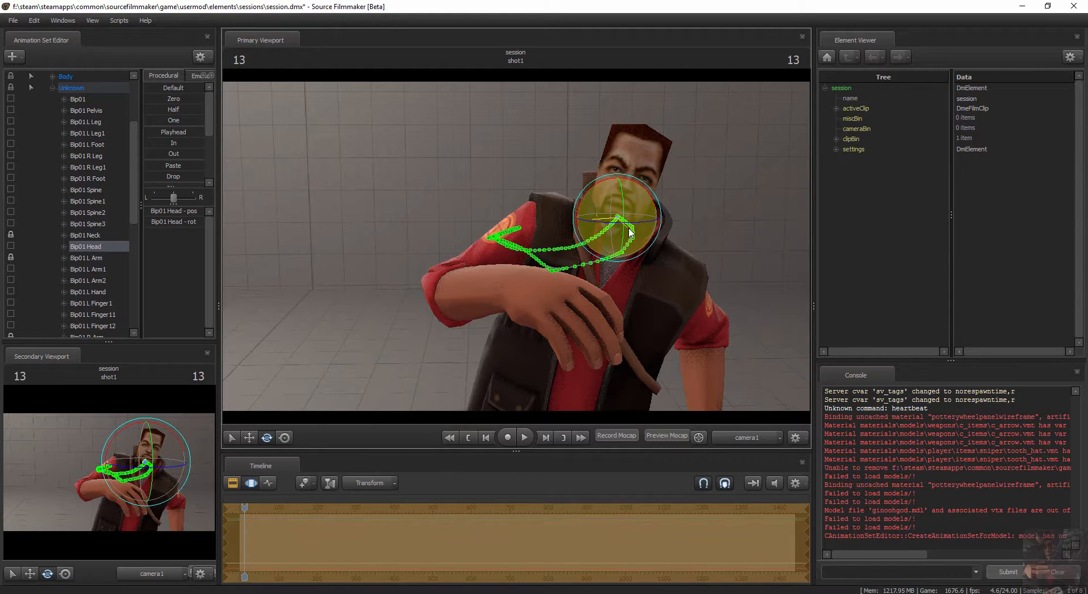
{"action": "left_click_drag", "start_coordinate": [628, 232], "coordinate": [581, 206]}
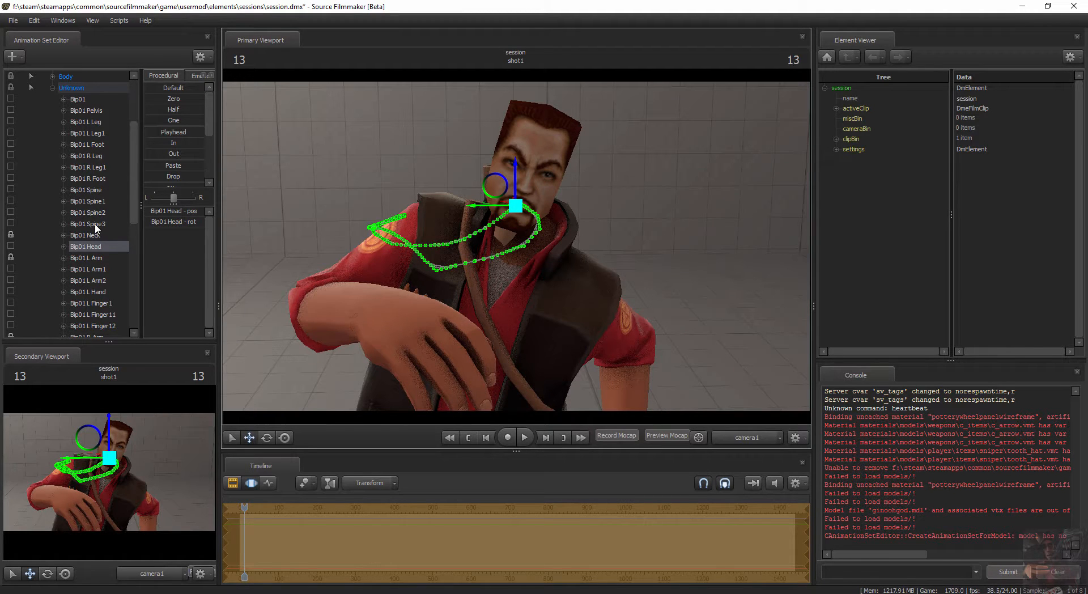
- Move Gordon's Bip01 Neck bone so the head sits on the sniper's shoulders
{"action": "left_click", "coordinate": [85, 235]}
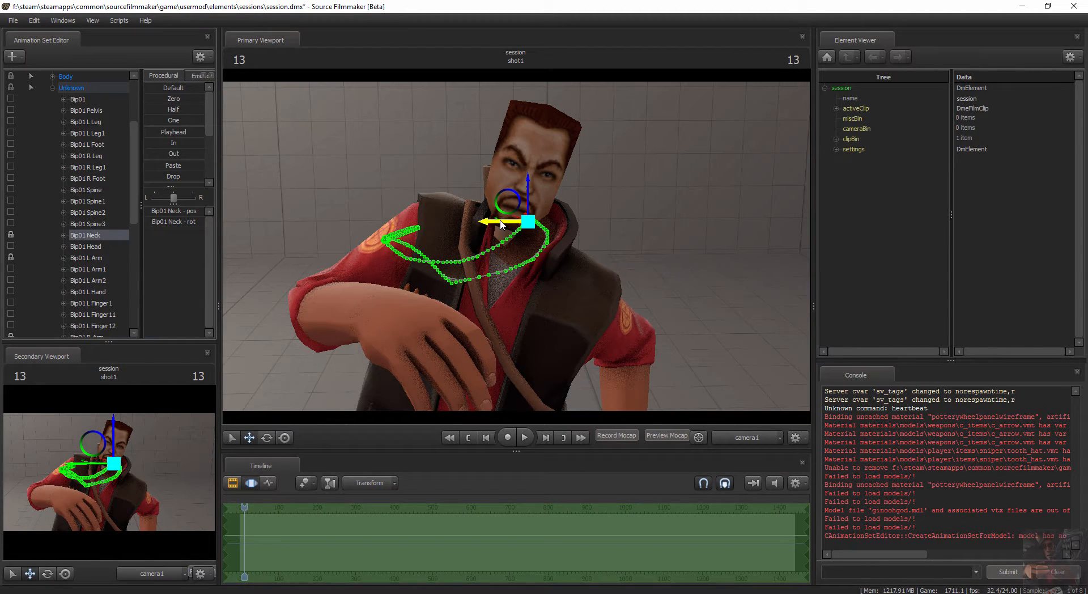
{"action": "left_click_drag", "start_coordinate": [506, 202], "coordinate": [510, 222]}
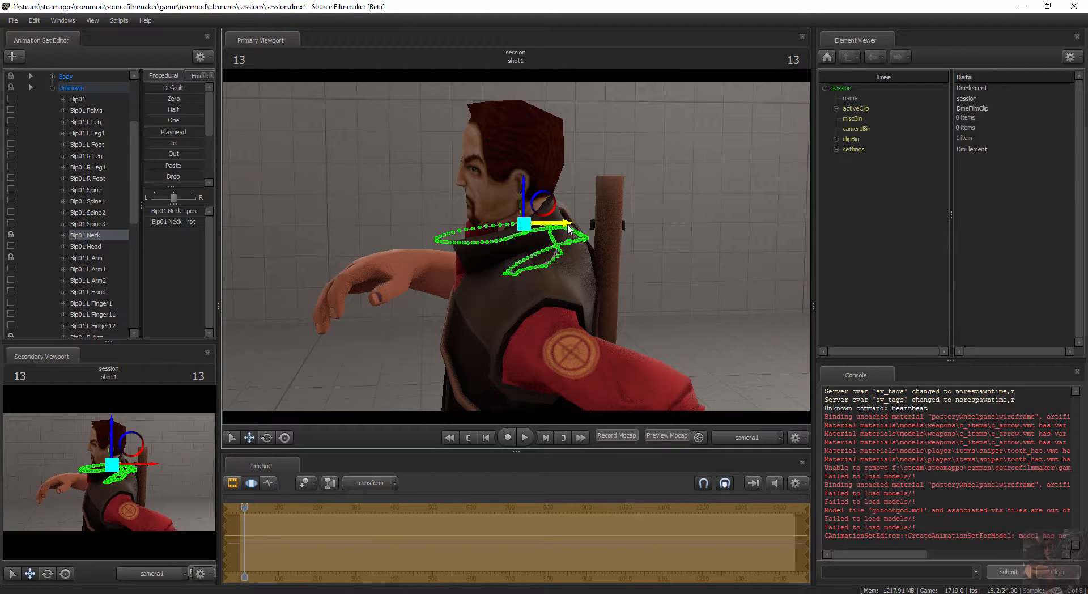
{"action": "left_click_drag", "start_coordinate": [524, 224], "coordinate": [556, 236]}
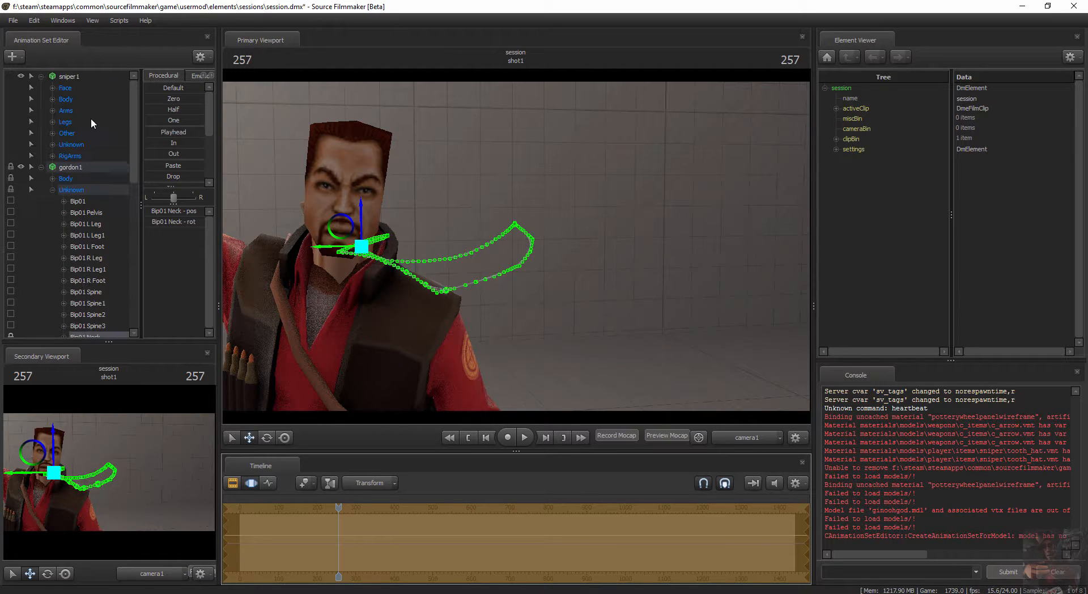
- Apply the rig_biped_simple rig to the sniper1 animation set
{"action": "right_click", "coordinate": [69, 76]}
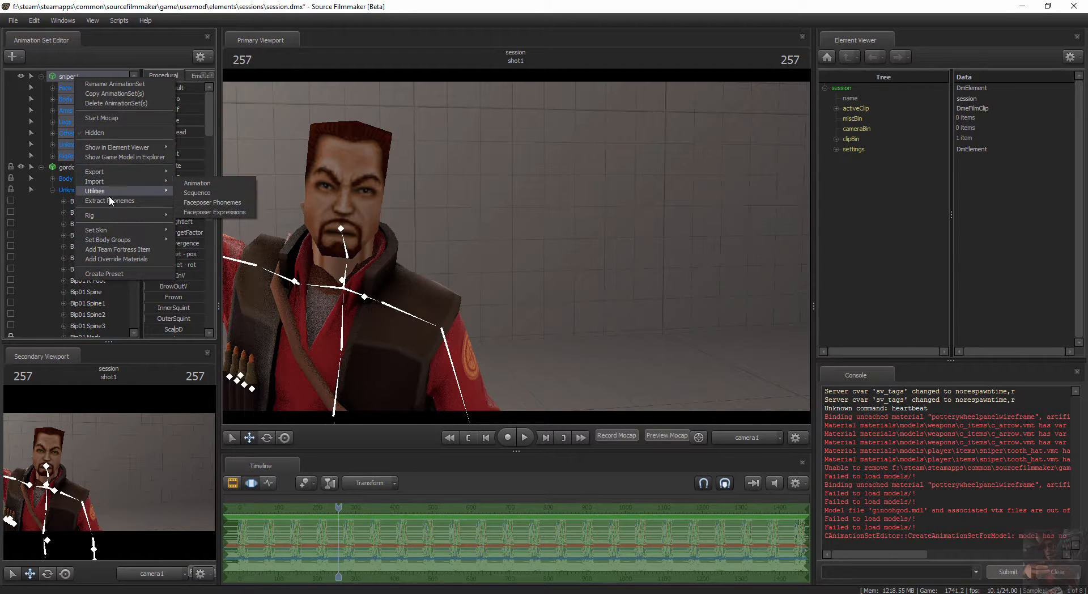
{"action": "mouse_move", "coordinate": [89, 214]}
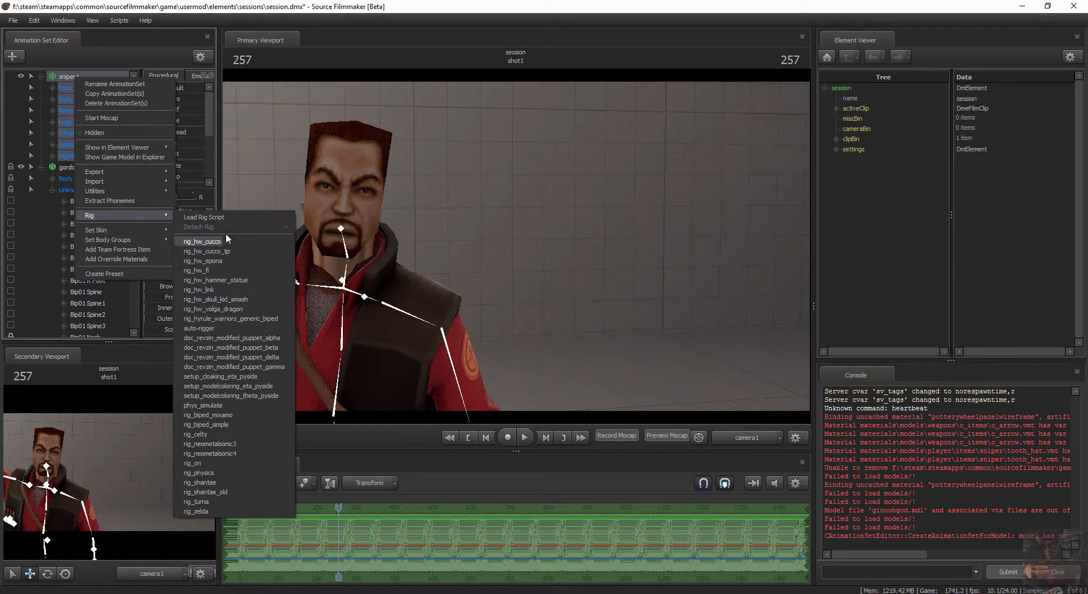
{"action": "mouse_move", "coordinate": [218, 413]}
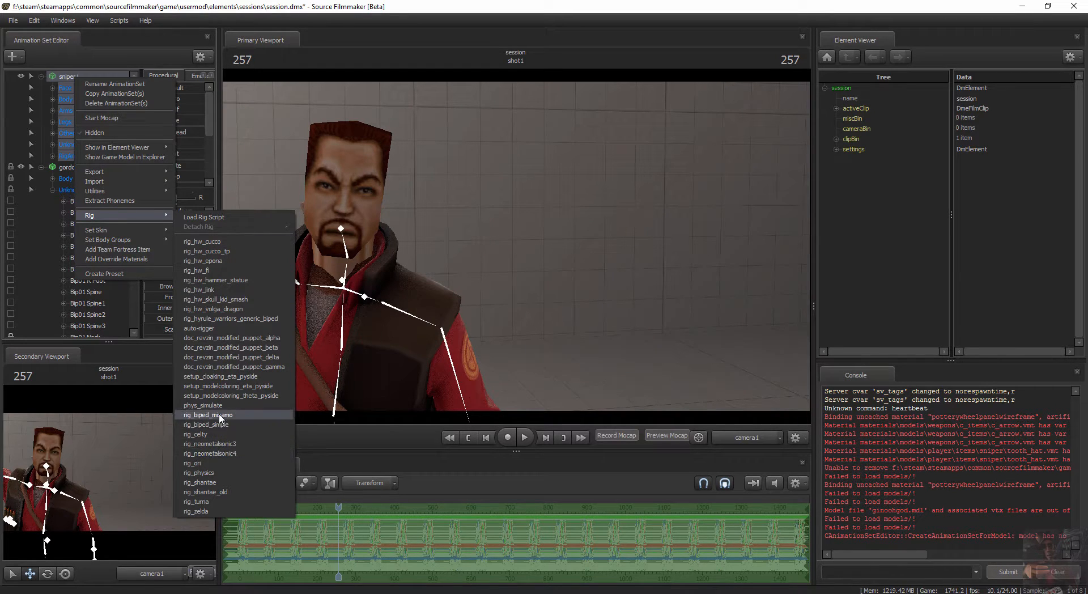
{"action": "mouse_move", "coordinate": [228, 385]}
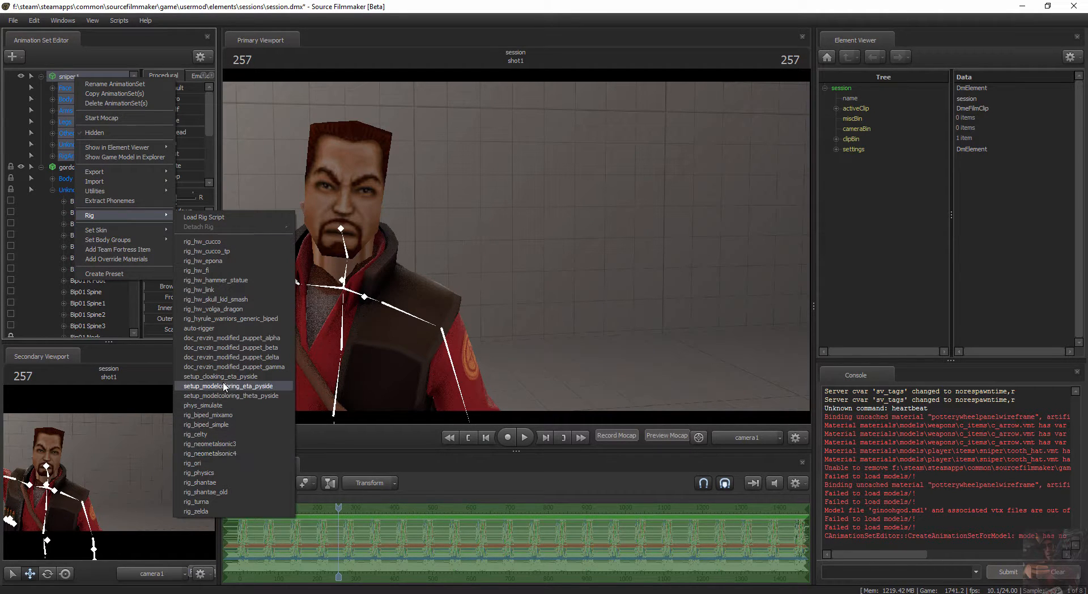
{"action": "mouse_move", "coordinate": [221, 424]}
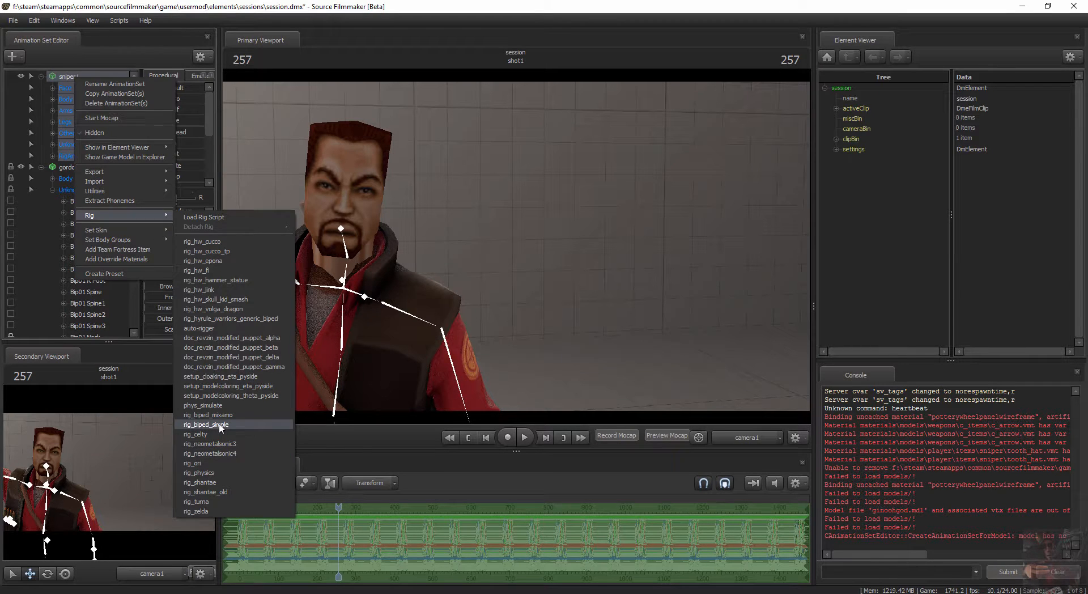
{"action": "left_click", "coordinate": [205, 424]}
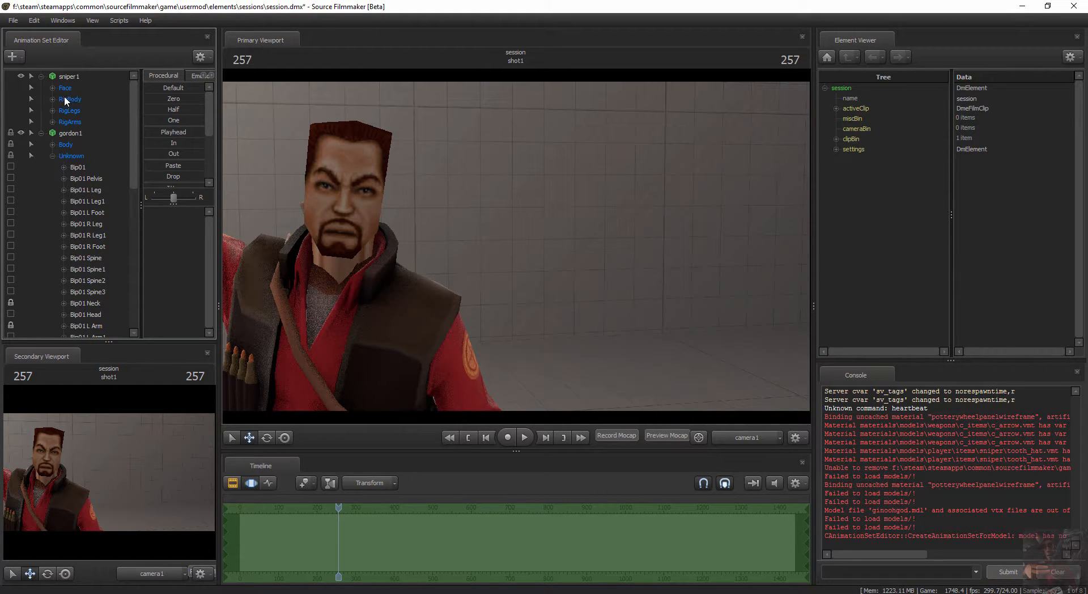
- Lock Gordon's Bip01 Neck to the sniper's rig_head control and rewind the playhead
{"action": "left_click", "coordinate": [31, 98]}
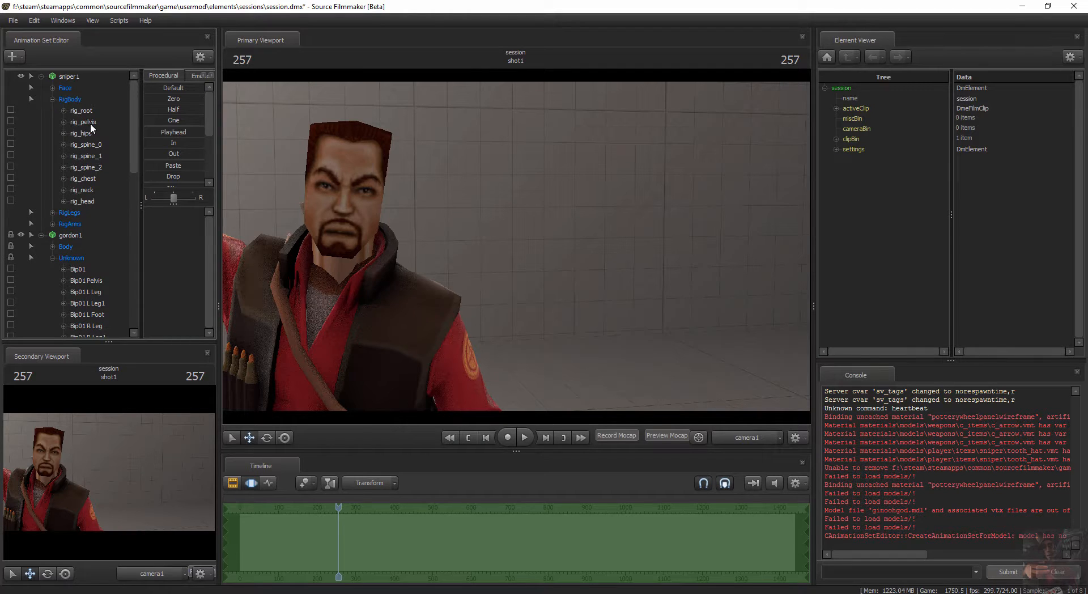
{"action": "left_click", "coordinate": [82, 201]}
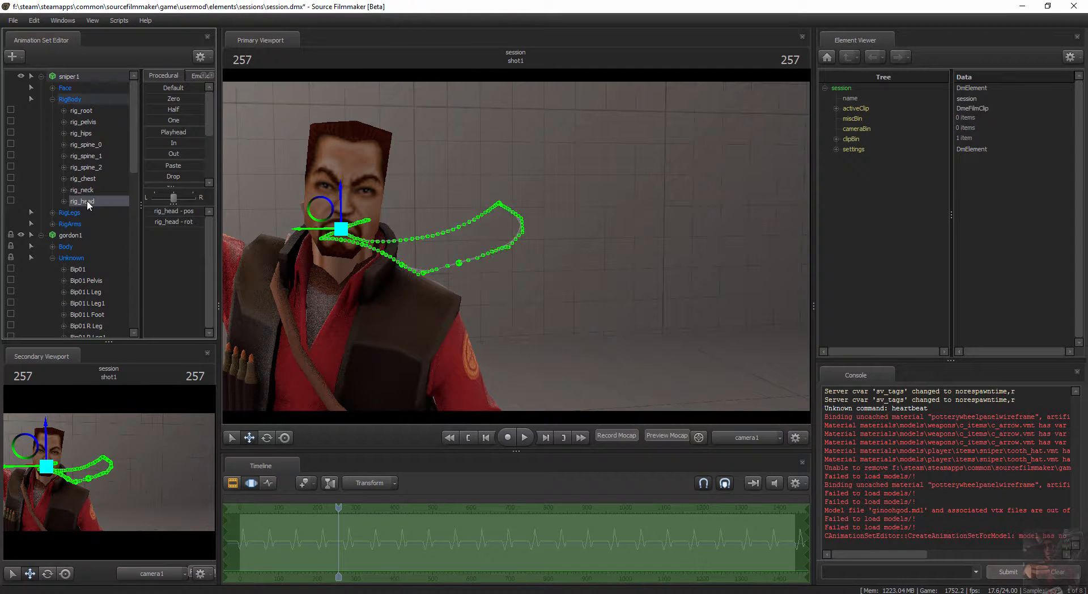
{"action": "scroll", "scroll_direction": "down", "scroll_amount": 3}
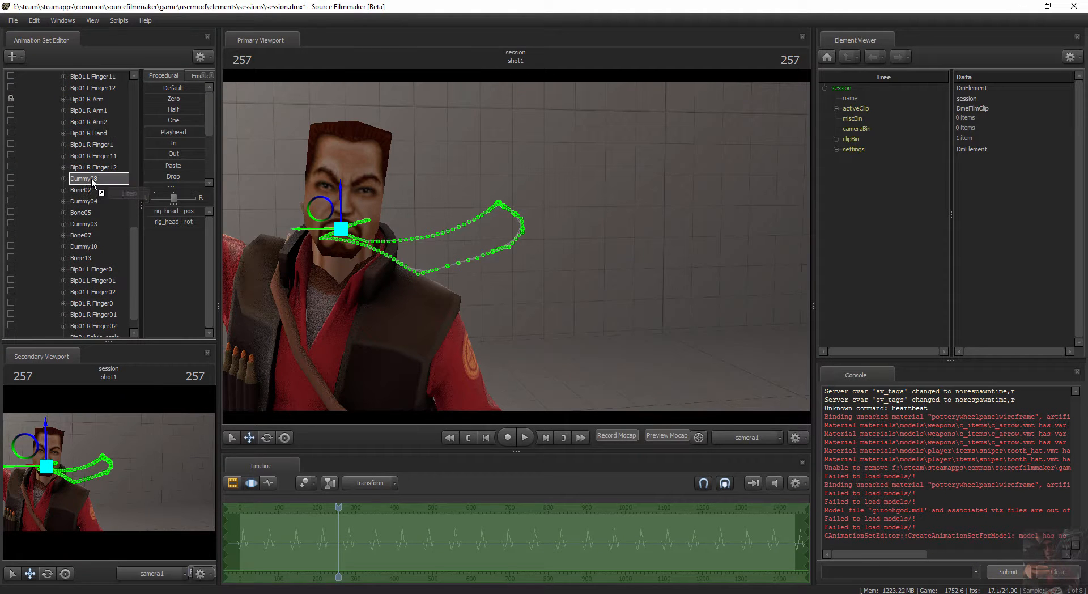
{"action": "scroll", "scroll_direction": "up", "scroll_amount": 3}
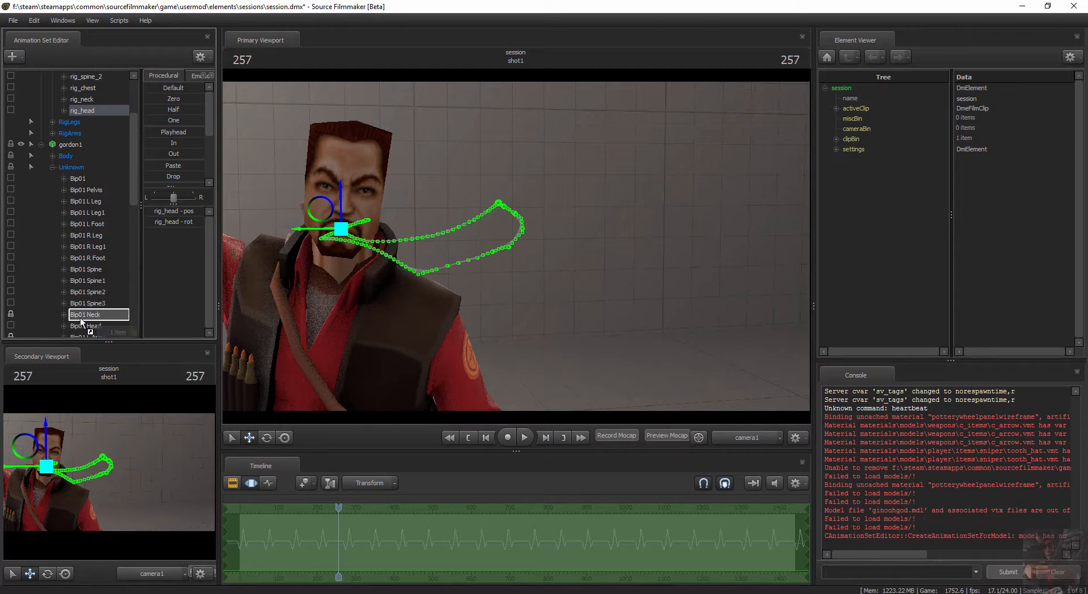
{"action": "left_click", "coordinate": [88, 326]}
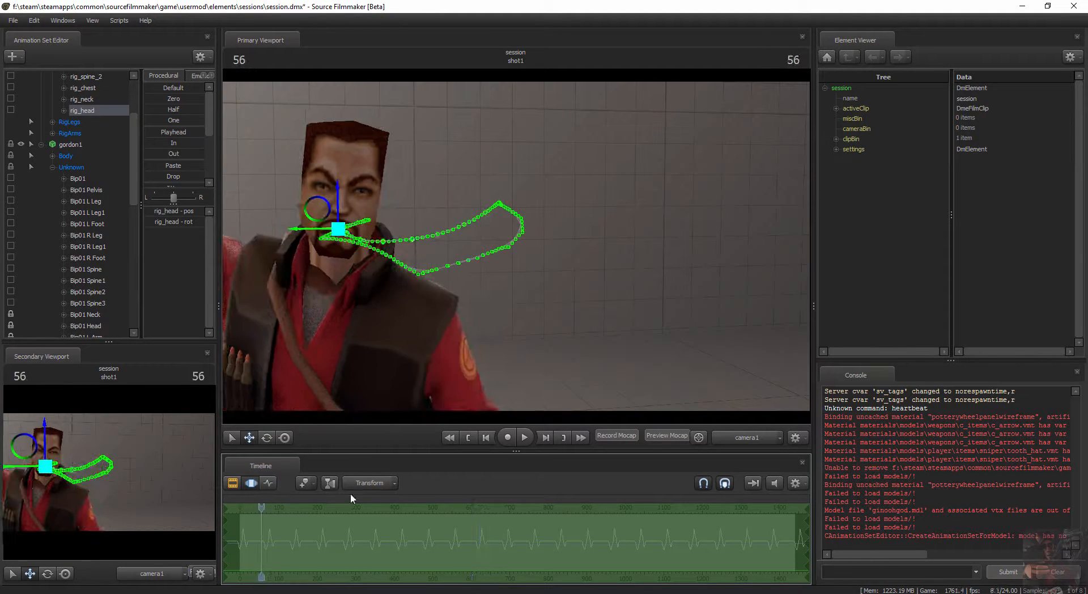
{"action": "left_click", "coordinate": [525, 438]}
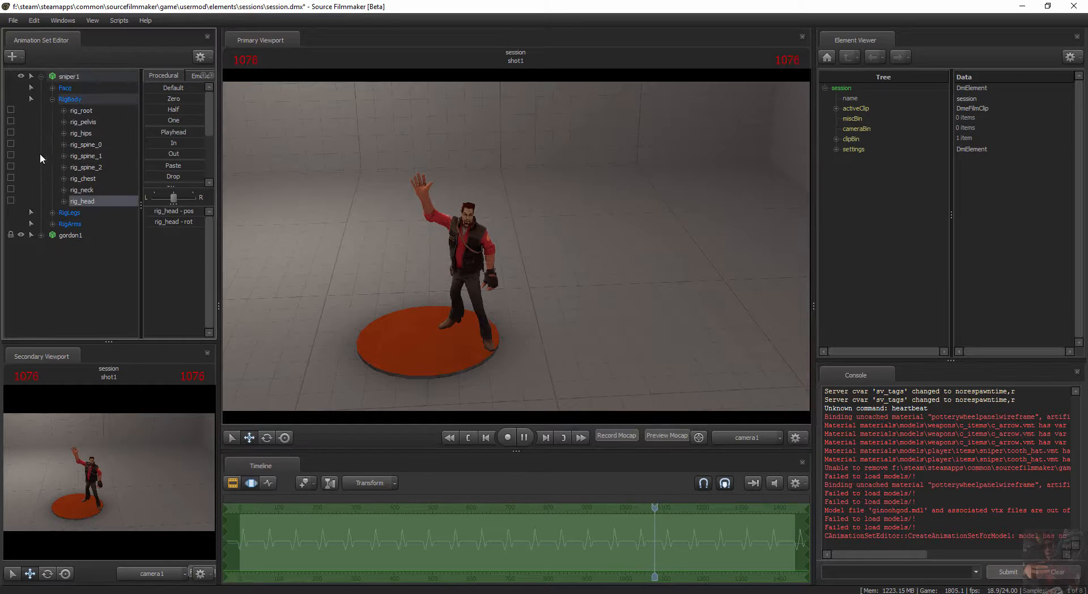
- Collapse the sniper's RigBody group while the taunt plays with Gordon's head attached
{"action": "left_click", "coordinate": [40, 98]}
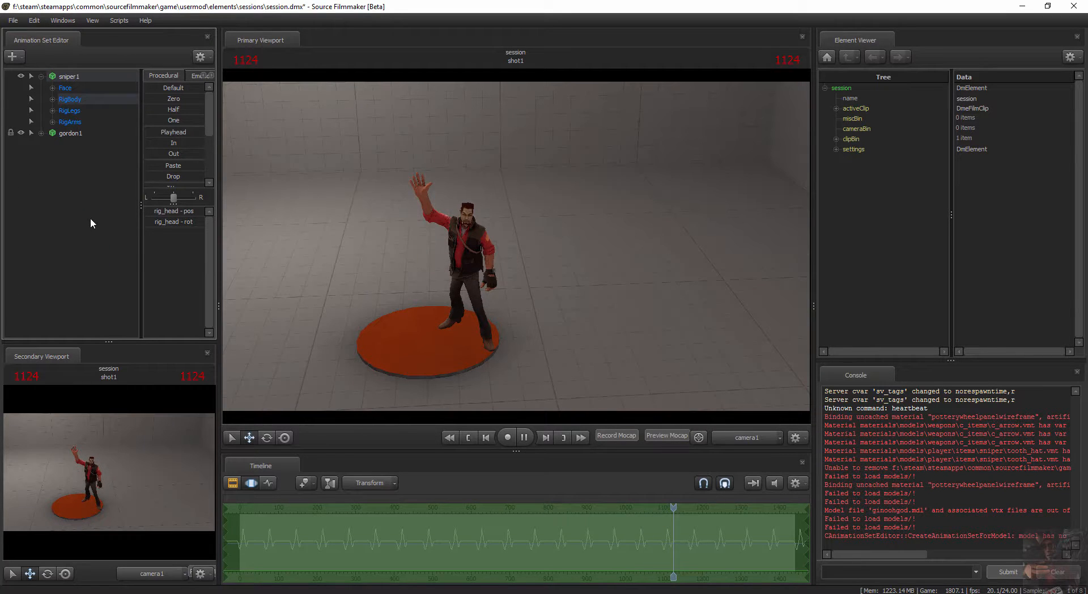